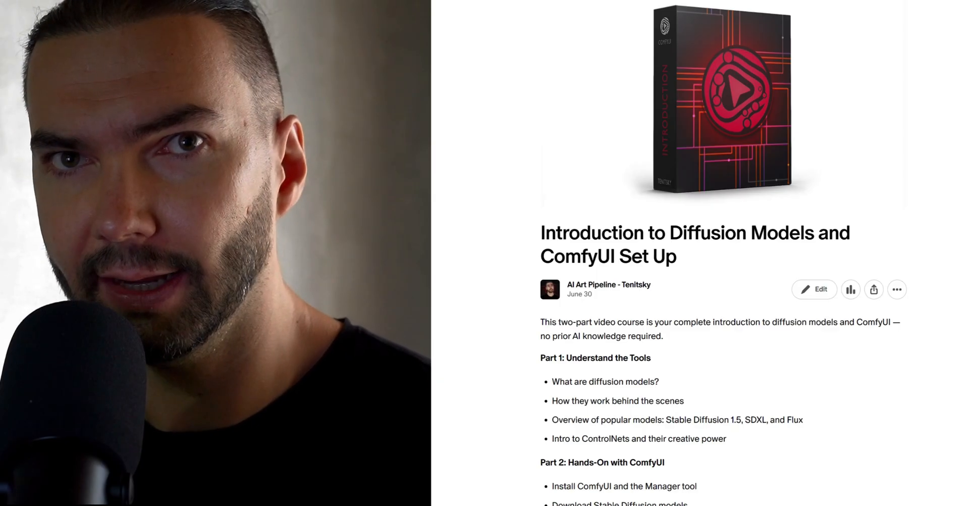
Step: Scroll through the ComfyUI course page and Star Wars prompt list before the Black Forest Labs site
scroll(down, 3)
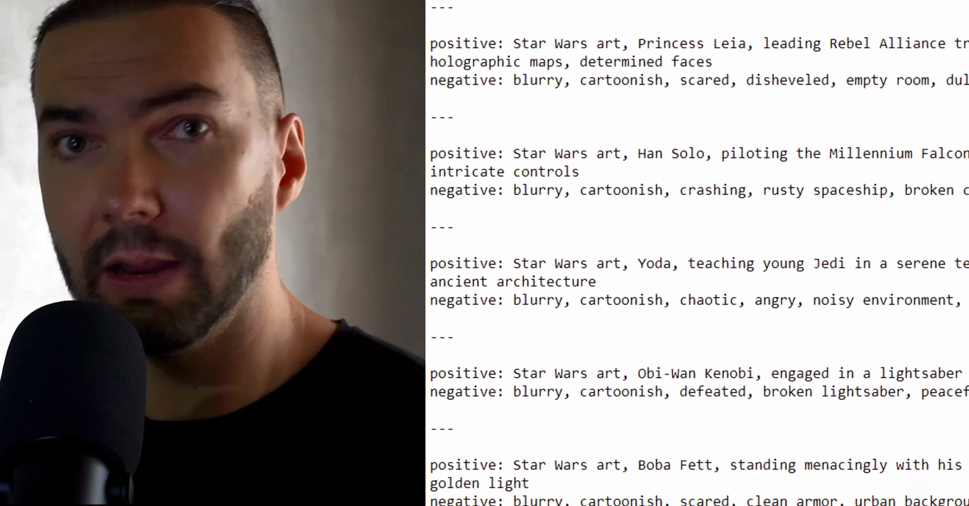
scroll(down, 3)
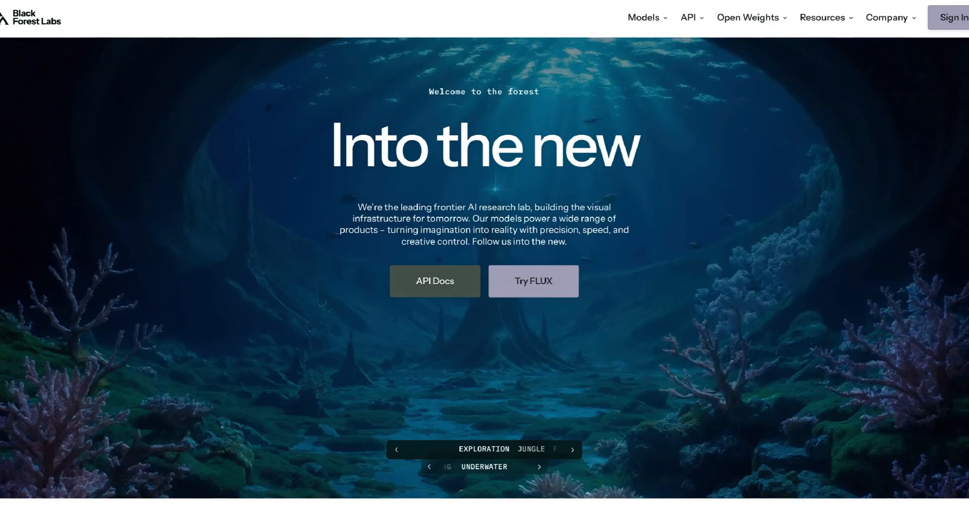
Step: Scroll the Black Forest Labs homepage down to the Featured FLUX models section
scroll(down, 3)
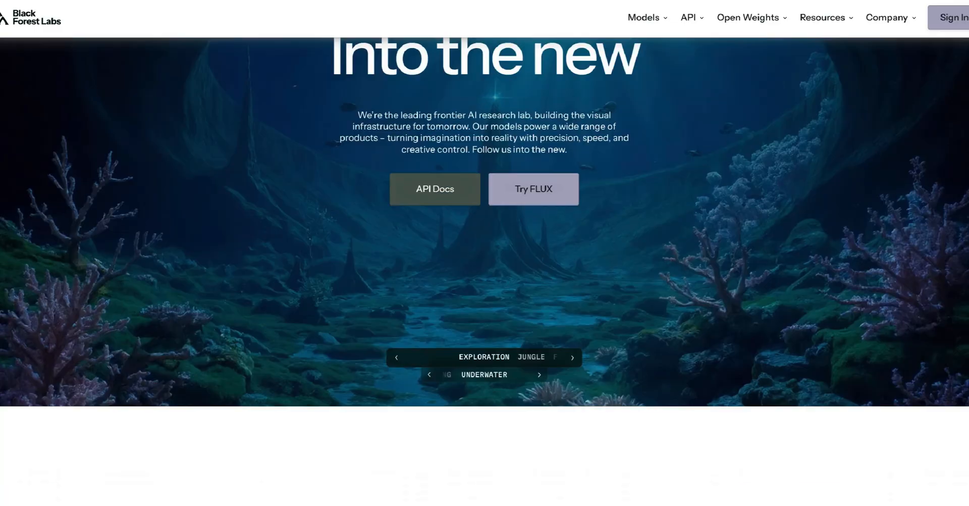
scroll(down, 3)
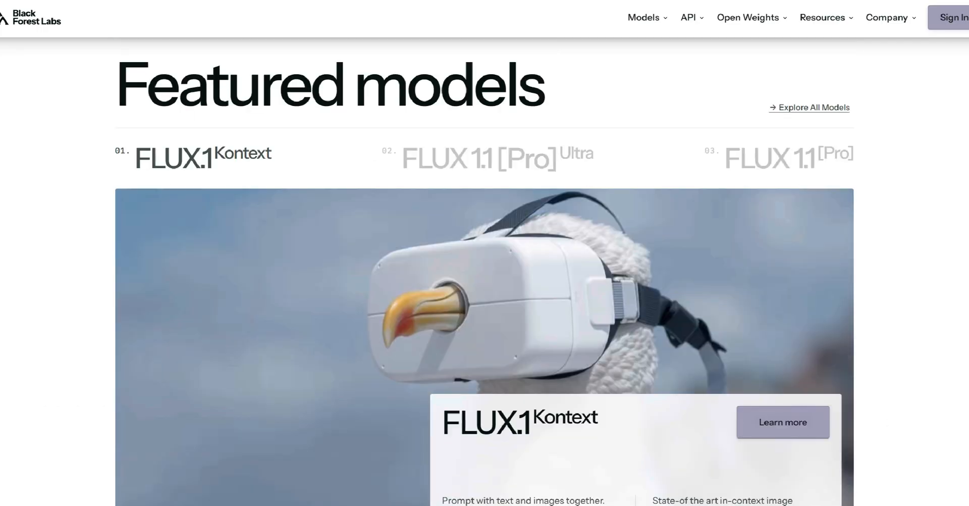
scroll(down, 3)
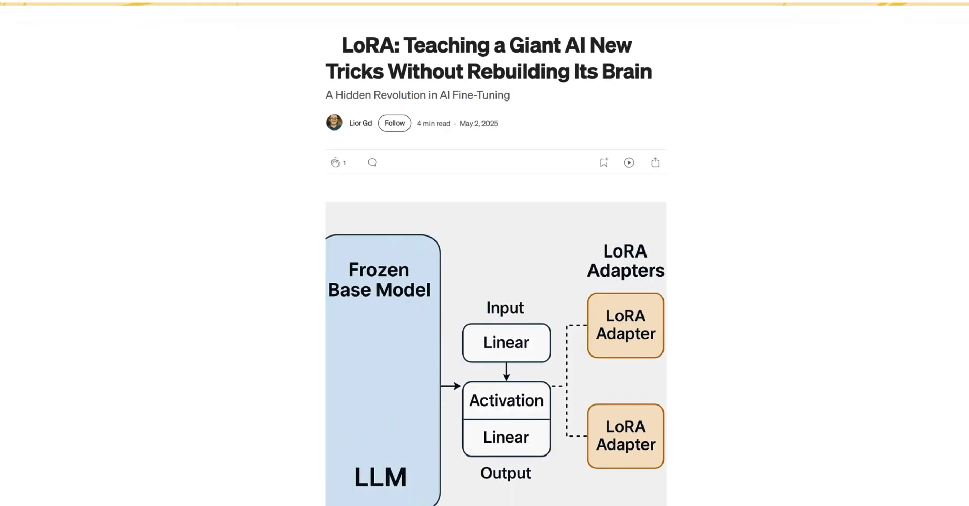
Step: Read the LoRA article, highlighting and clearing the trainable-matrices bullets, through the 'why it matters' section
scroll(down, 3)
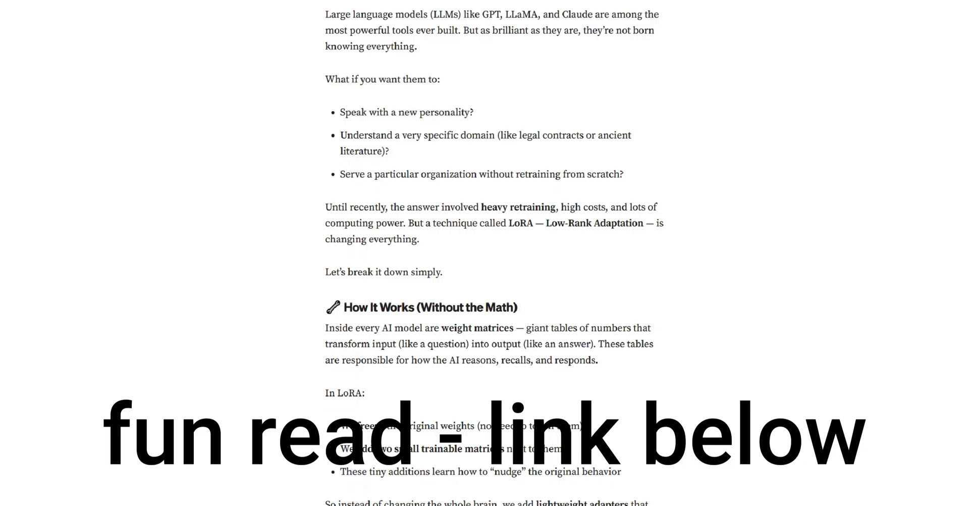
scroll(down, 3)
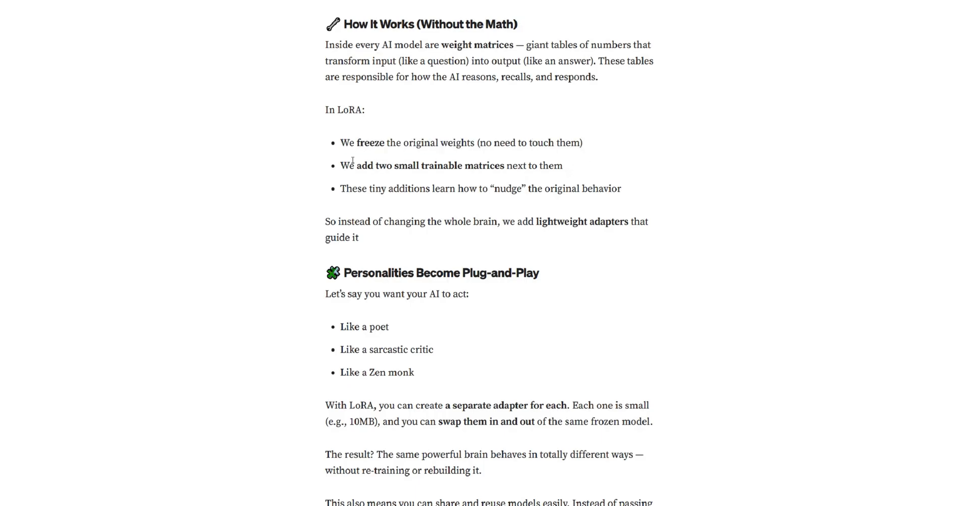
drag(341, 166, 621, 189)
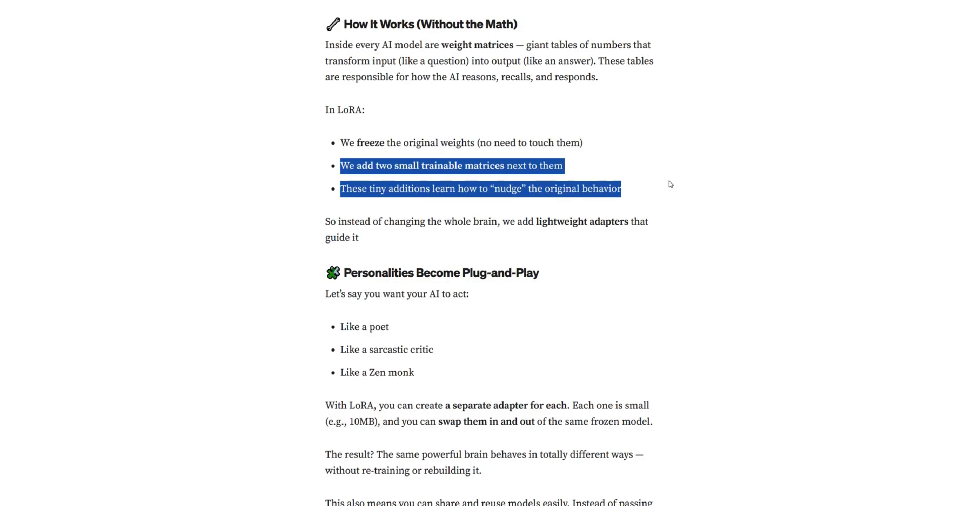
click(670, 185)
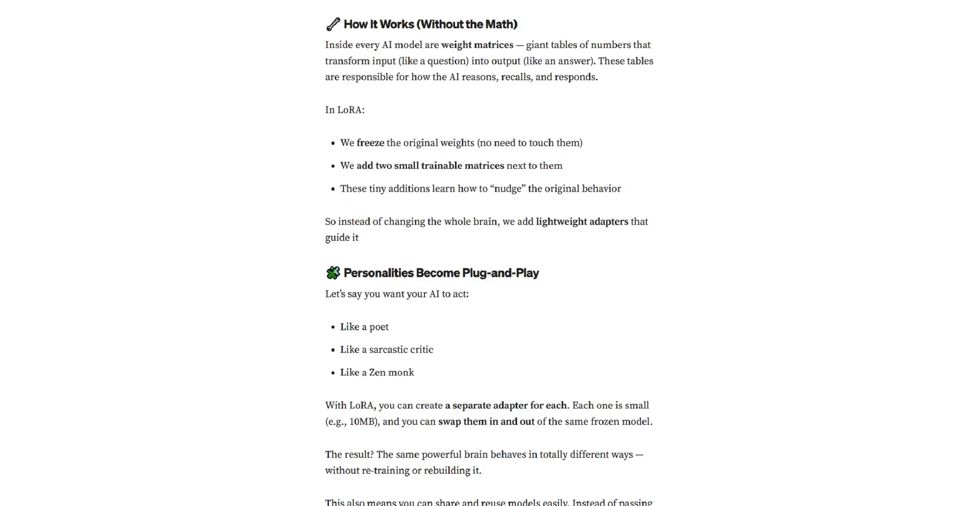
scroll(down, 3)
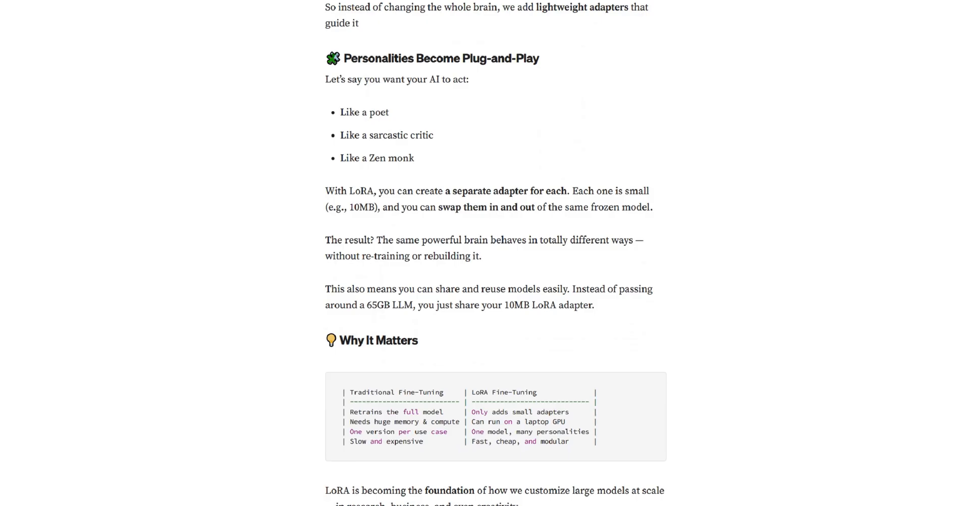
scroll(down, 3)
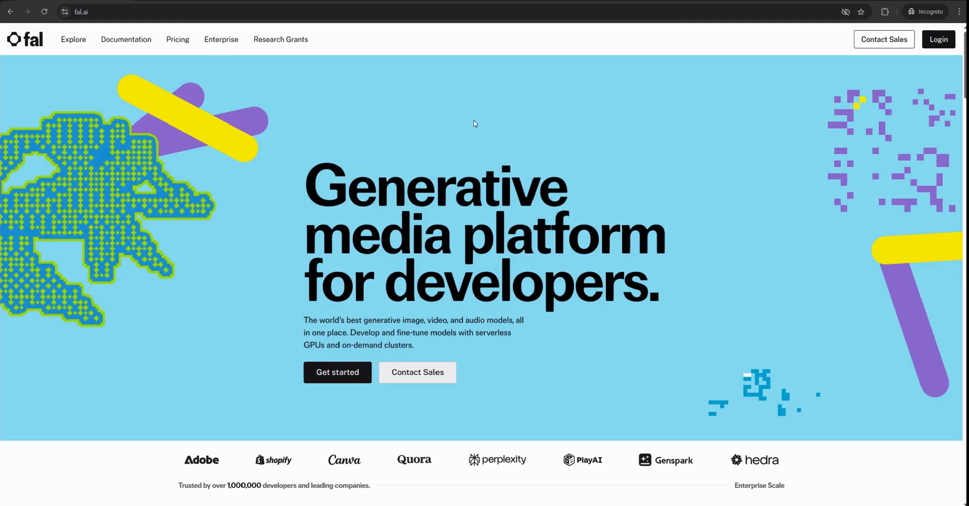
Step: Log in to reach the fal.ai account dashboard listing recent models like flux-lora
click(938, 39)
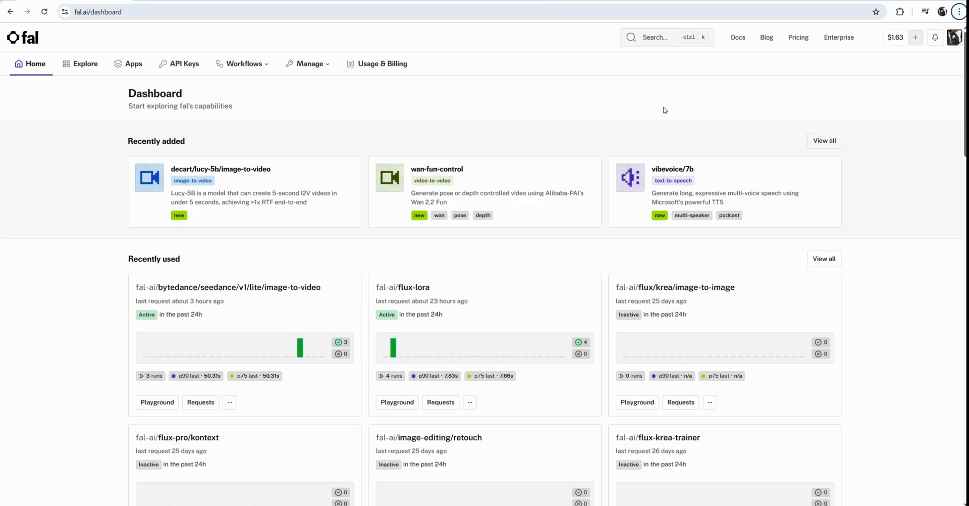
mouse_move(935, 70)
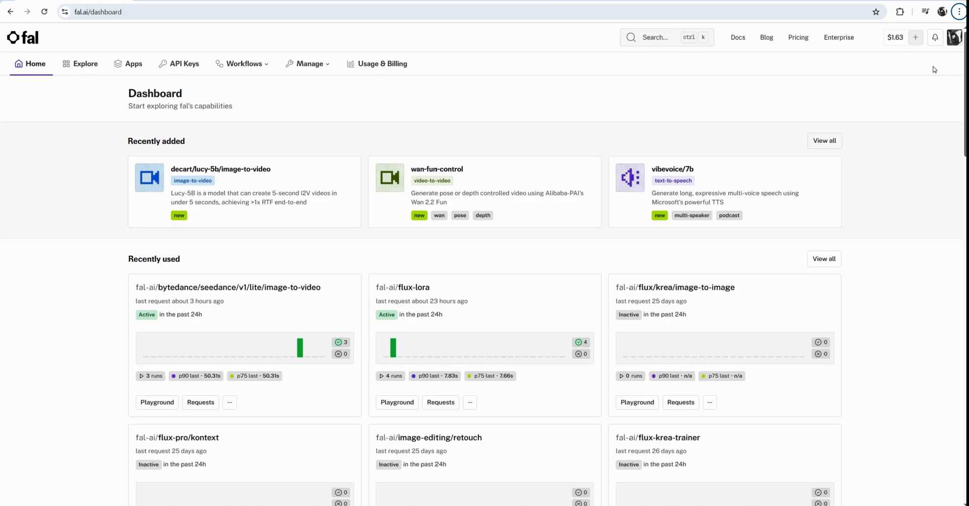
mouse_move(895, 68)
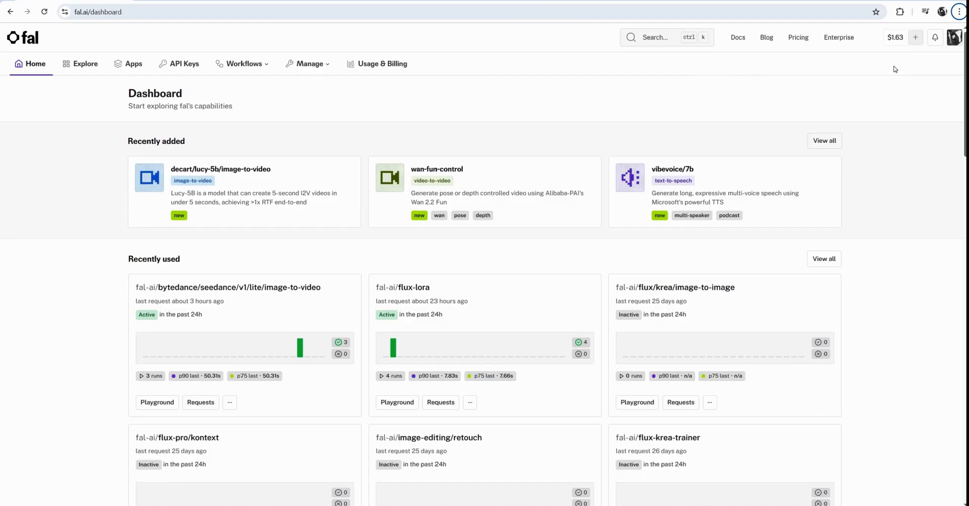
mouse_move(657, 212)
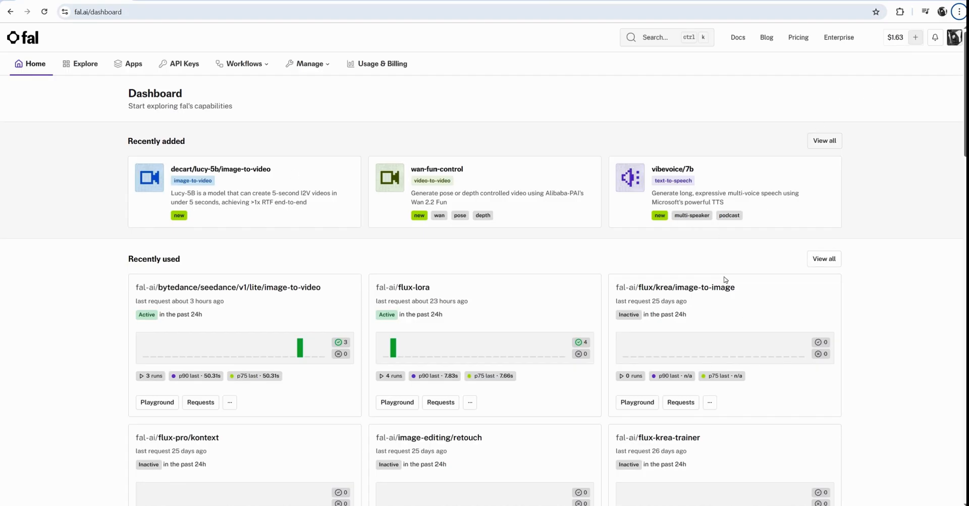
mouse_move(303, 261)
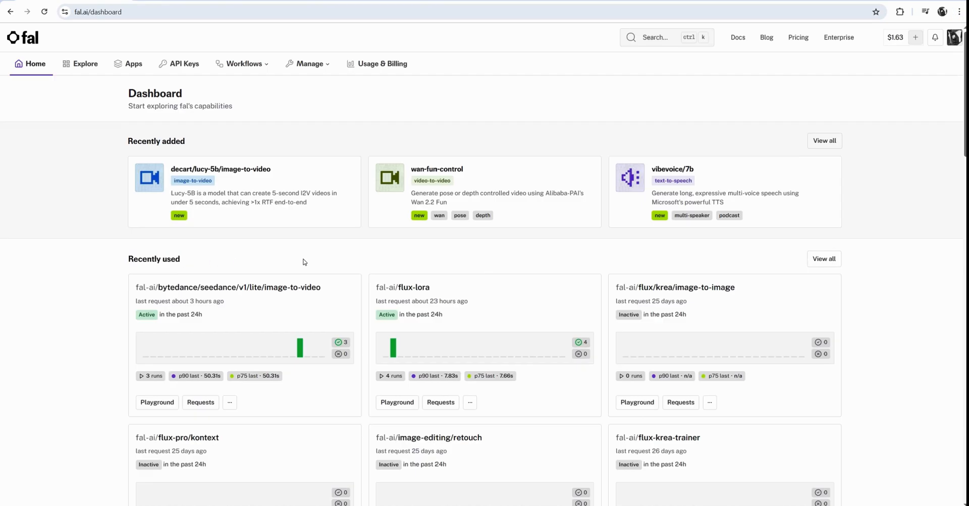
mouse_move(680, 51)
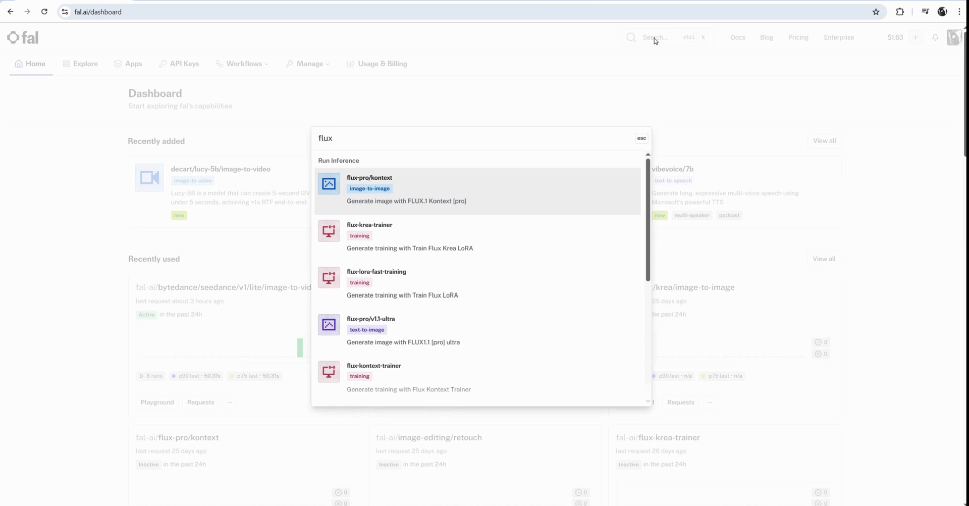
mouse_move(376, 189)
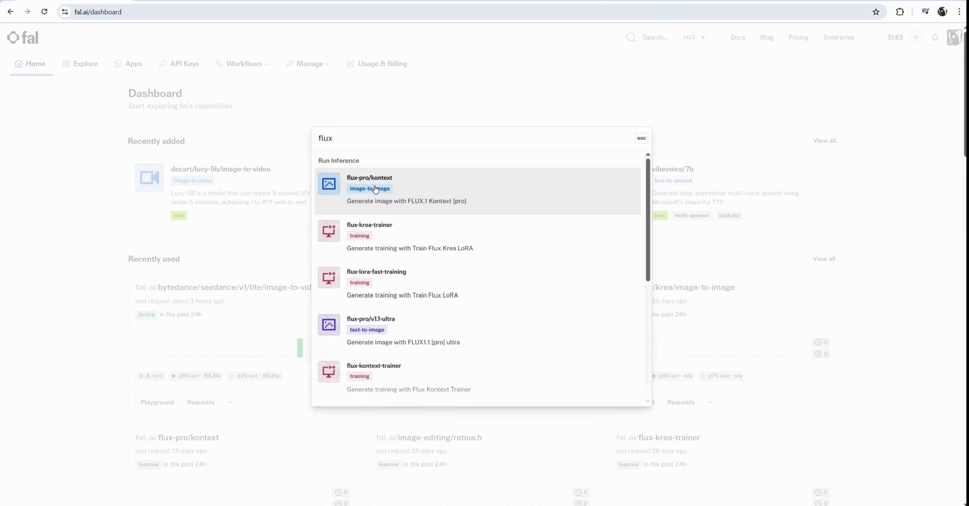
mouse_move(410, 188)
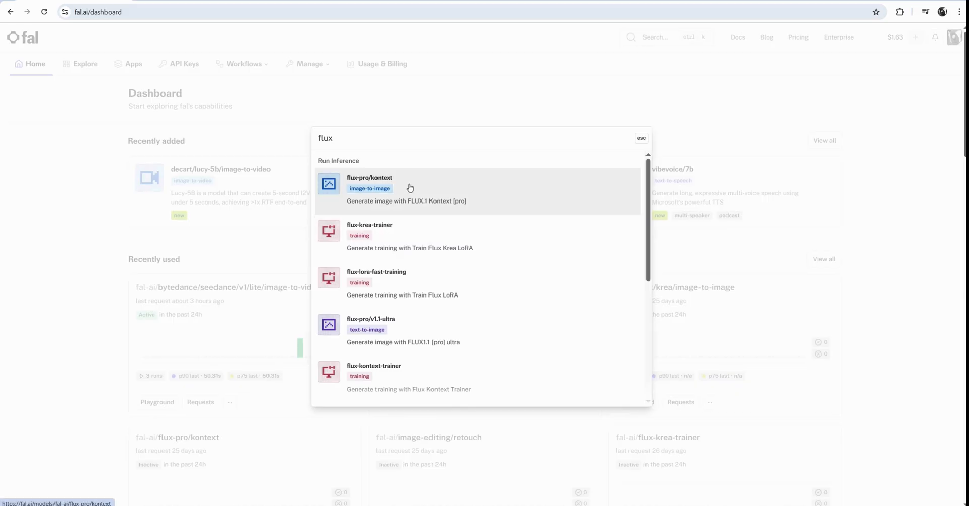
mouse_move(491, 203)
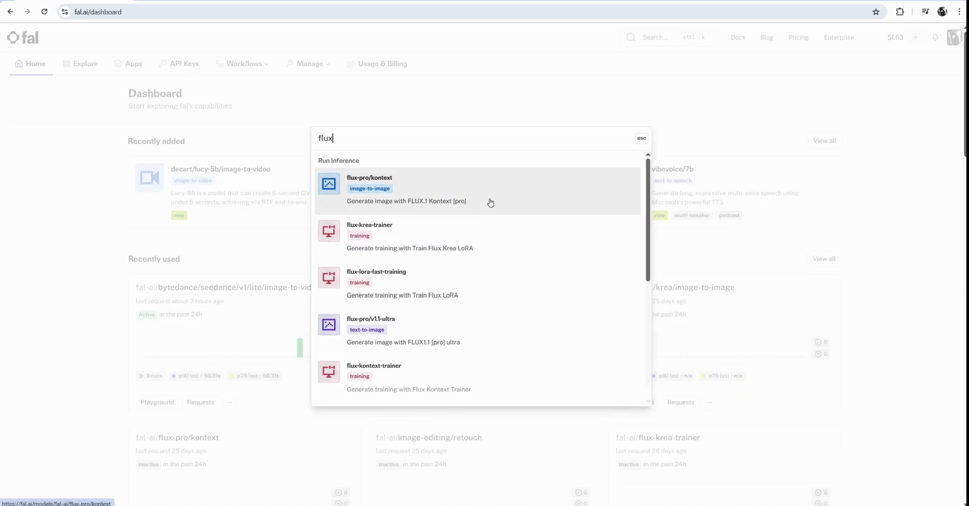
mouse_move(498, 236)
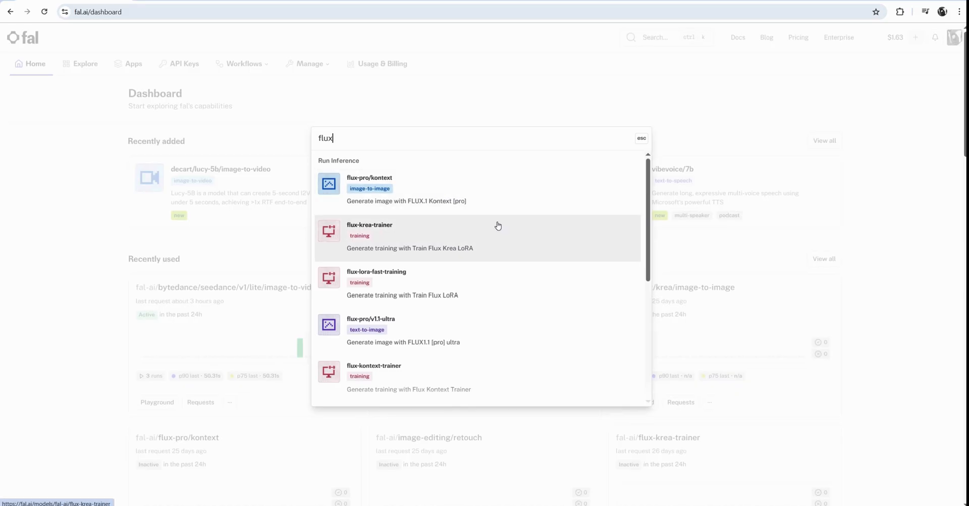
mouse_move(506, 211)
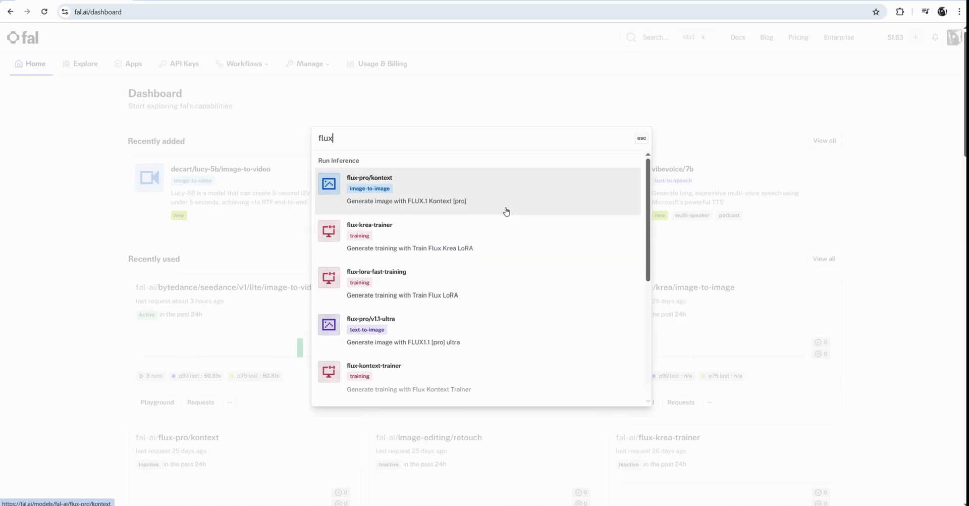
mouse_move(491, 224)
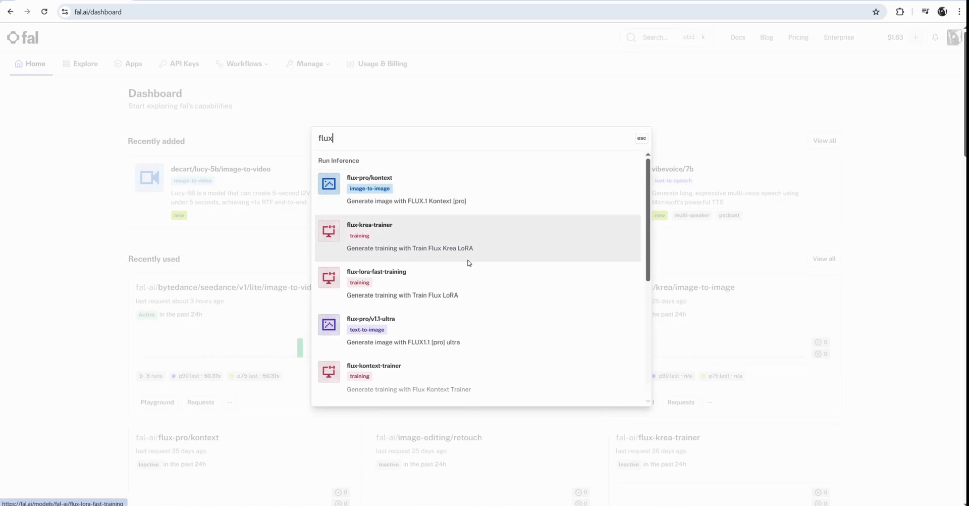
mouse_move(384, 279)
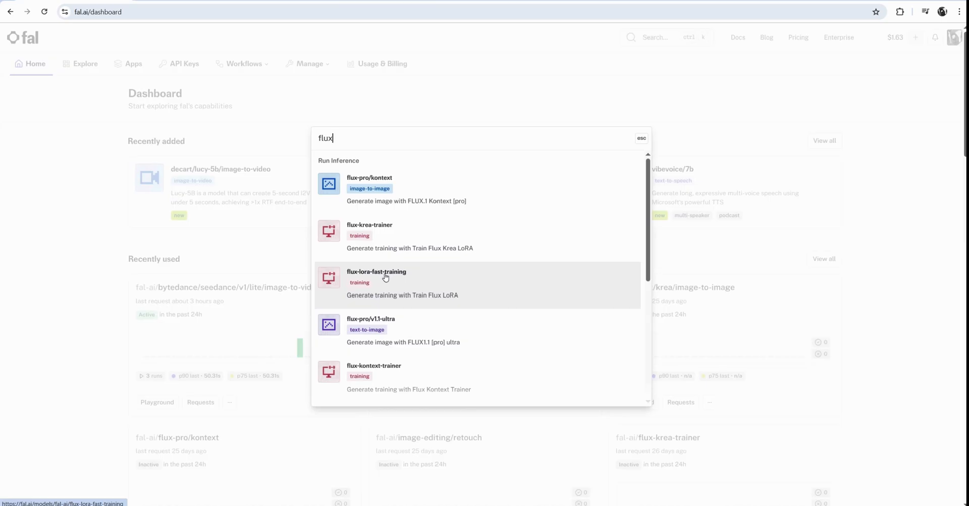
mouse_move(393, 282)
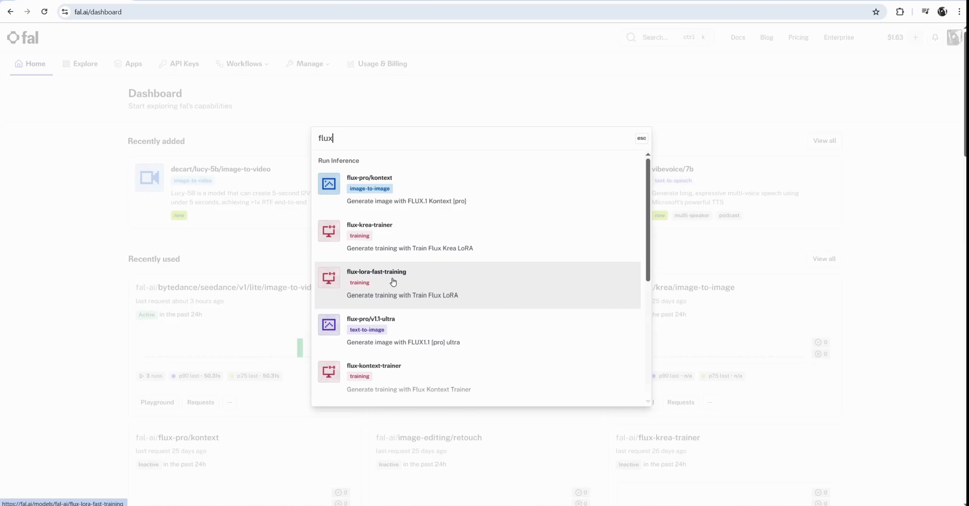
Step: Open the flux-lora-fast-training model page from the flux search results
click(377, 283)
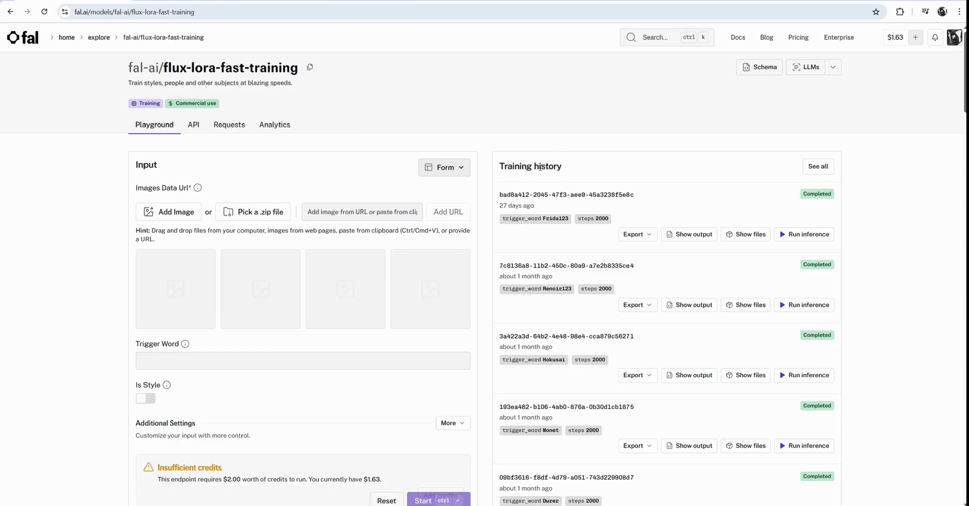
mouse_move(543, 193)
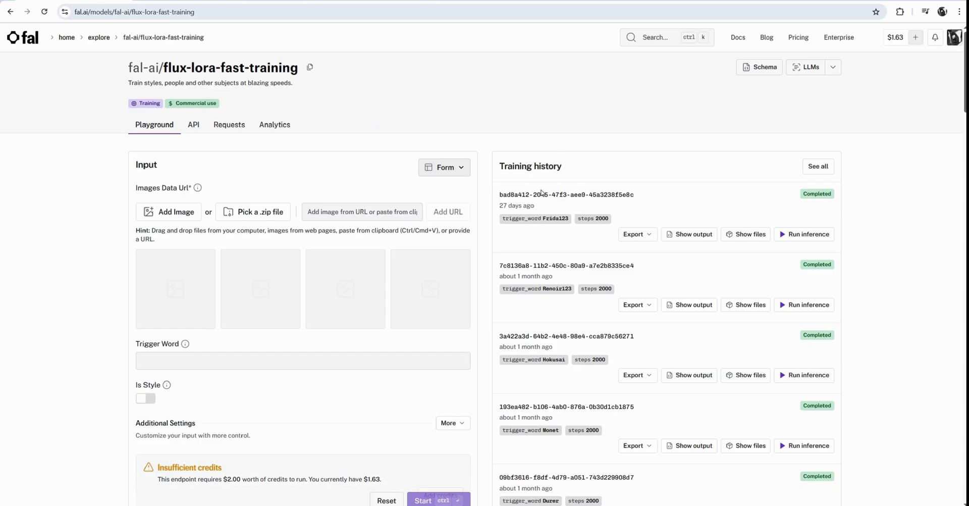
mouse_move(583, 425)
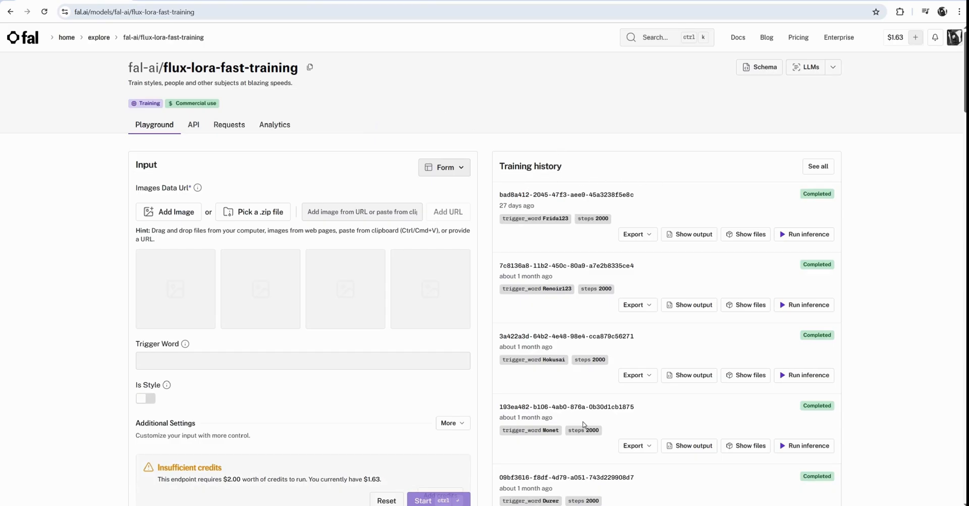
mouse_move(211, 166)
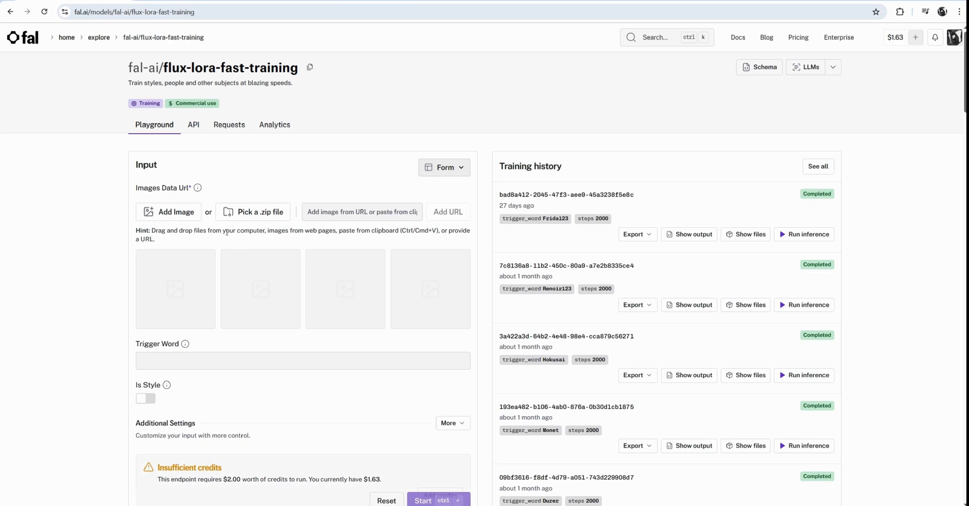
mouse_move(299, 161)
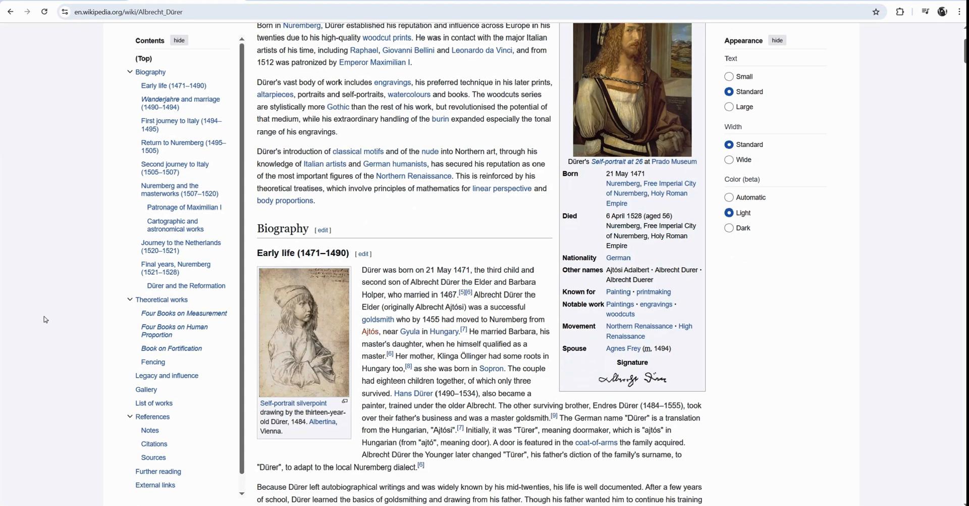
Step: Browse Dürer's artworks, enlarging the Feast of the Rosary and stepping through the gallery
scroll(down, 3)
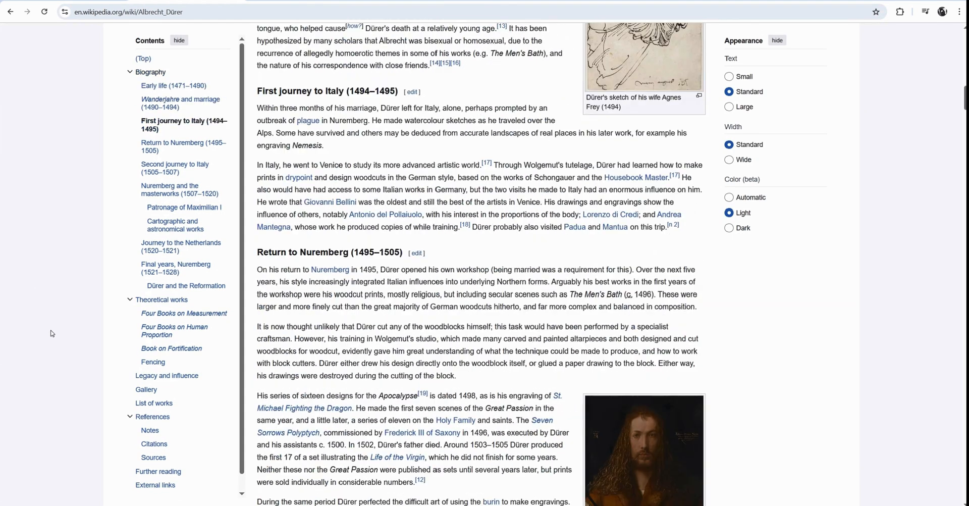
scroll(down, 3)
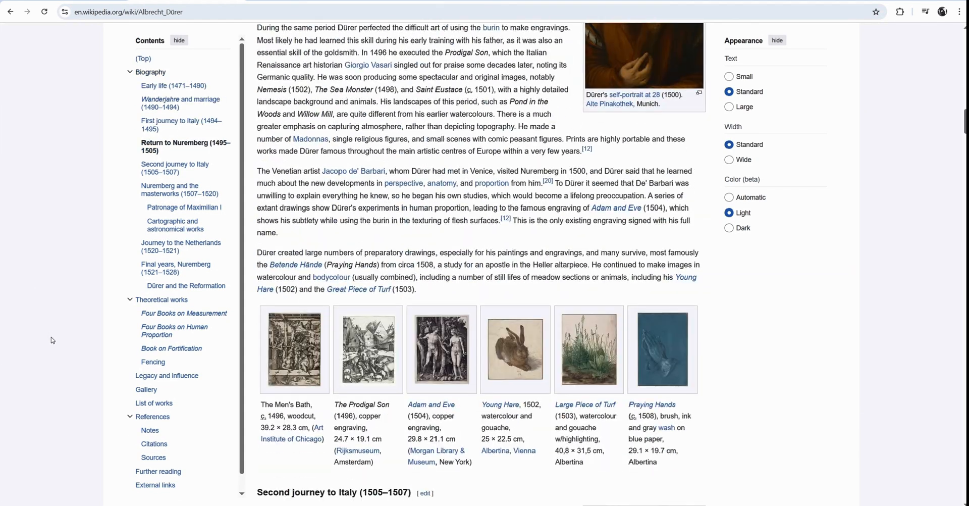
scroll(down, 3)
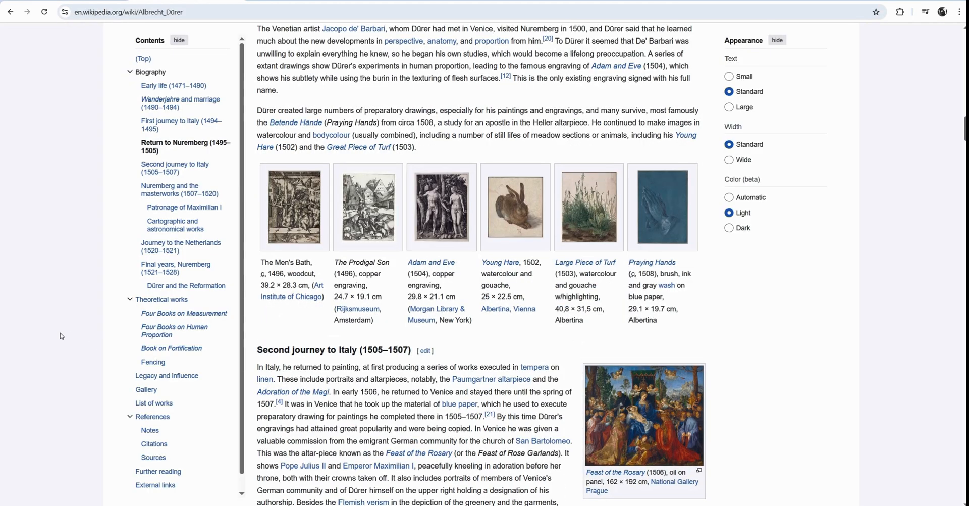
scroll(down, 3)
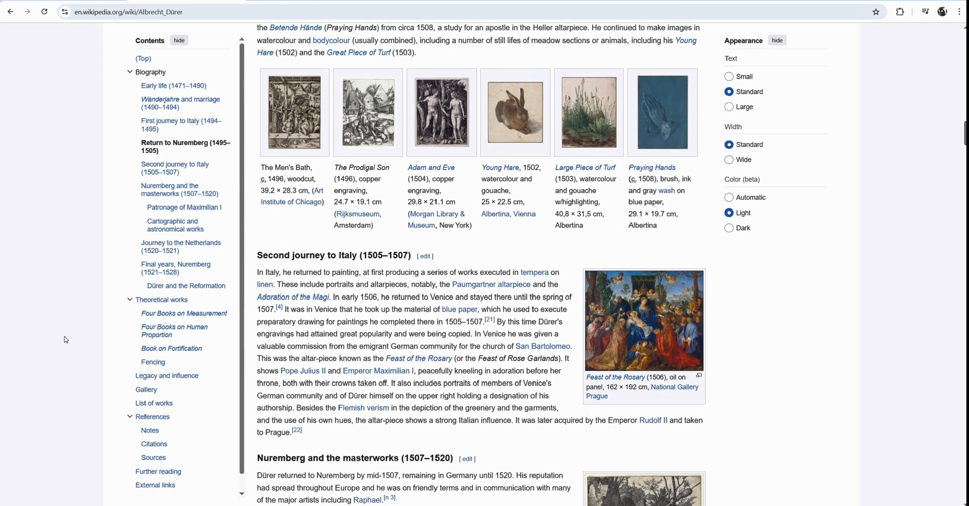
scroll(up, 3)
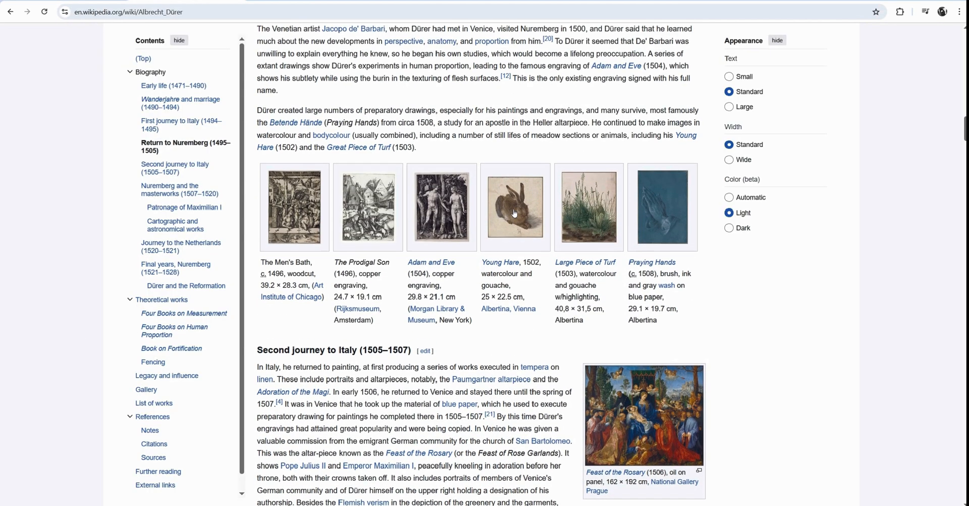
click(643, 416)
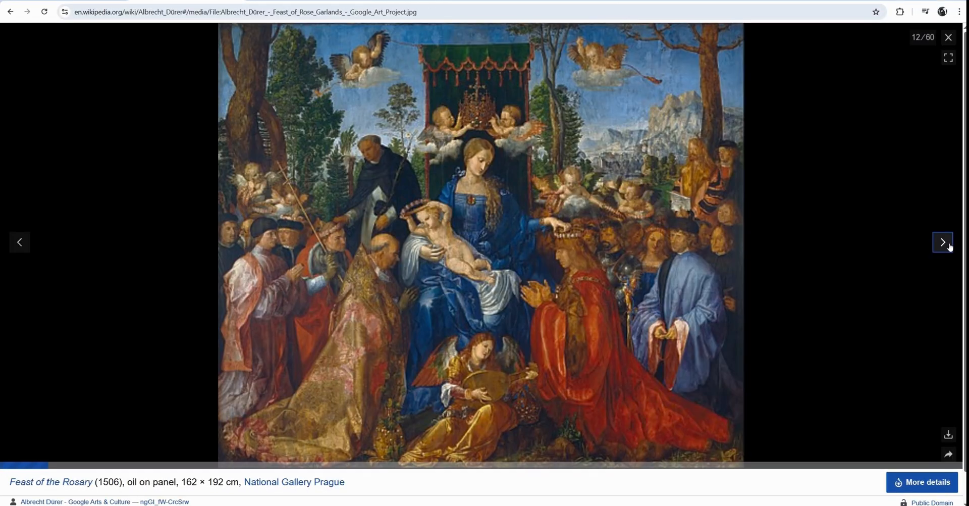
click(943, 242)
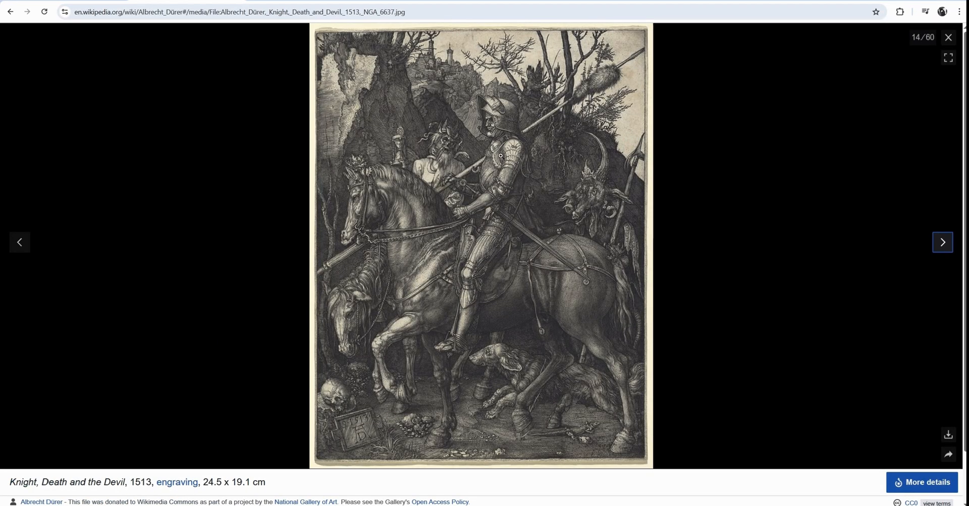
click(942, 241)
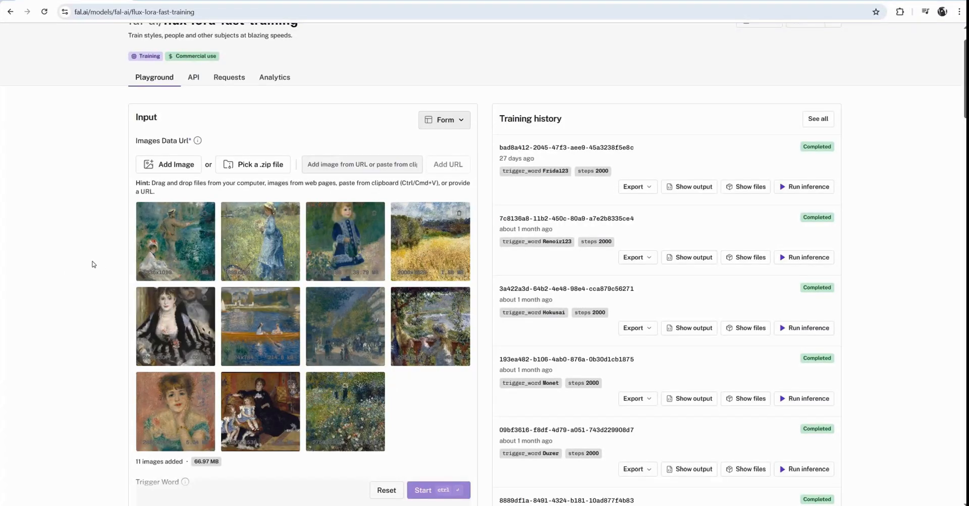
Step: Enter the trigger word Renoir123 and mark the training as a style
scroll(down, 3)
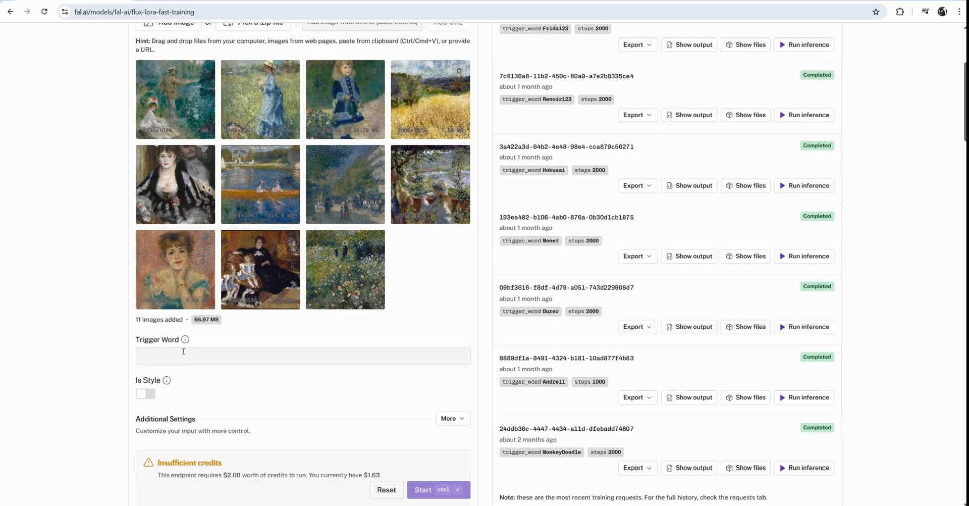
mouse_move(297, 353)
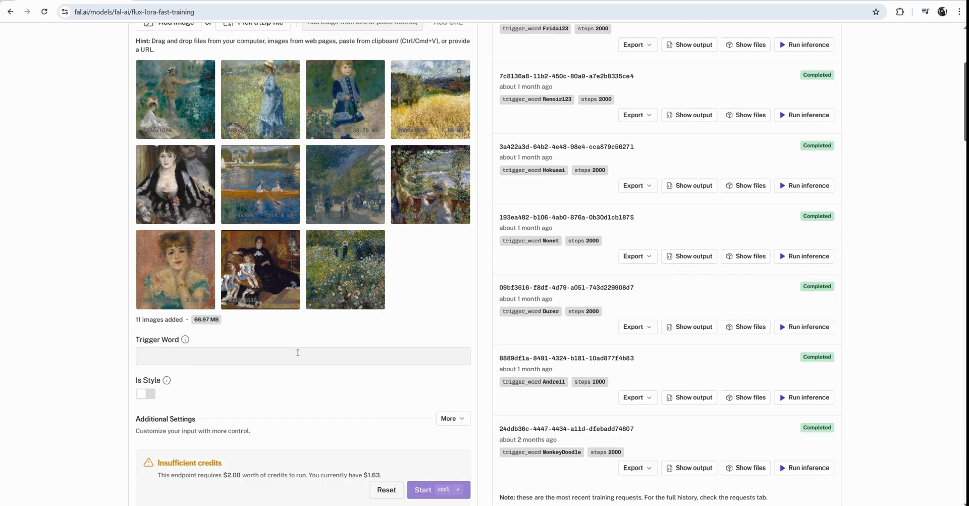
text(MO)
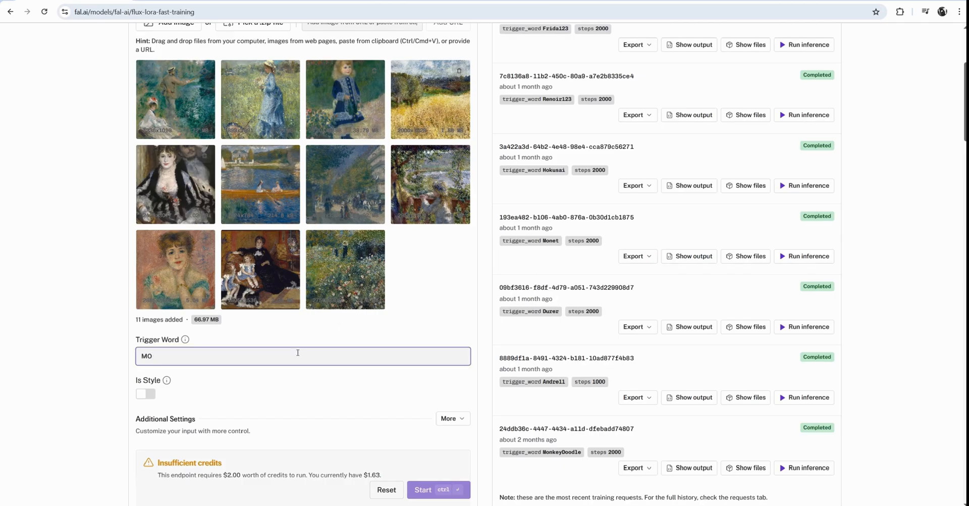
text(net1)
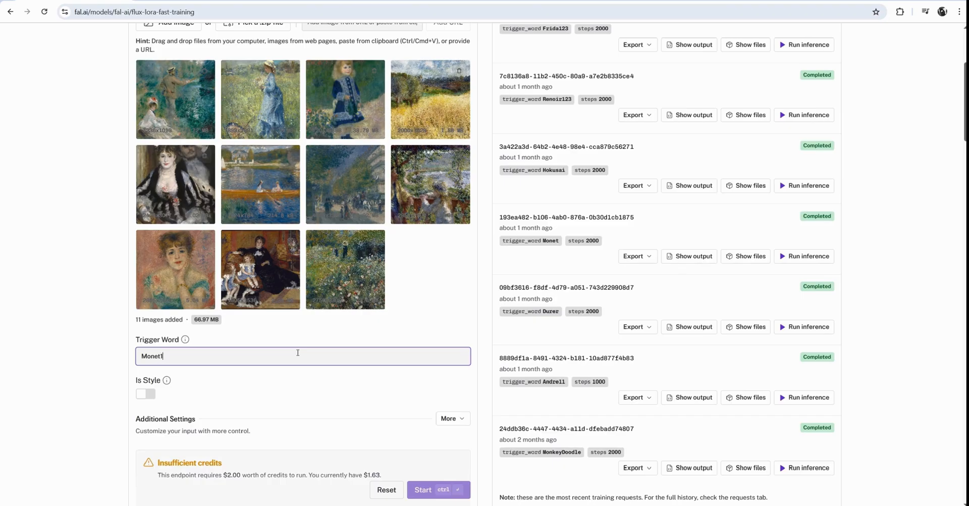
text(23)
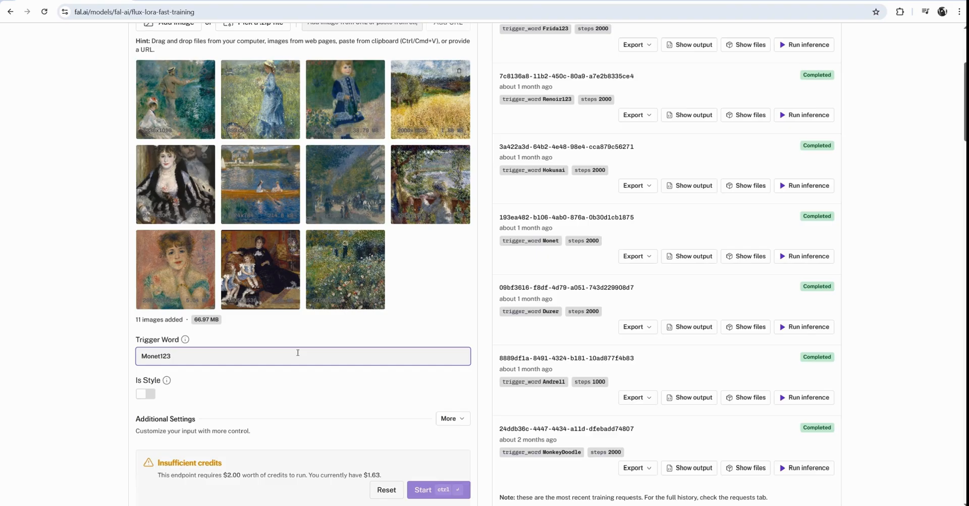
text(Renoir)
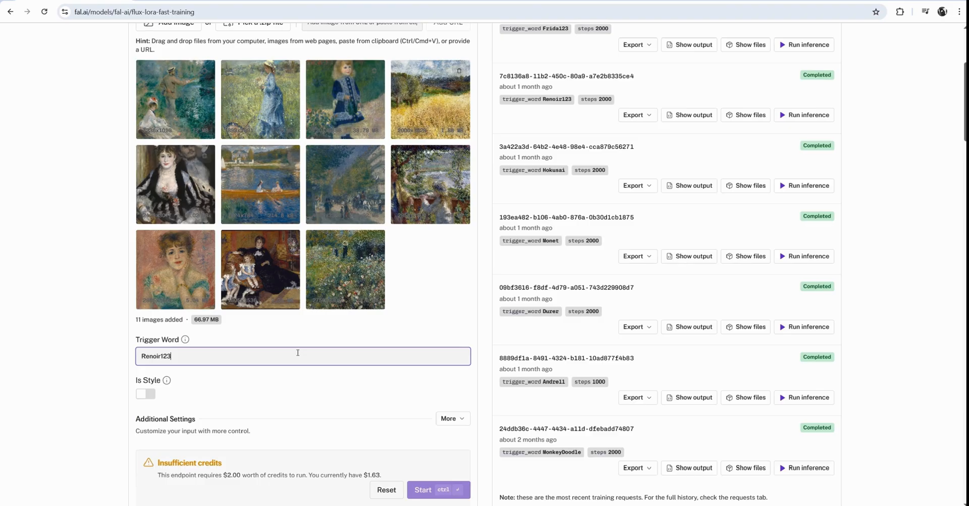
mouse_move(156, 404)
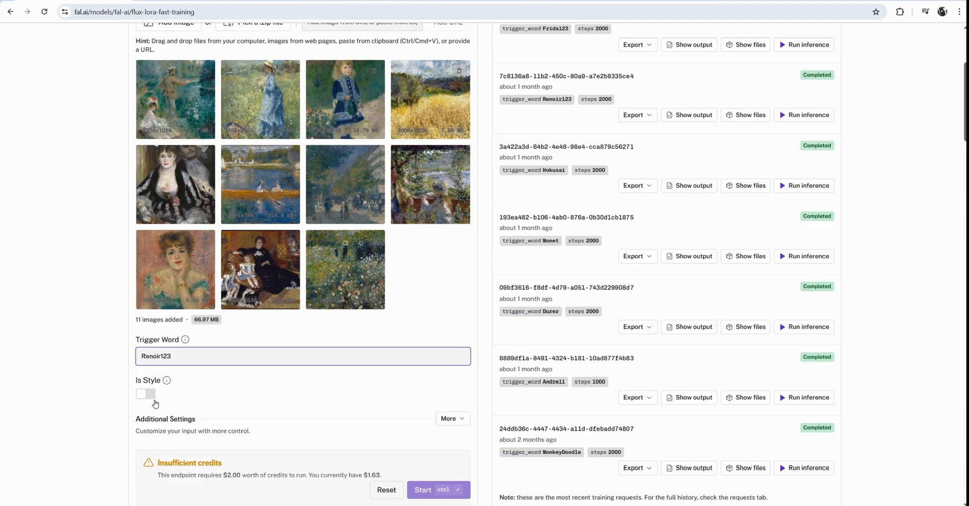
click(145, 394)
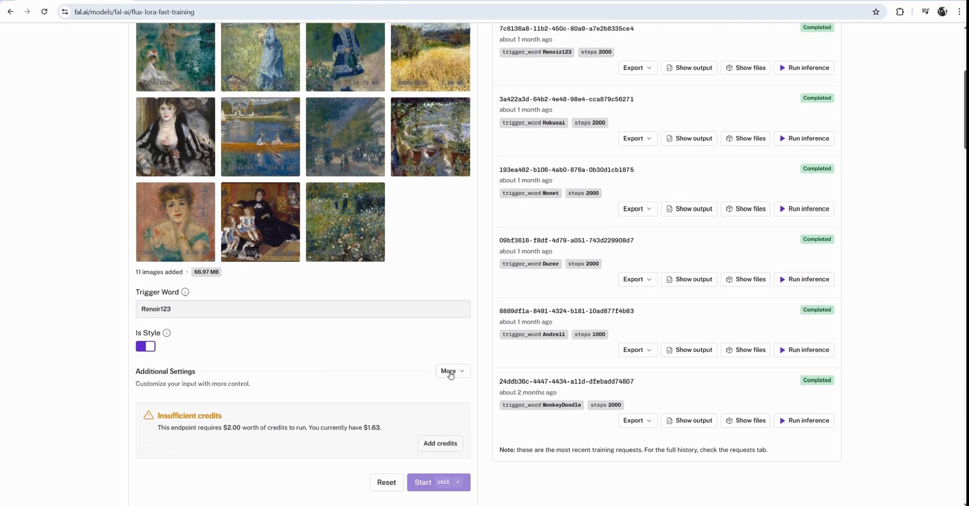
Step: In the additional settings, turn off Create Masks and set Steps to 2000
click(449, 370)
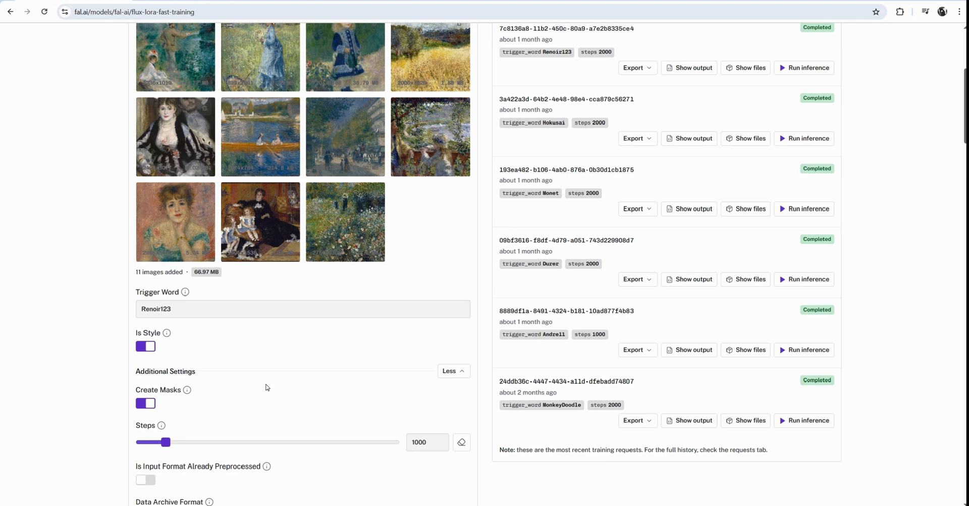
scroll(down, 3)
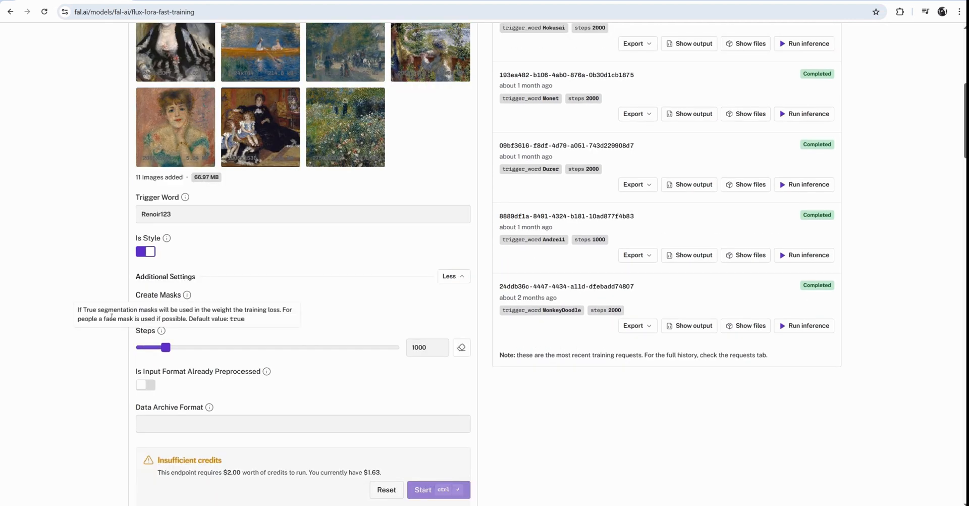
mouse_move(169, 318)
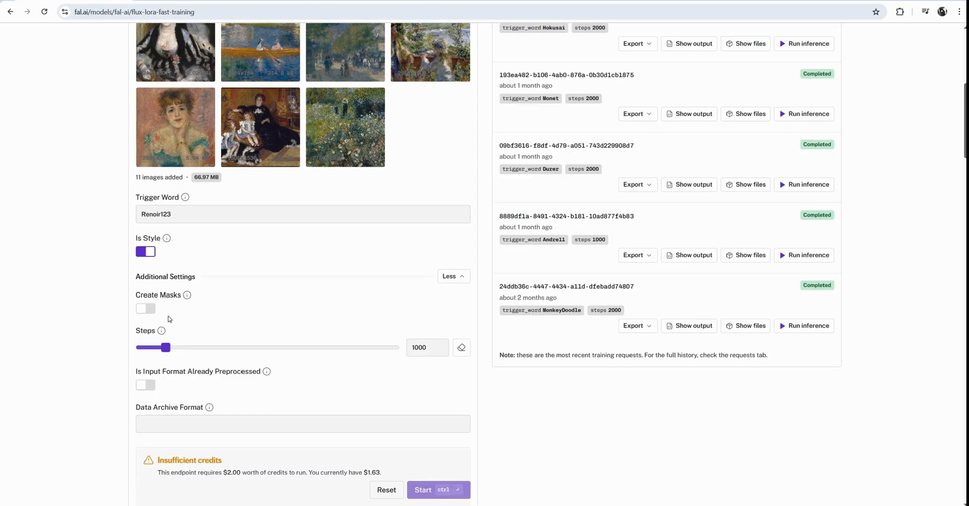
mouse_move(200, 329)
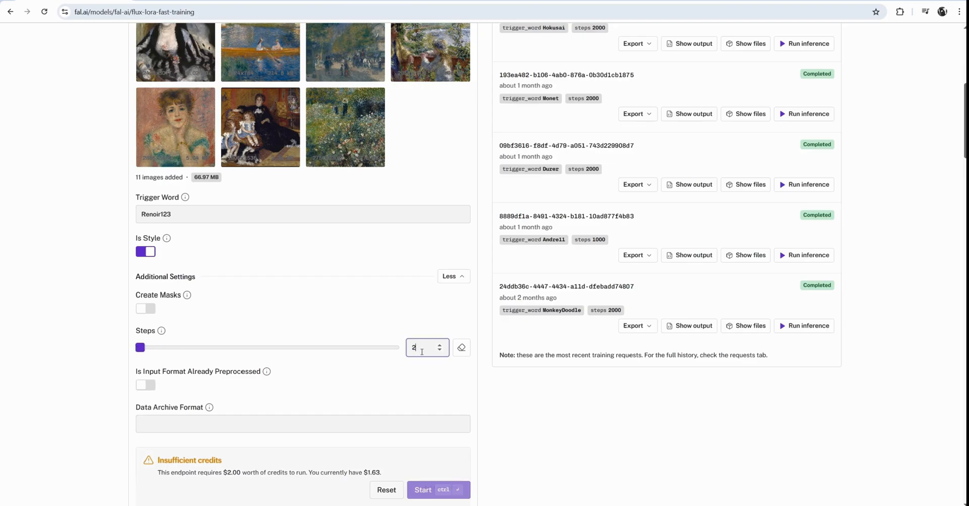
text(2000)
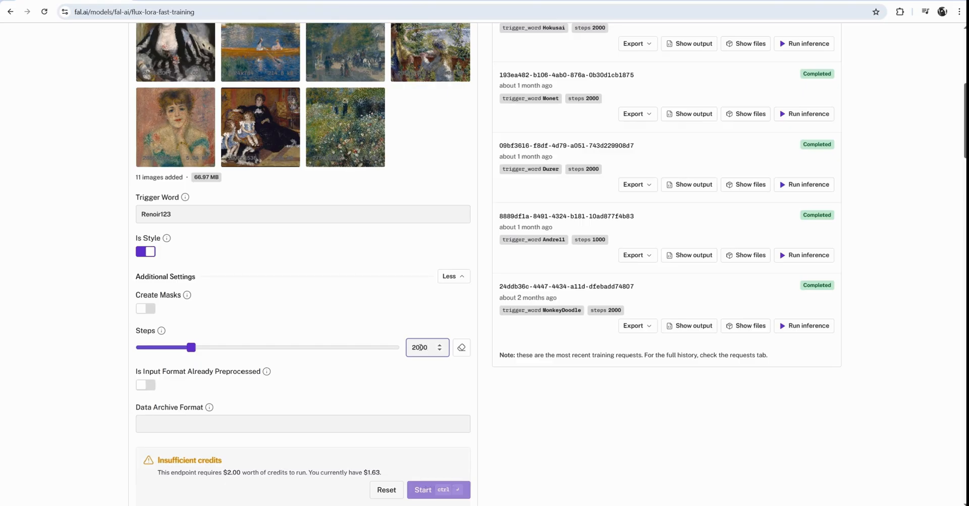
scroll(down, 3)
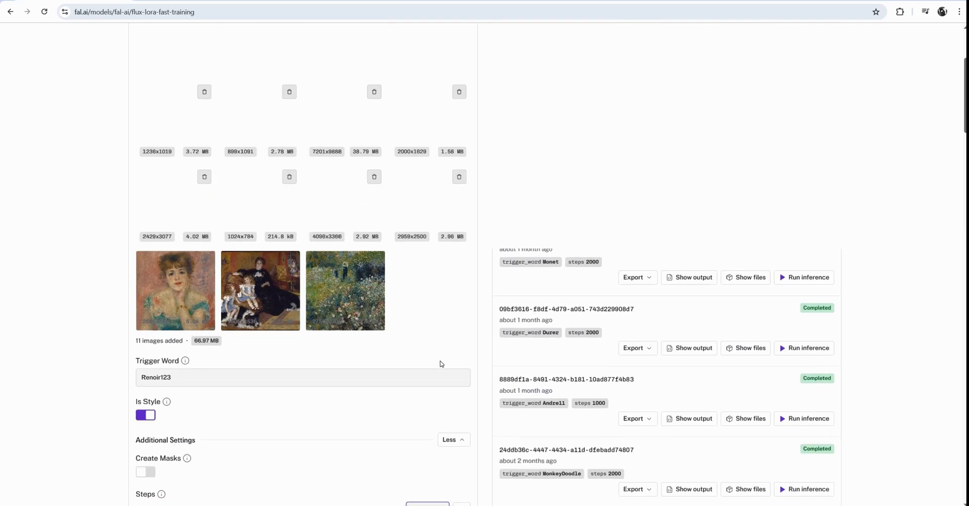
Step: Show the Renoir123 training run's files and select the LoRA safetensors weights file name
scroll(up, 3)
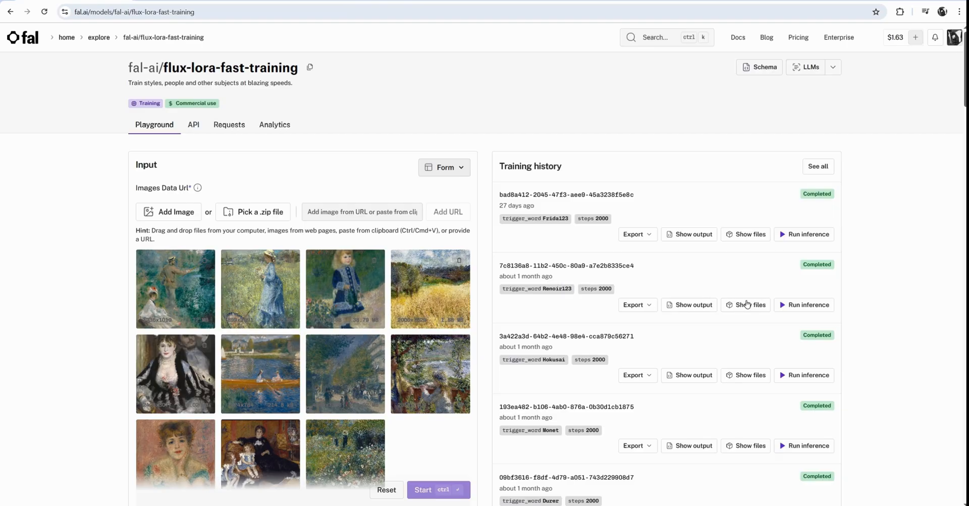
click(750, 304)
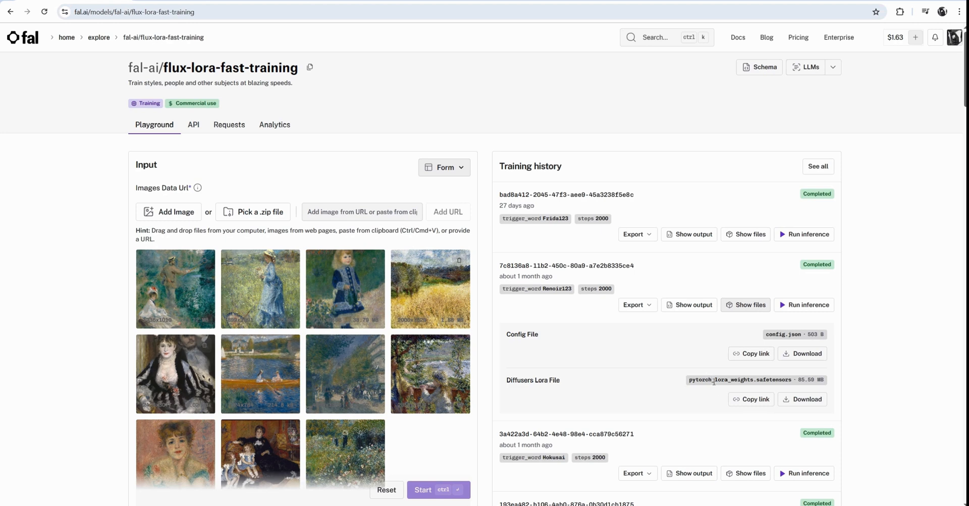
mouse_move(810, 387)
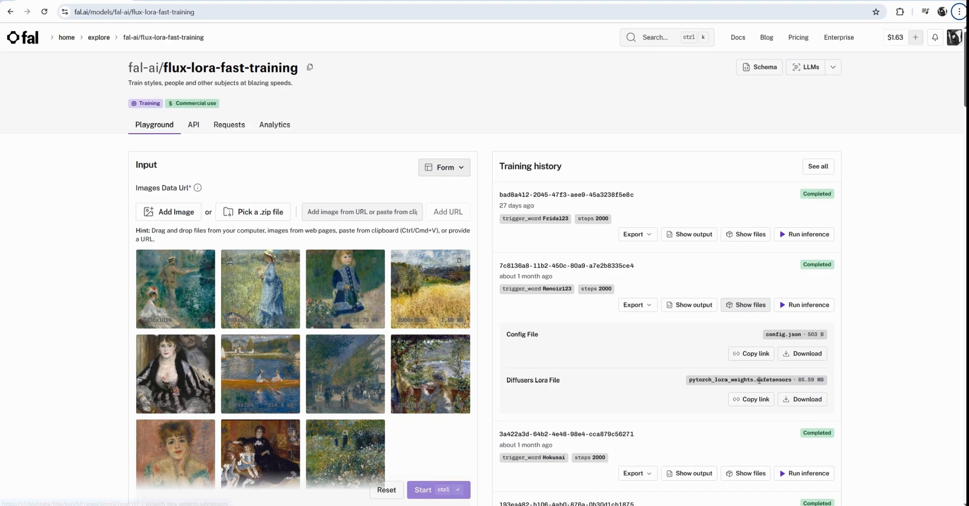
double_click(773, 380)
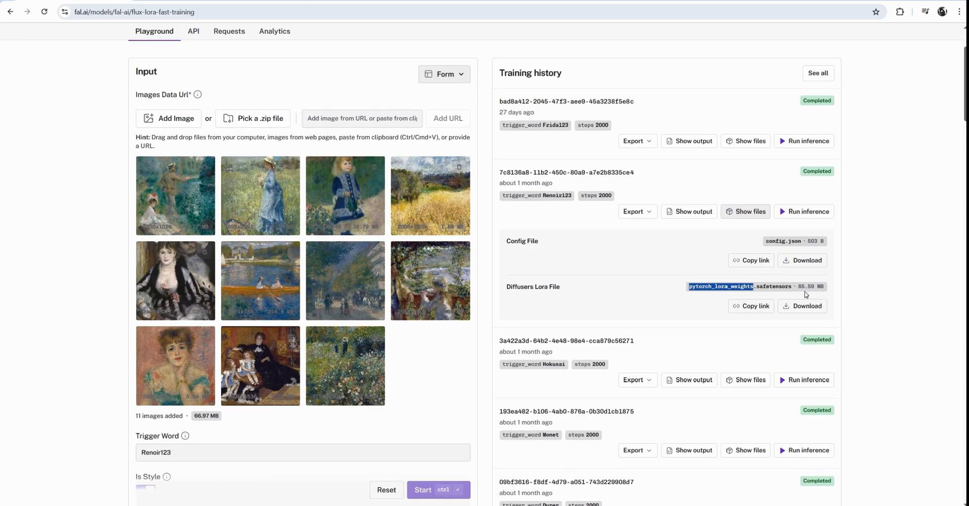
scroll(up, 3)
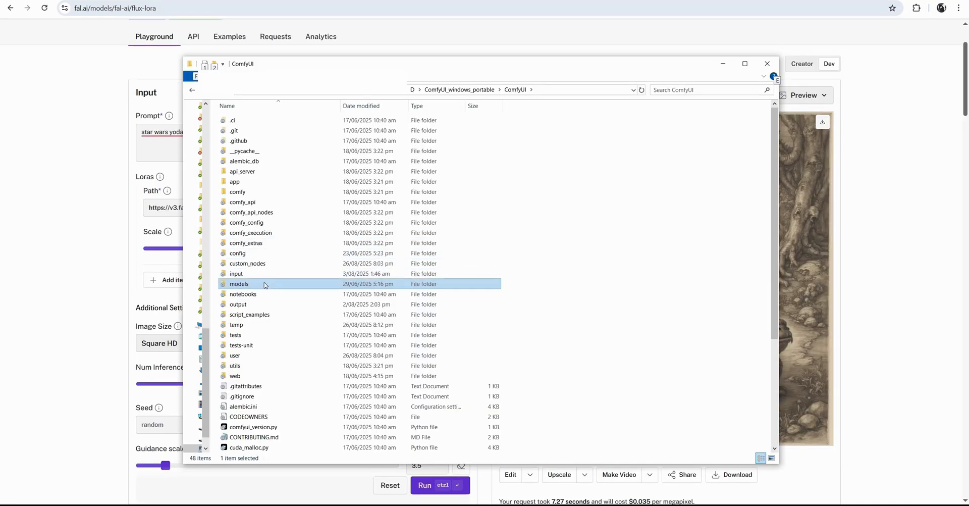
Step: Open ComfyUI's models folder and pick out the loras subfolder
double_click(239, 284)
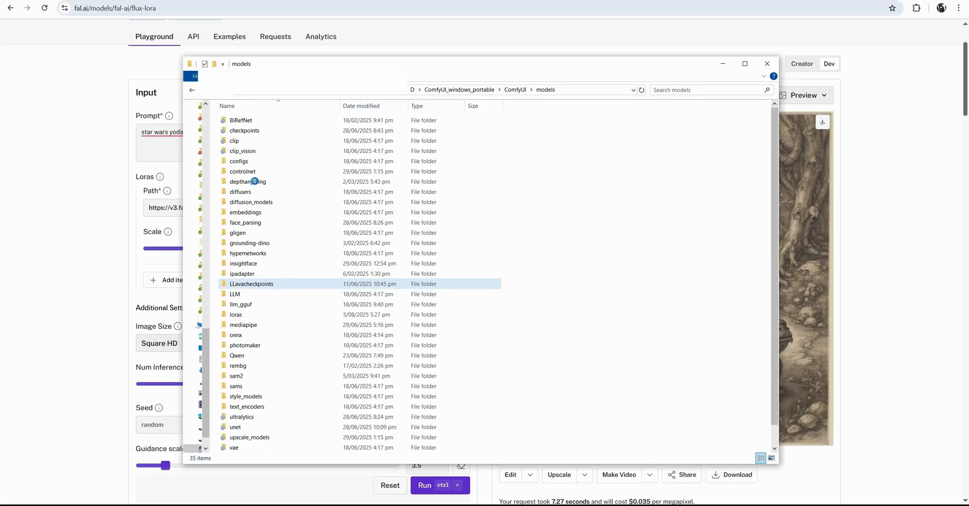
click(235, 314)
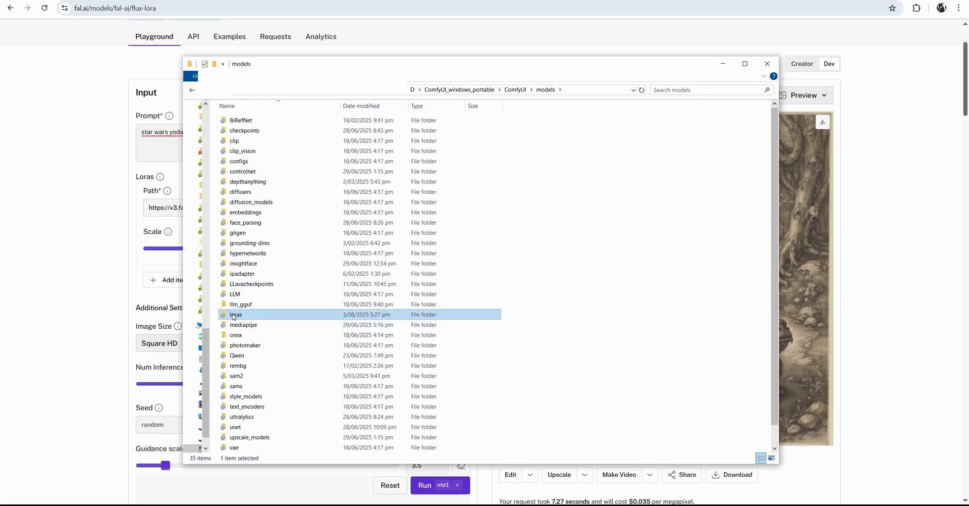
mouse_move(236, 315)
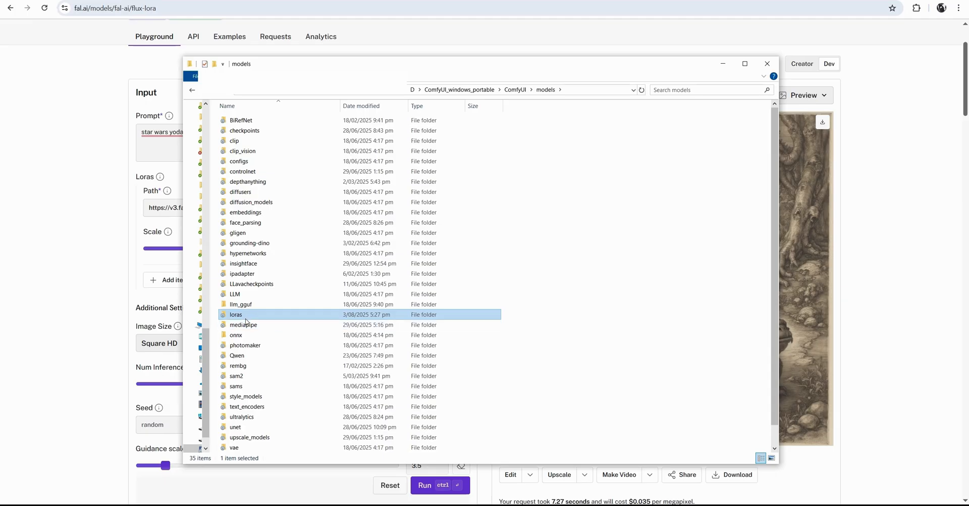
mouse_move(245, 318)
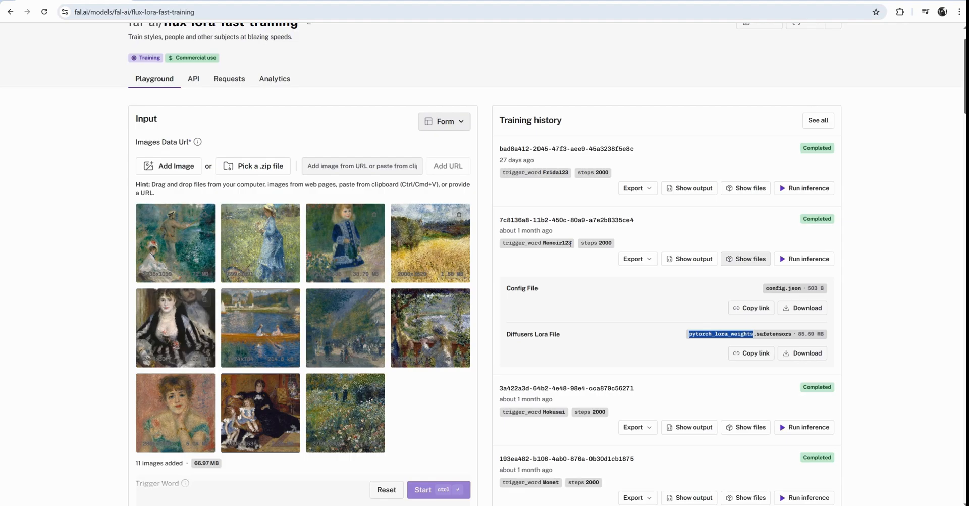
mouse_move(809, 258)
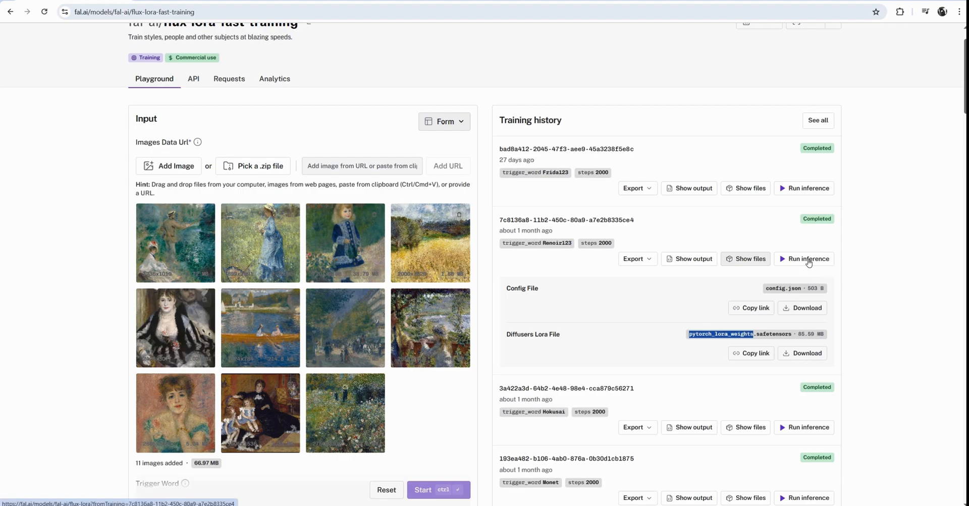
Step: Run inference with the Renoir123 LoRA and enter 'darth maul star wars standing on a' after the trigger word
click(808, 259)
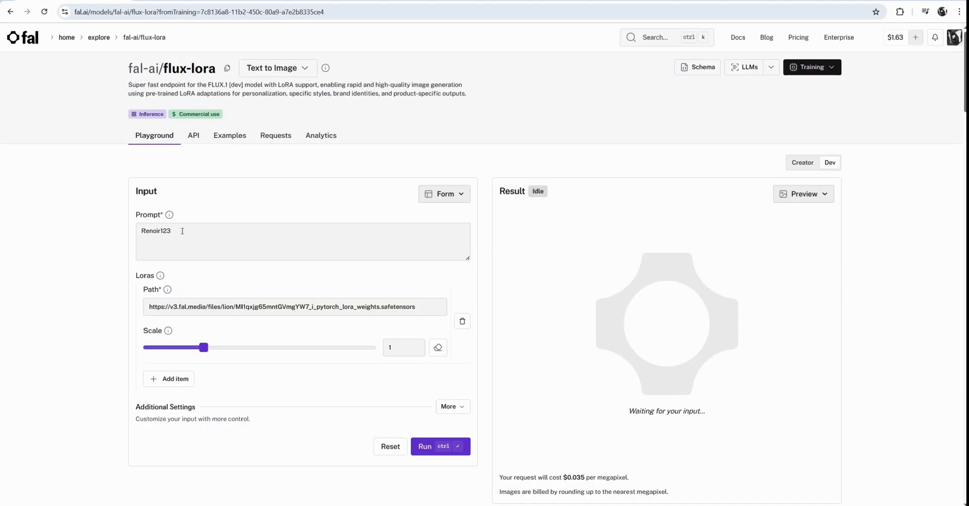
text(dark)
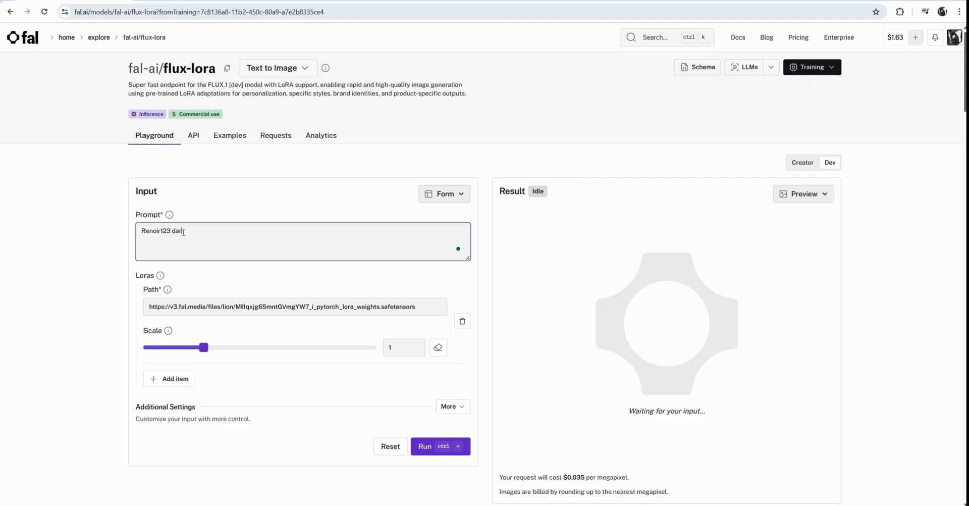
text(th maul st)
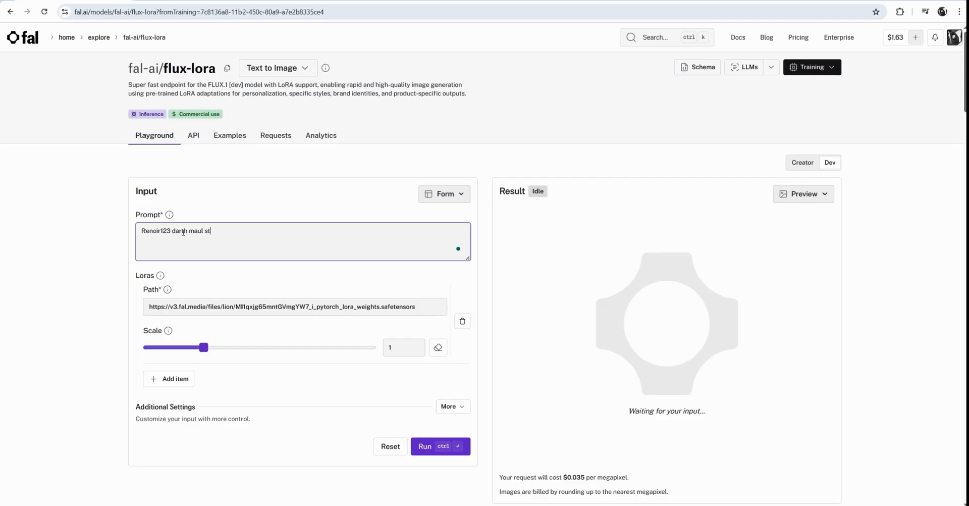
text(ar wars standing)
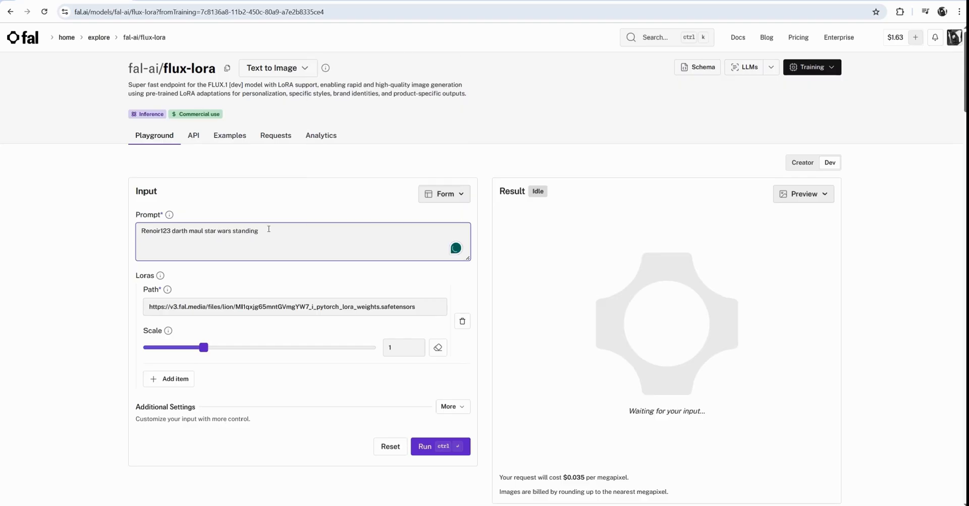
text(on a turtle)
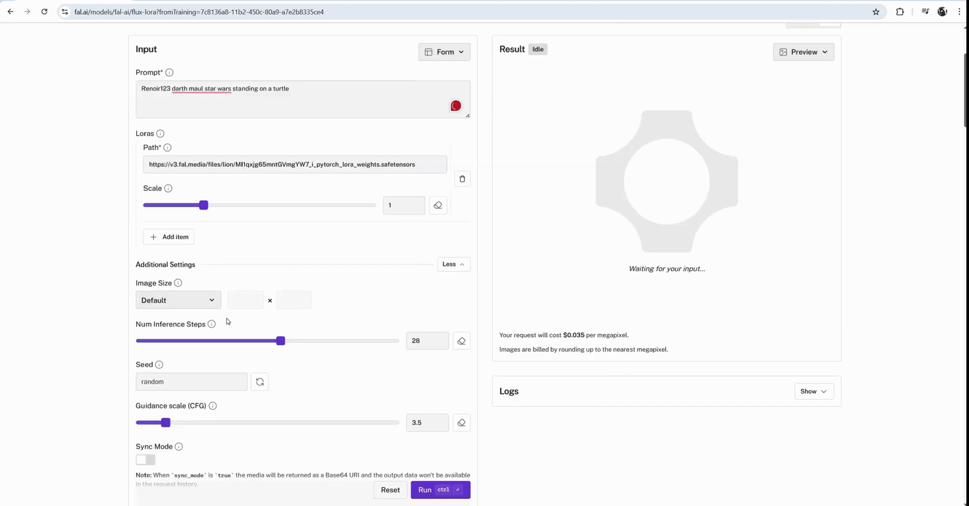
Step: Expand Additional Settings and run the turtle prompt to produce the Renoir-style Square HD image
click(178, 300)
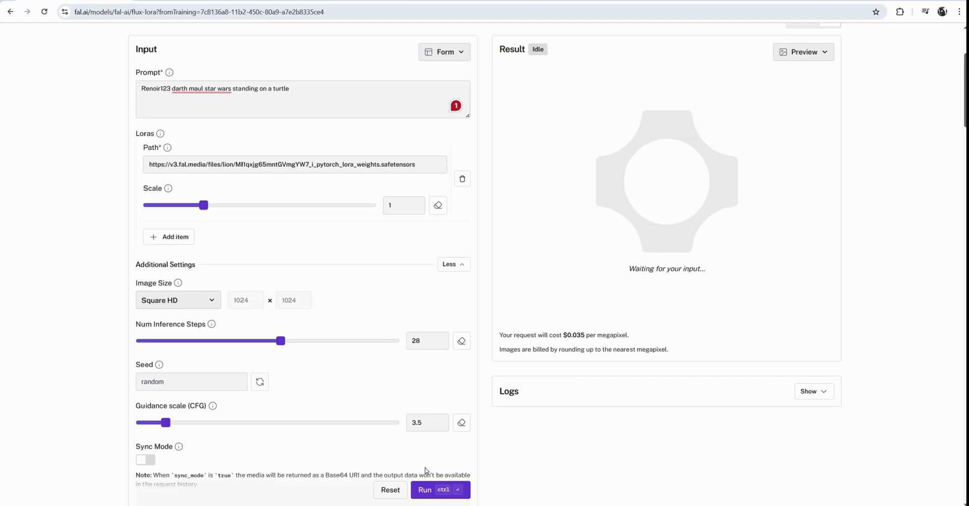
scroll(down, 3)
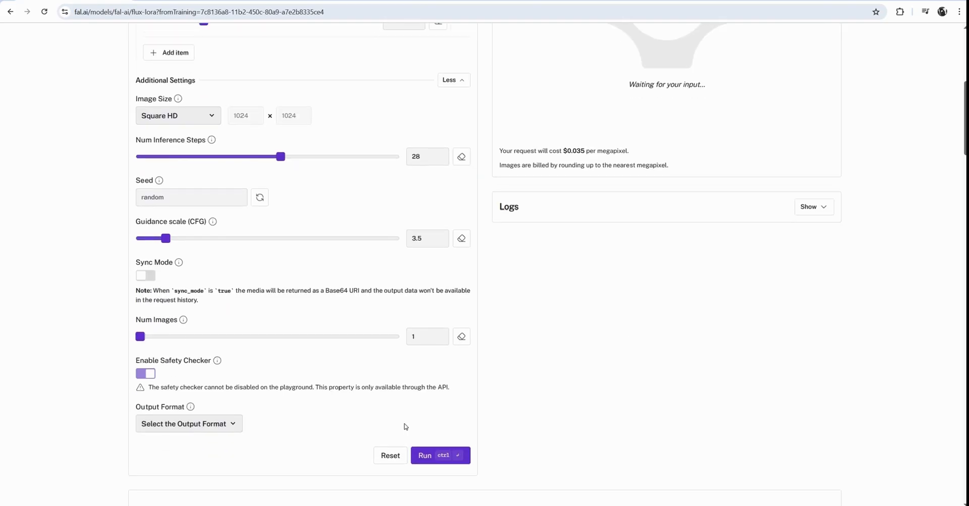
click(440, 456)
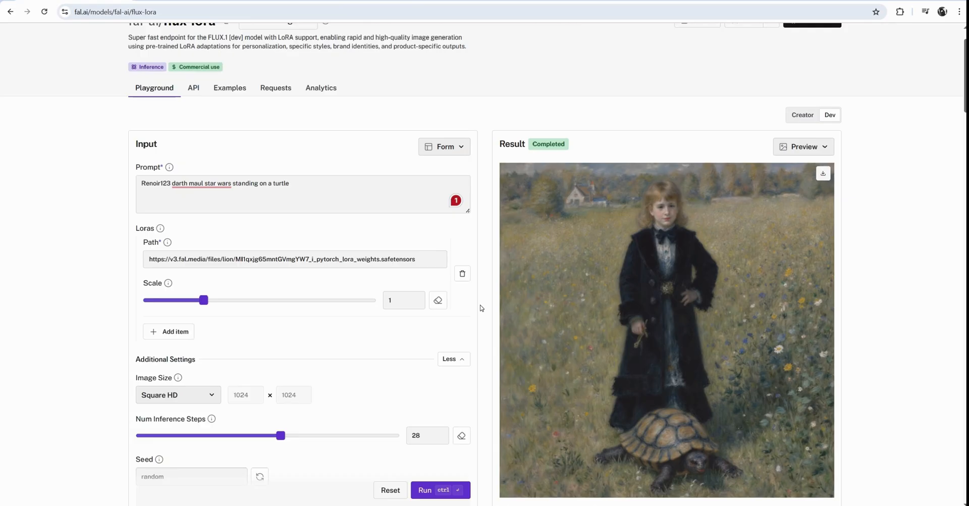
mouse_move(604, 329)
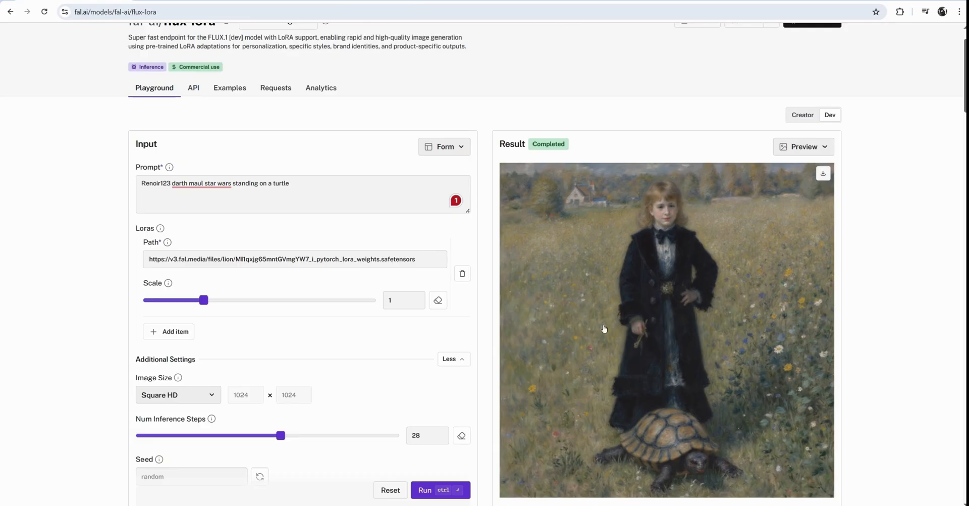
scroll(down, 3)
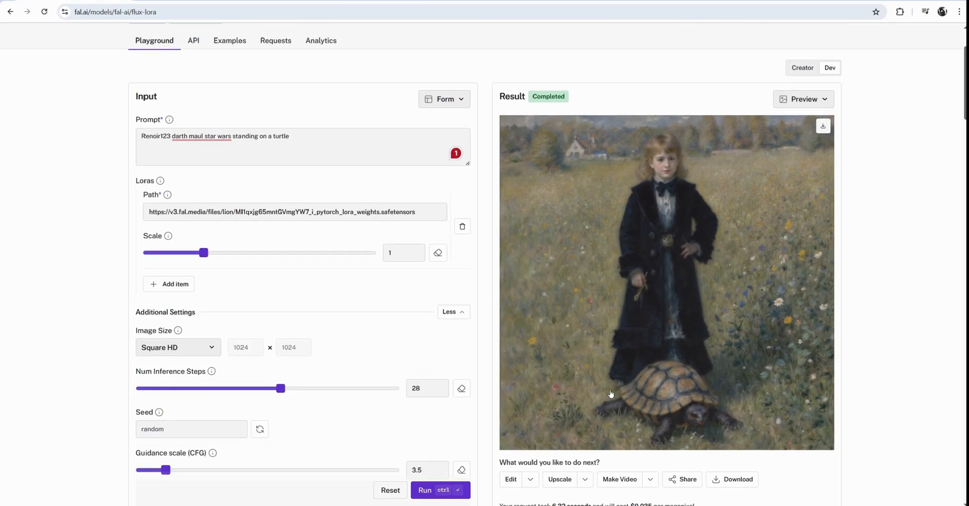
Step: Change the prompt subject to Yoda and run the generation again
click(201, 136)
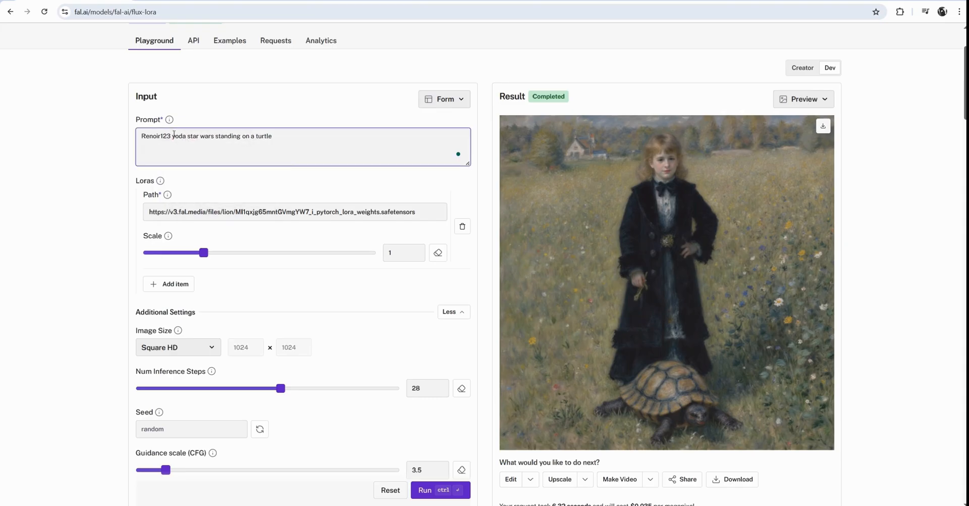
scroll(down, 3)
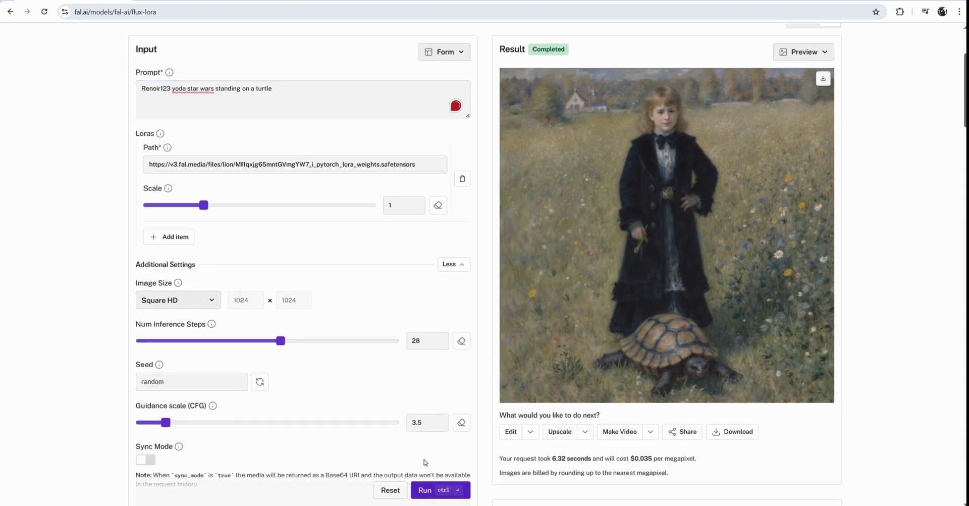
click(425, 490)
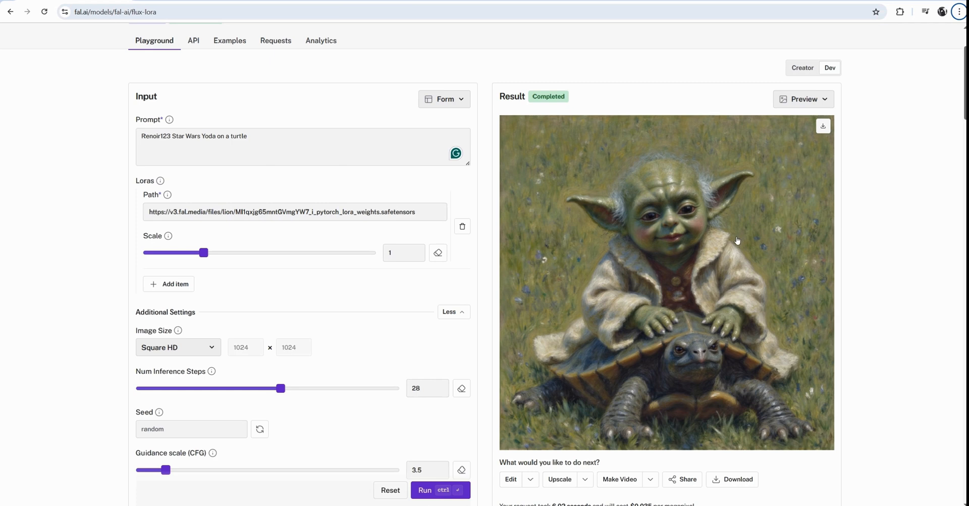
mouse_move(747, 235)
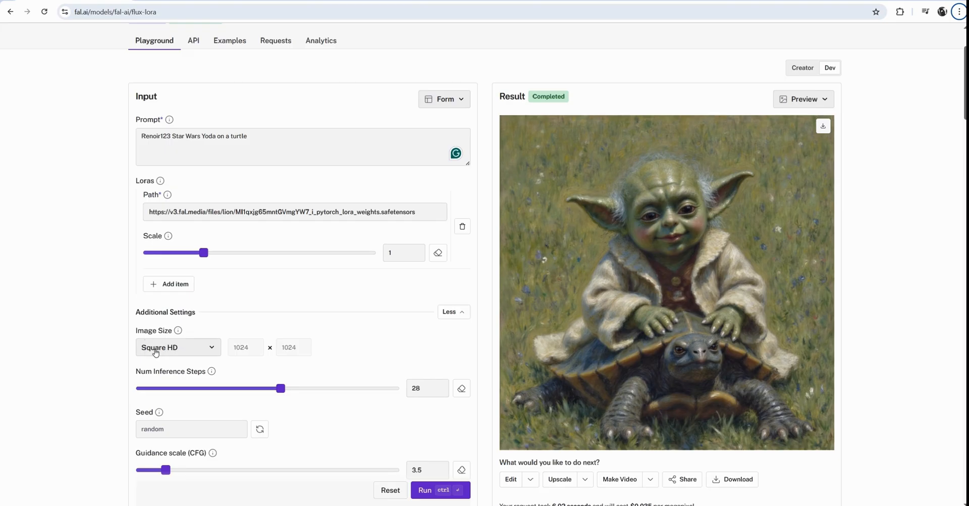
Step: Try the Square image size, then restore Square HD
click(178, 347)
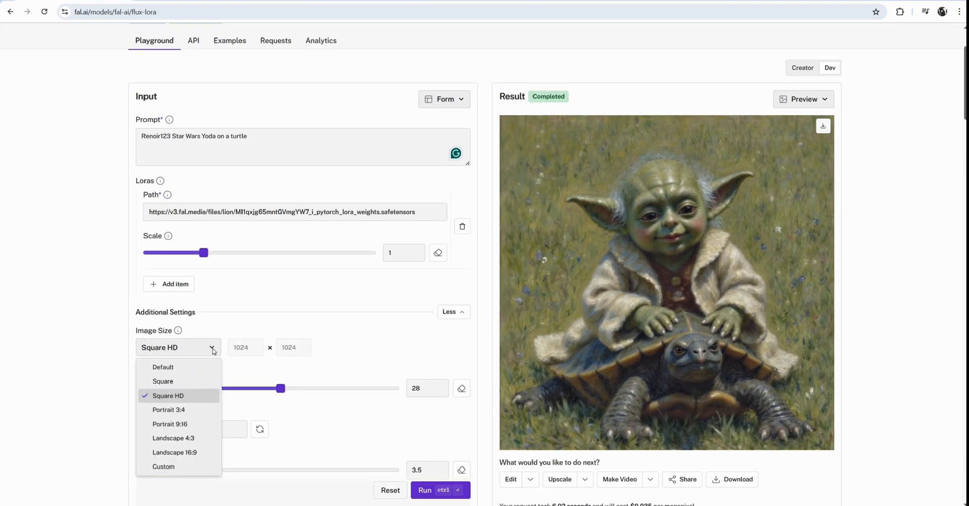
click(163, 381)
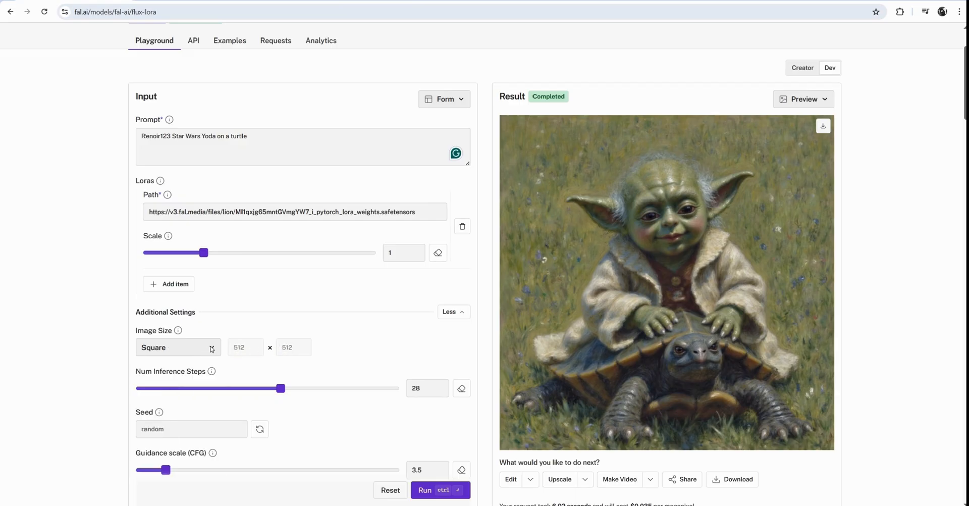
click(178, 347)
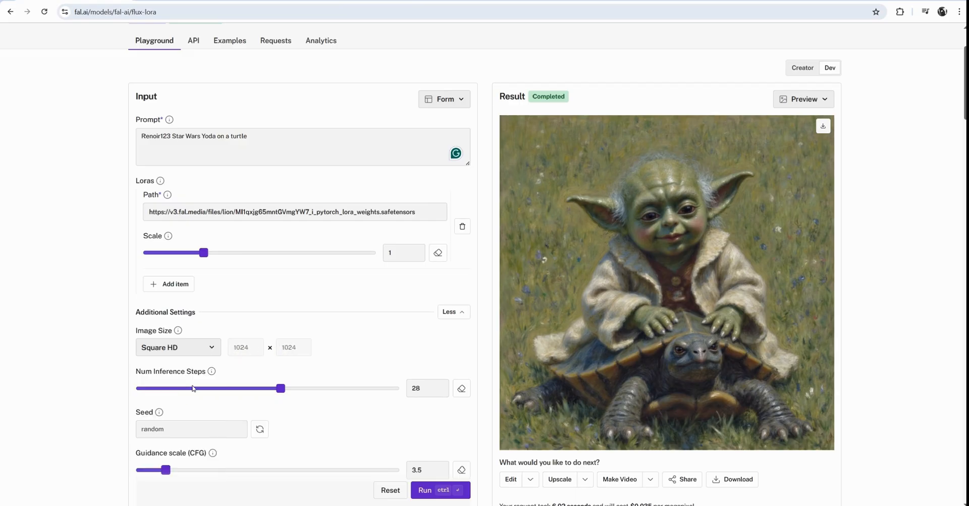
mouse_move(324, 307)
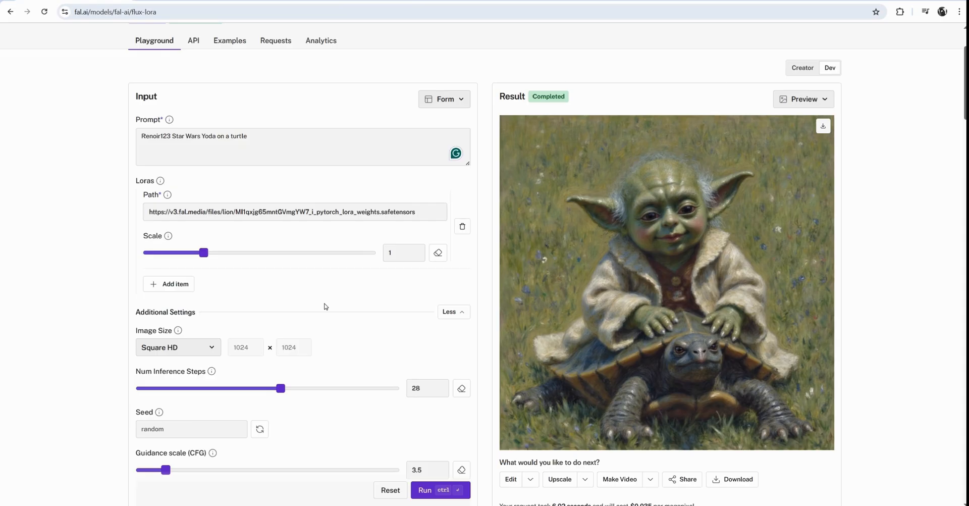
mouse_move(398, 243)
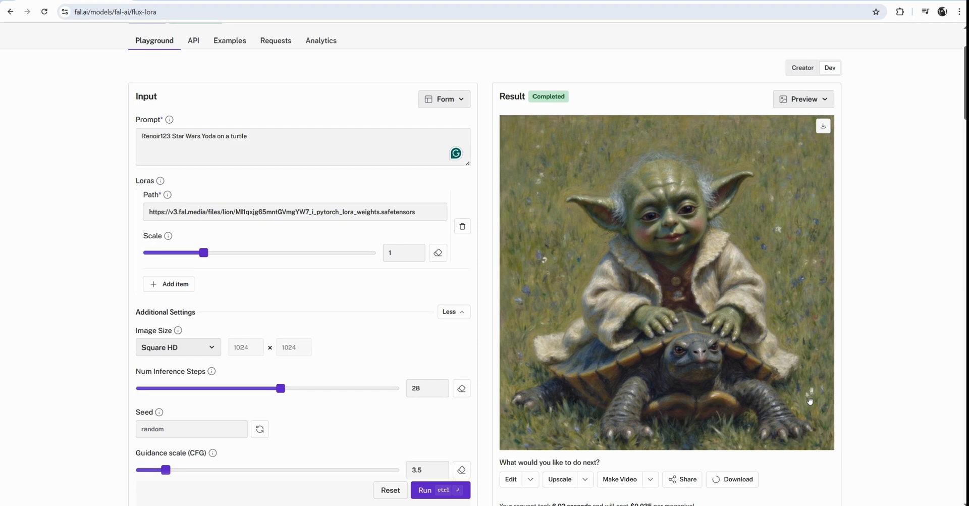
Step: Find the Seedance image-to-video model via search 'seed' and choose the 1.0 Lite variant
click(656, 38)
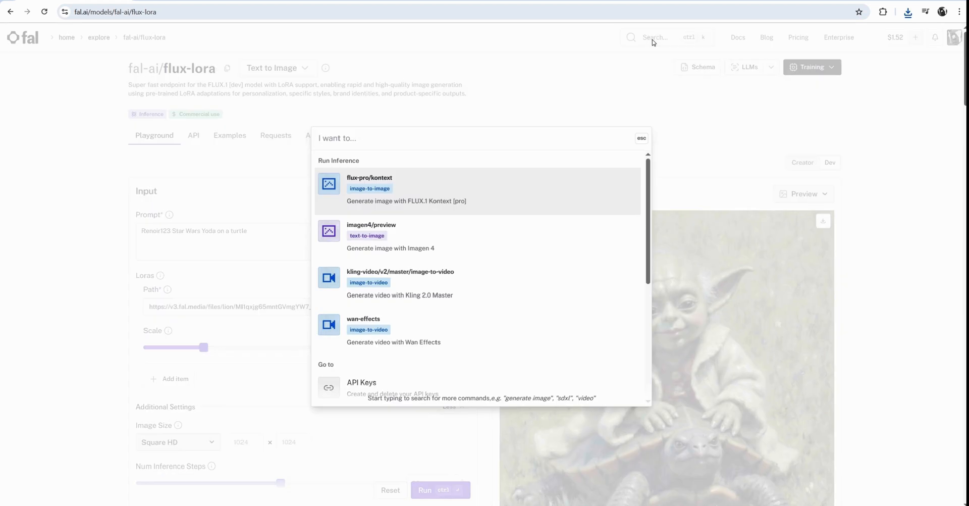
text(seed)
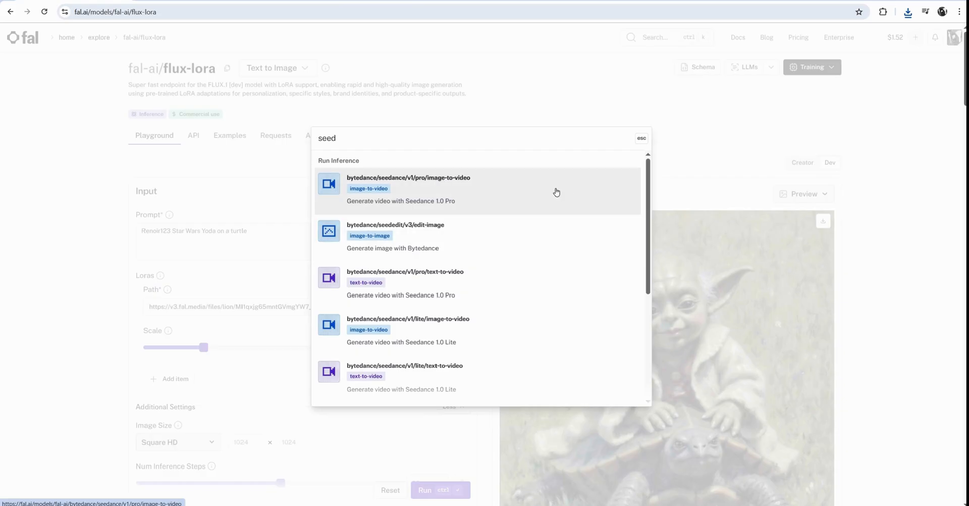
click(409, 189)
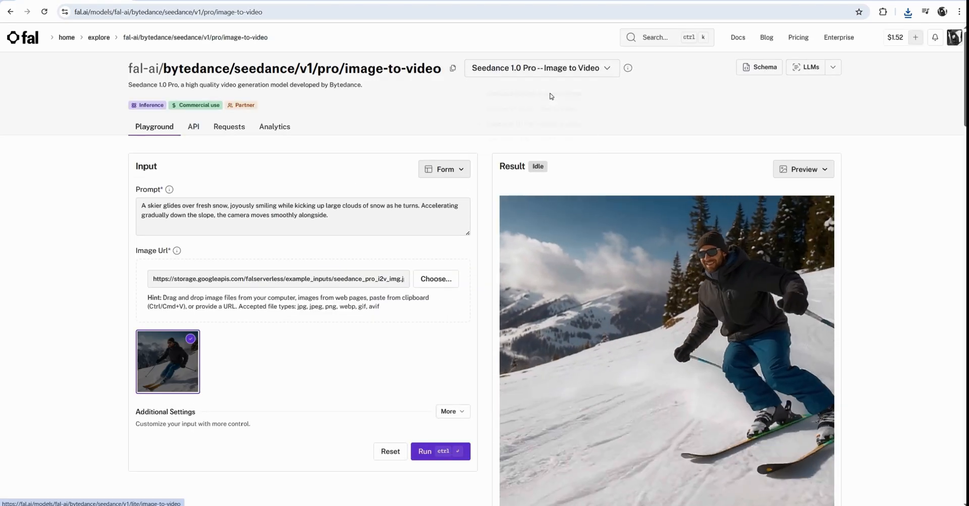
click(541, 67)
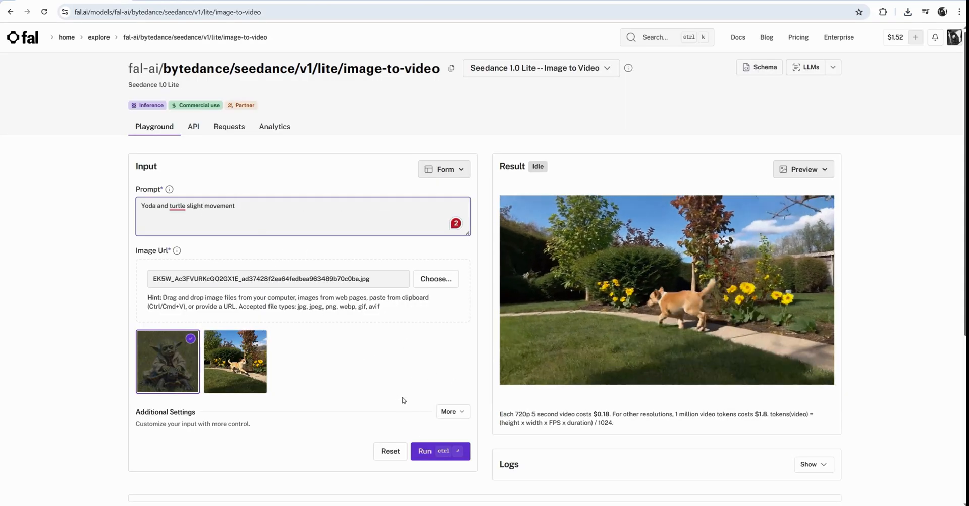
Step: Run the Yoda image-to-video generation with the slight-movement prompt
click(440, 450)
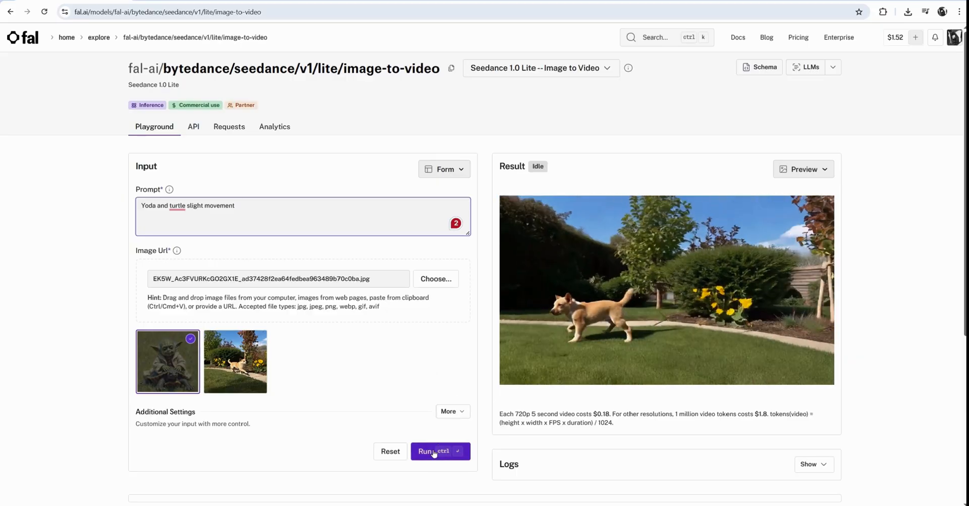
click(440, 450)
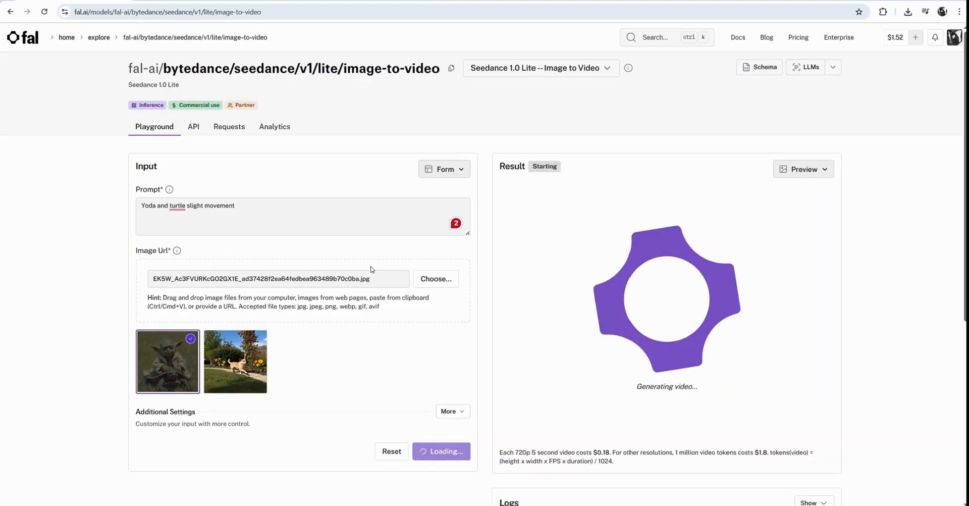
mouse_move(392, 322)
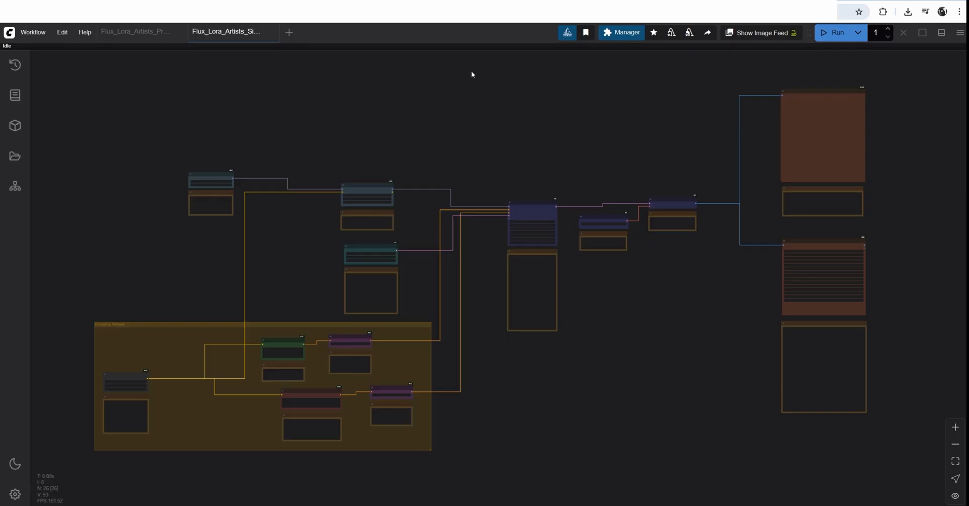
scroll(up, 3)
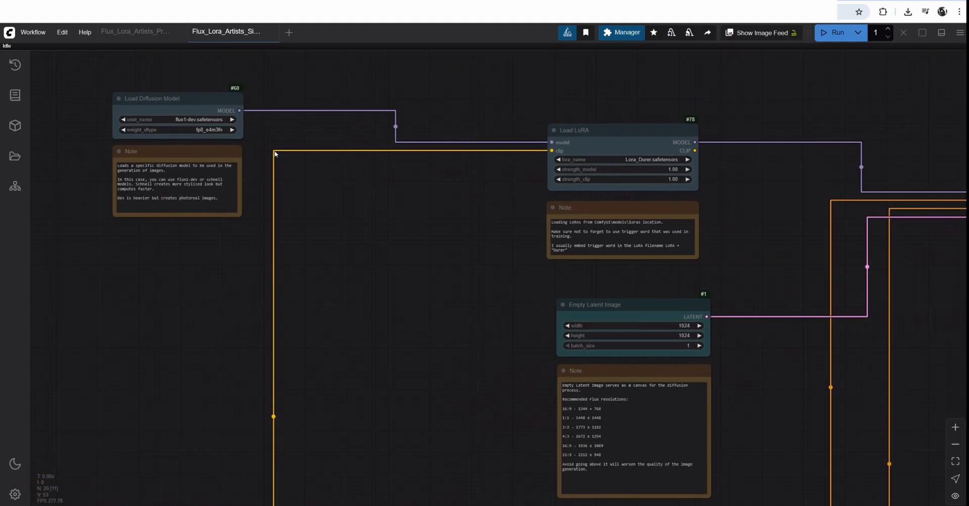
scroll(up, 3)
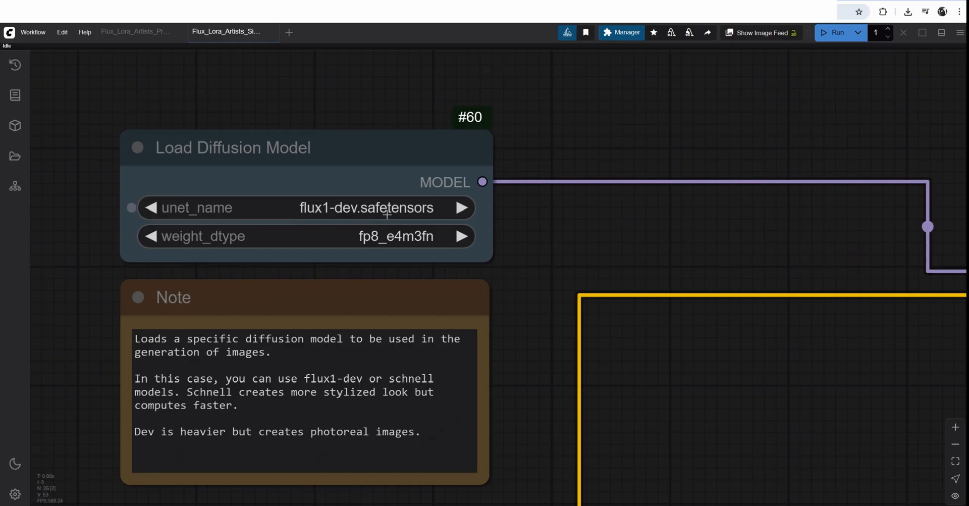
Step: Search the Model Manager for 'flux' to inspect the FLUX.1 Dev fp8 model, then go back
click(626, 32)
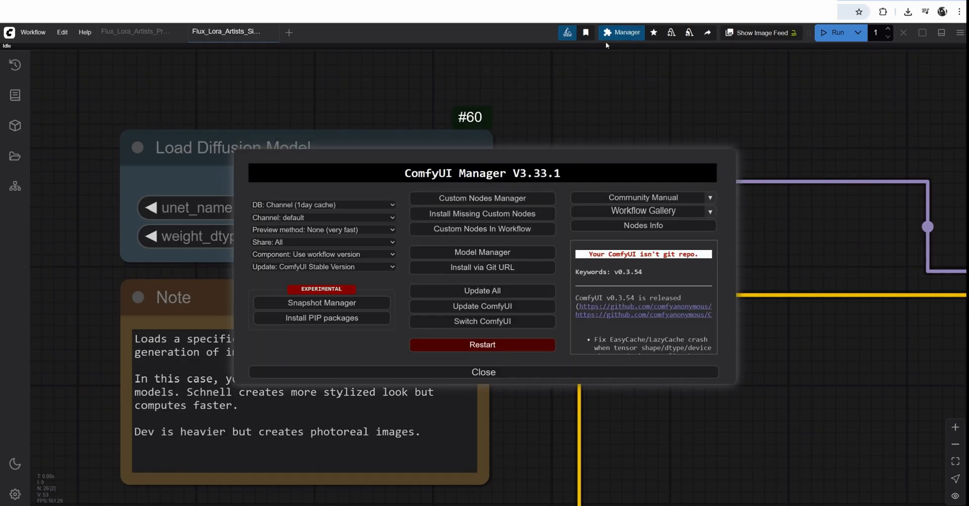
click(482, 252)
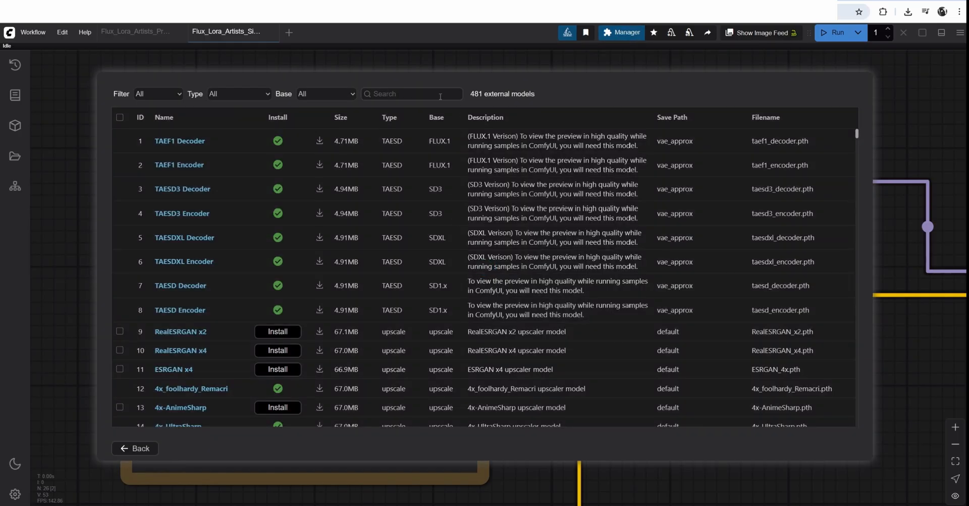
text(flux dev)
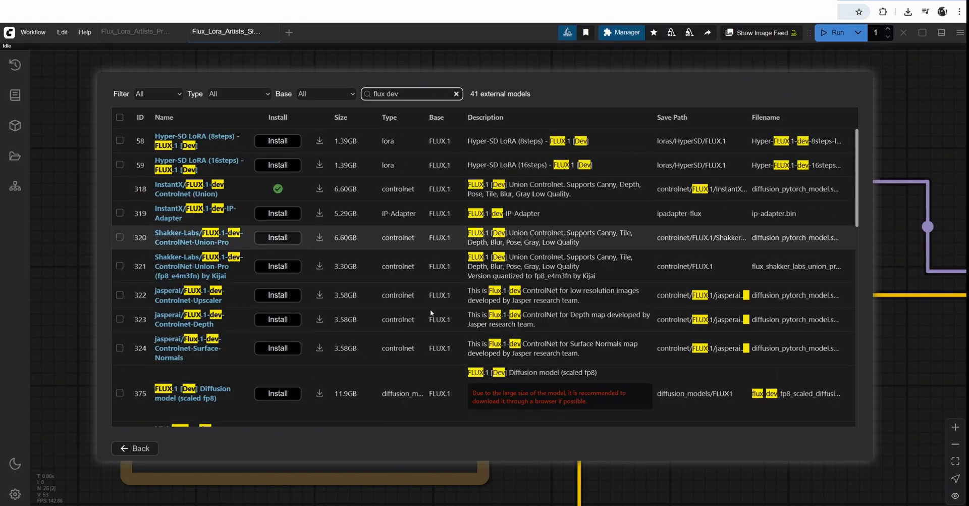
mouse_move(278, 394)
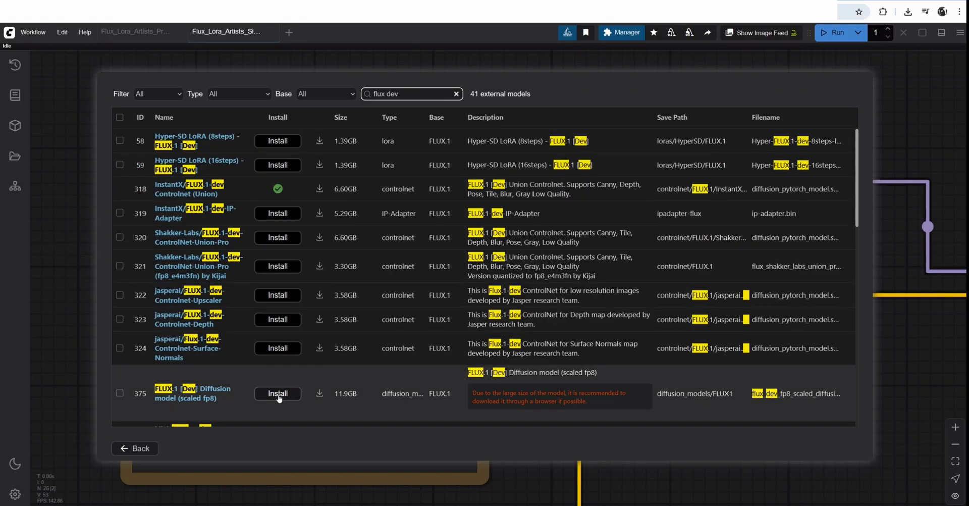
mouse_move(281, 408)
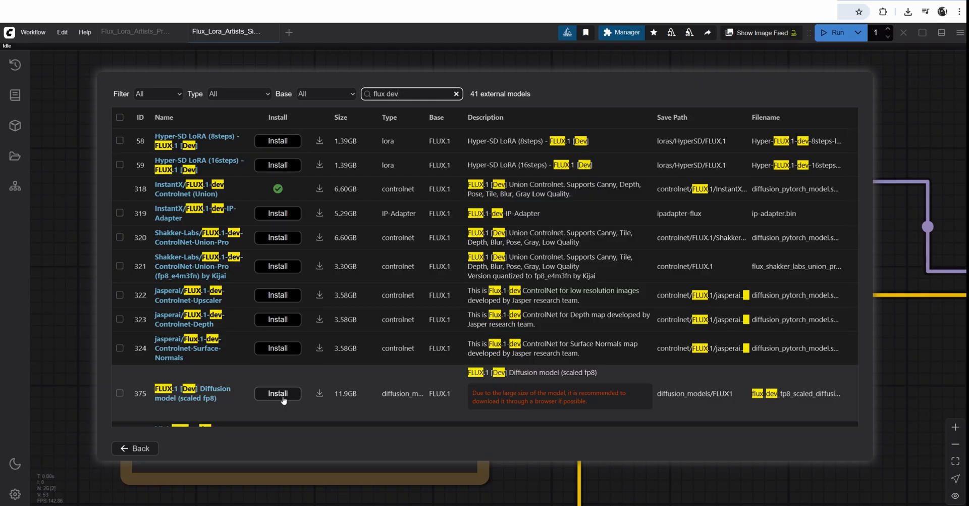
mouse_move(154, 443)
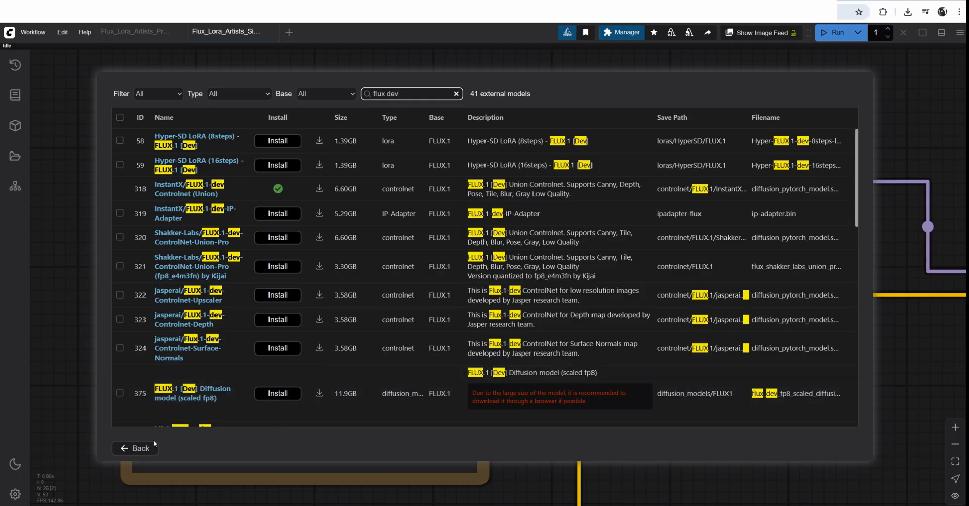
click(135, 447)
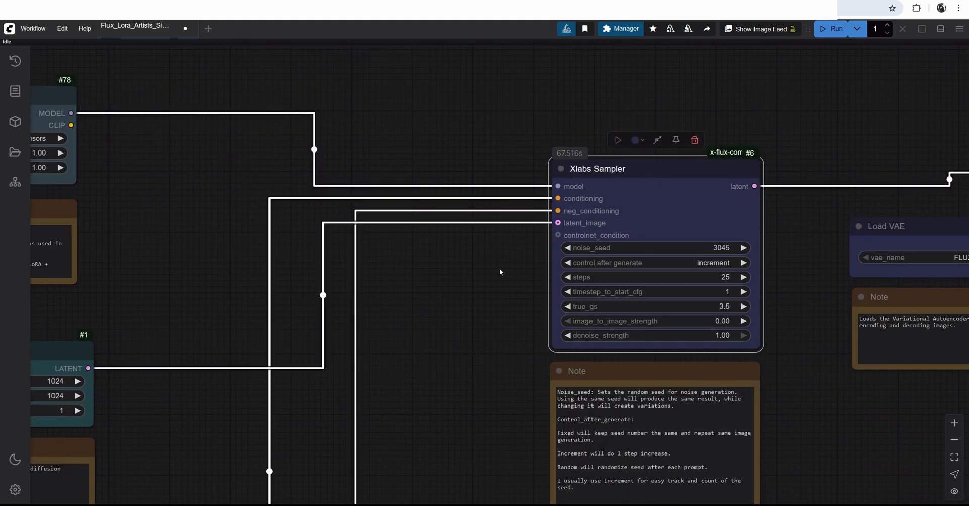
mouse_move(489, 251)
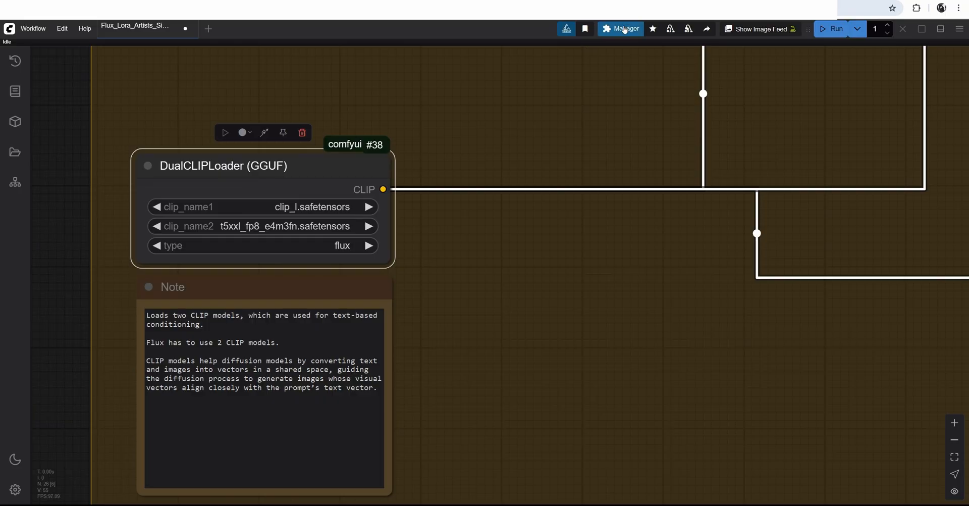
Step: Search the Model Manager for 'xxl' to confirm the t5xxl fp8 encoder is installed, then go back
click(621, 29)
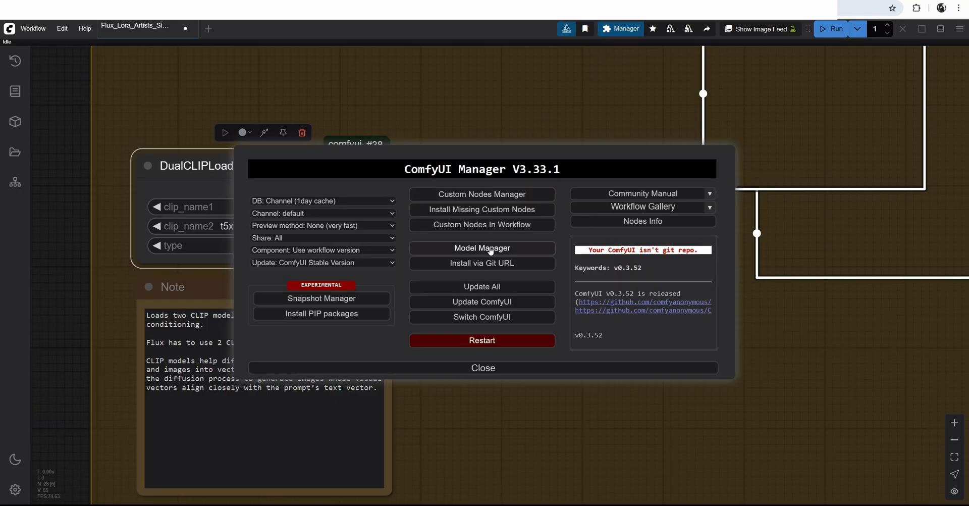
click(481, 248)
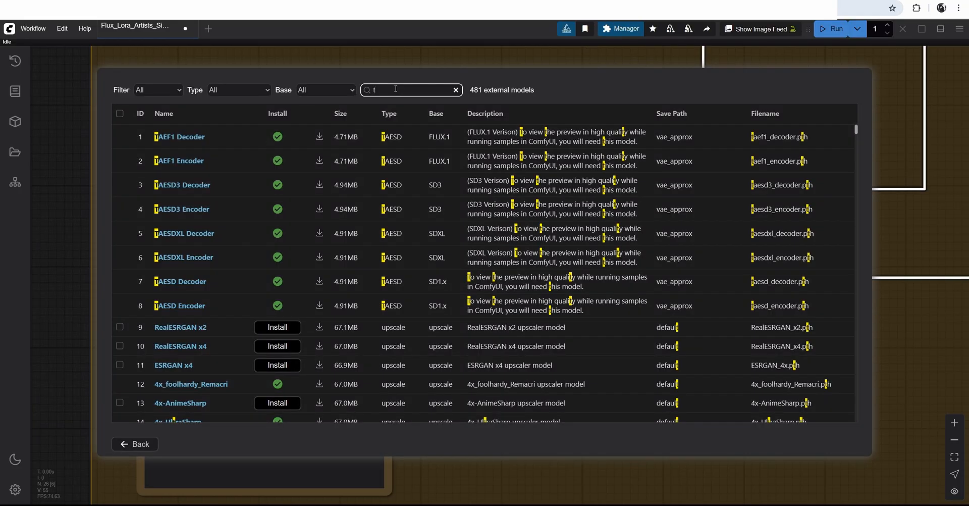
text(xxl)
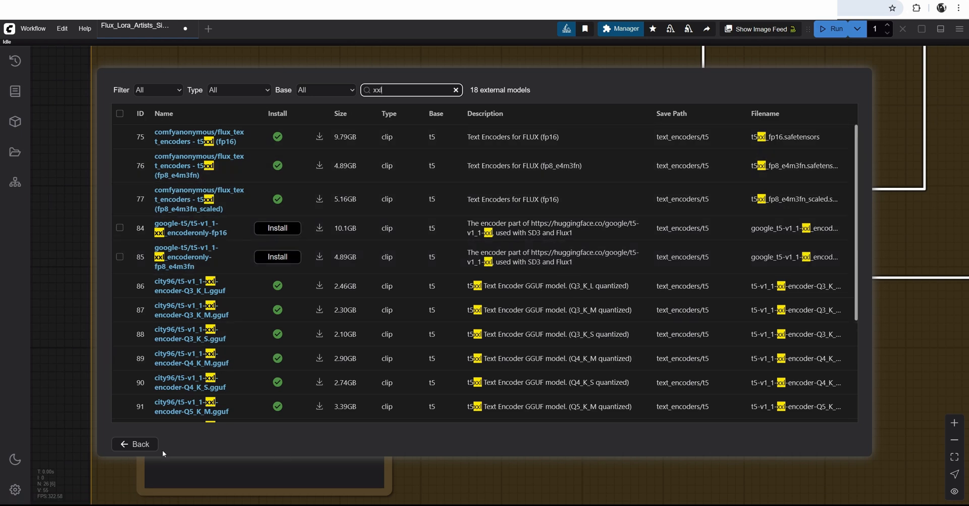
click(134, 444)
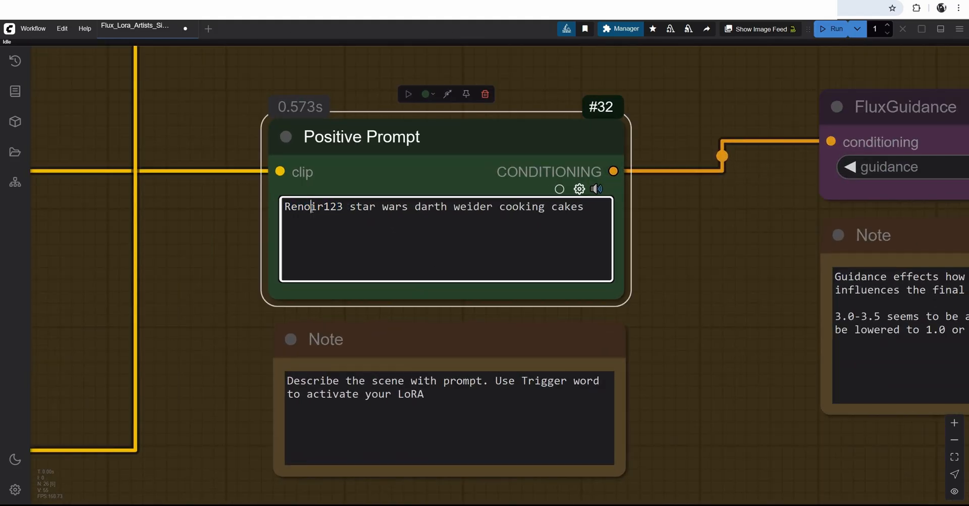
Step: Scroll the canvas to the Positive Prompt and empty Negative prompt nodes
scroll(down, 3)
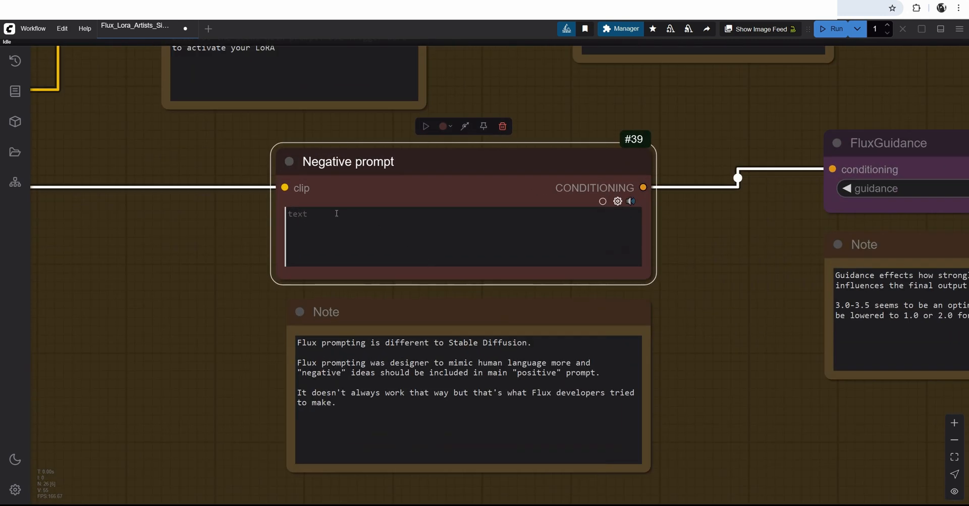
mouse_move(384, 222)
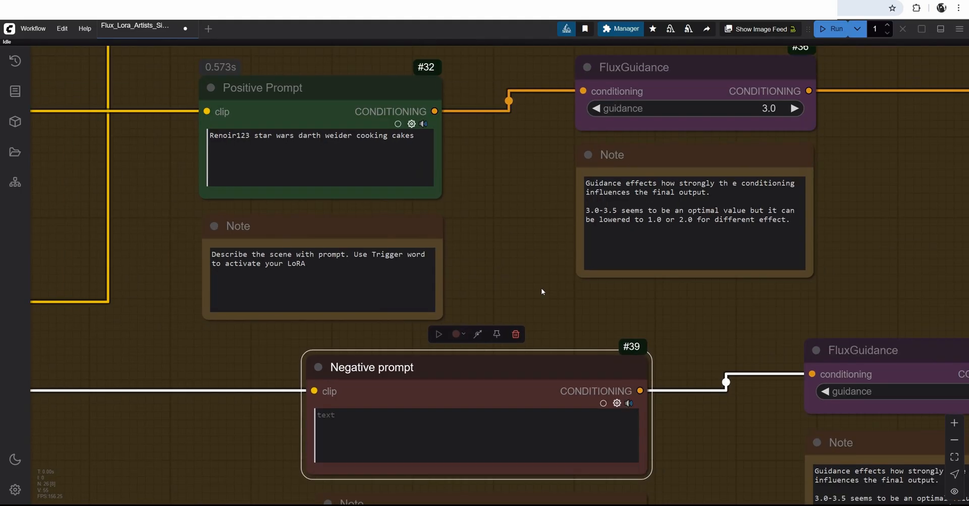
mouse_move(530, 253)
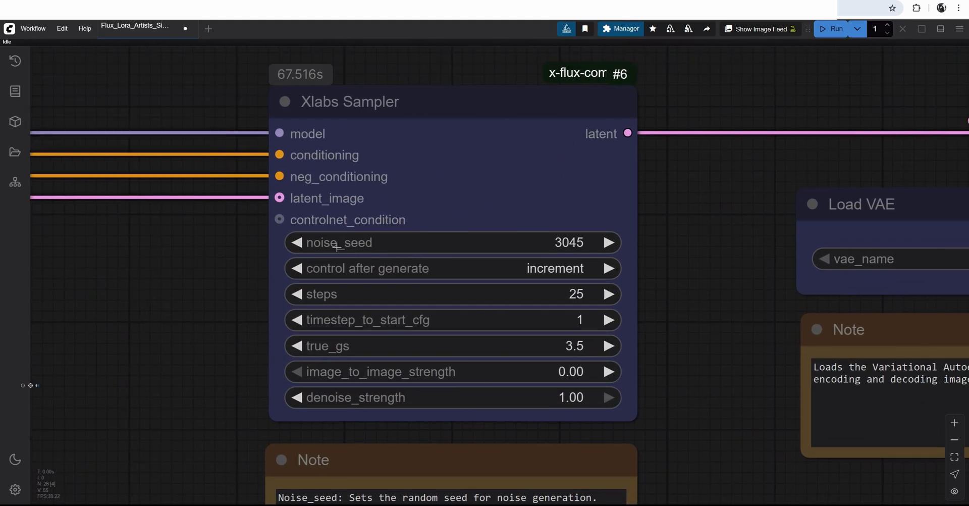
mouse_move(388, 276)
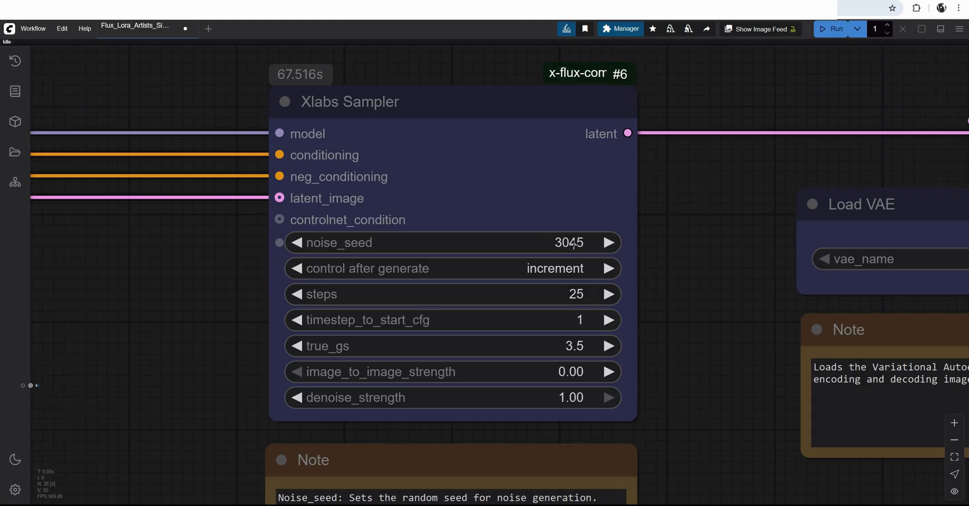
mouse_move(355, 295)
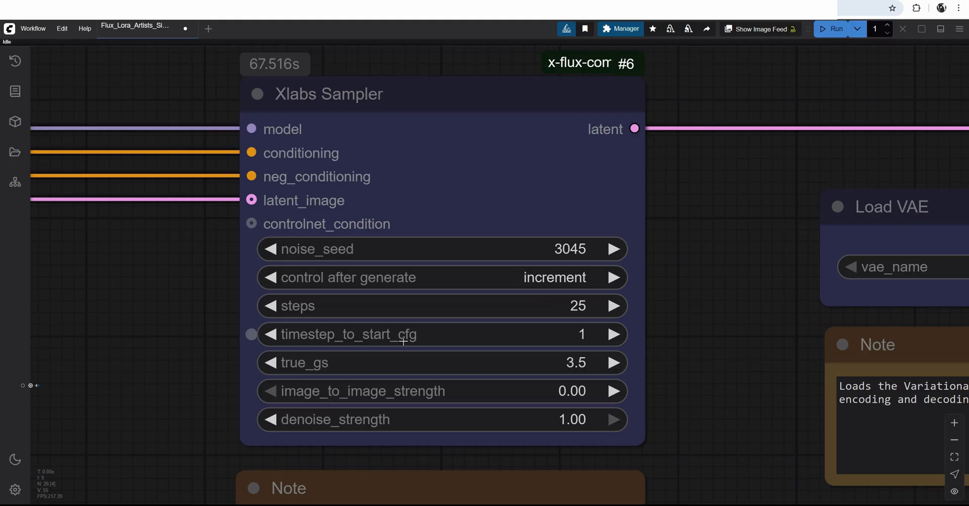
mouse_move(304, 339)
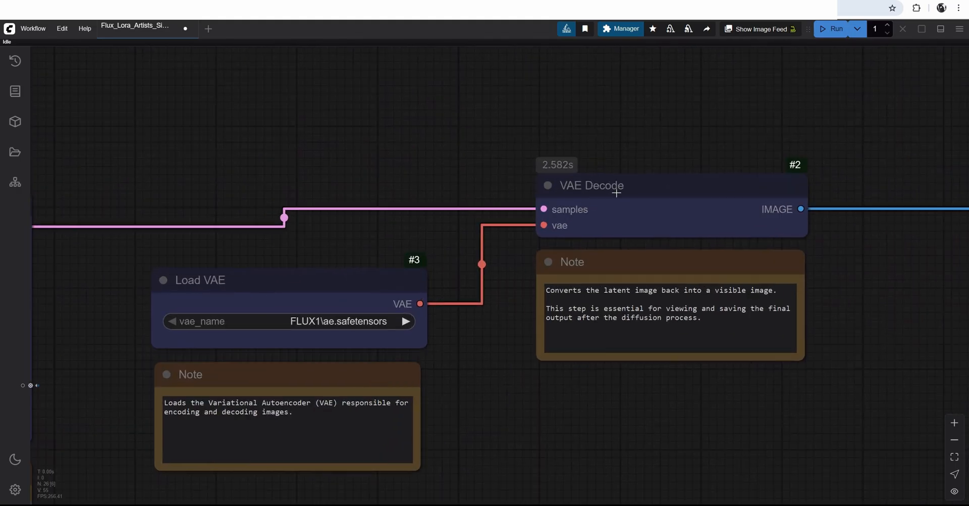
Step: Select VAE Decode and search the Model Manager for 'vae flux' to confirm the FLUX.1 VAE is installed
click(591, 184)
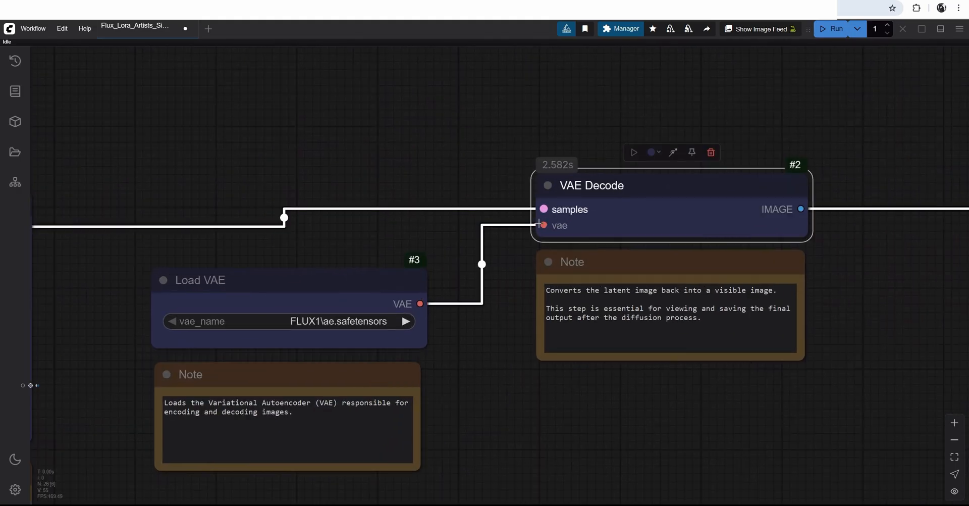
mouse_move(519, 201)
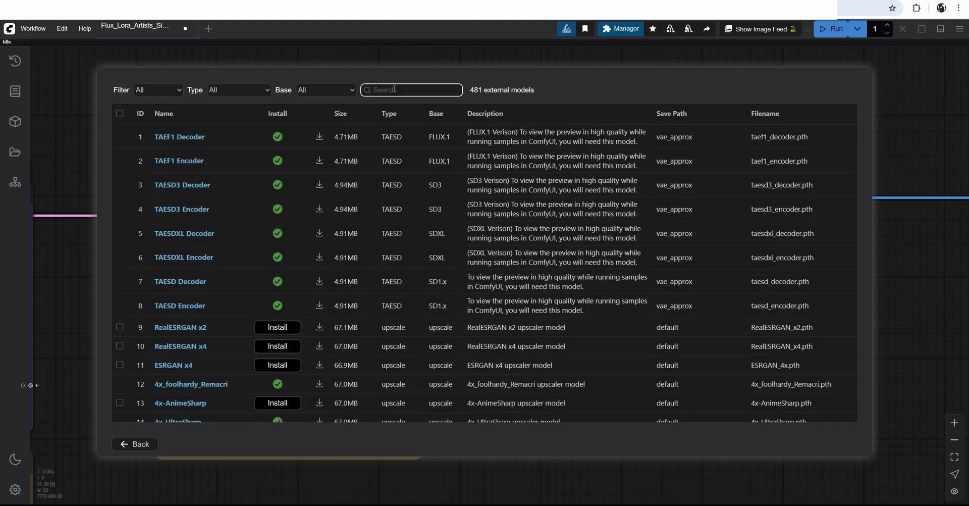
text(vae flux)
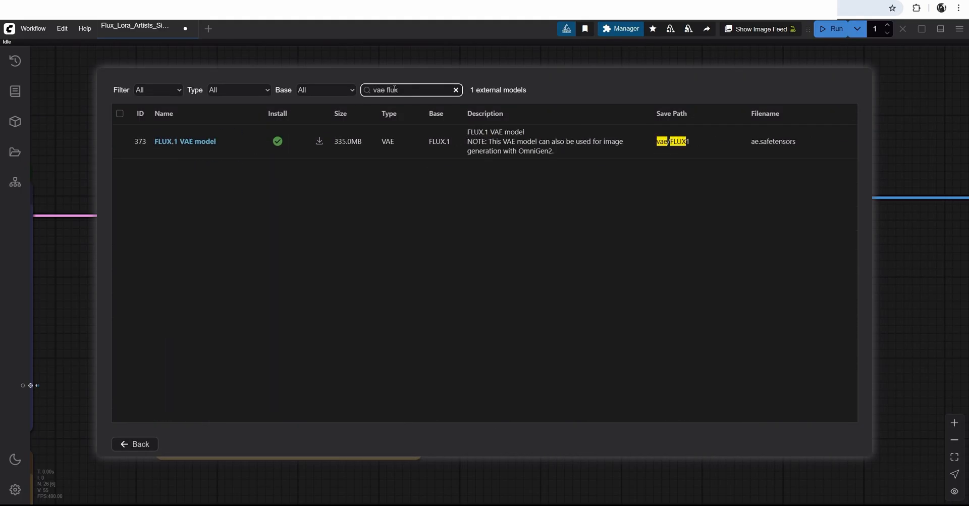
mouse_move(249, 254)
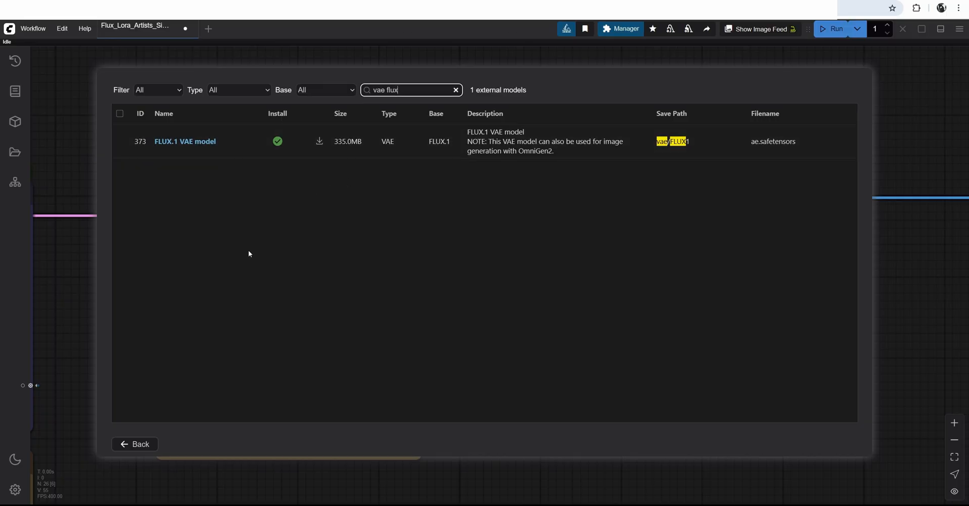
click(135, 445)
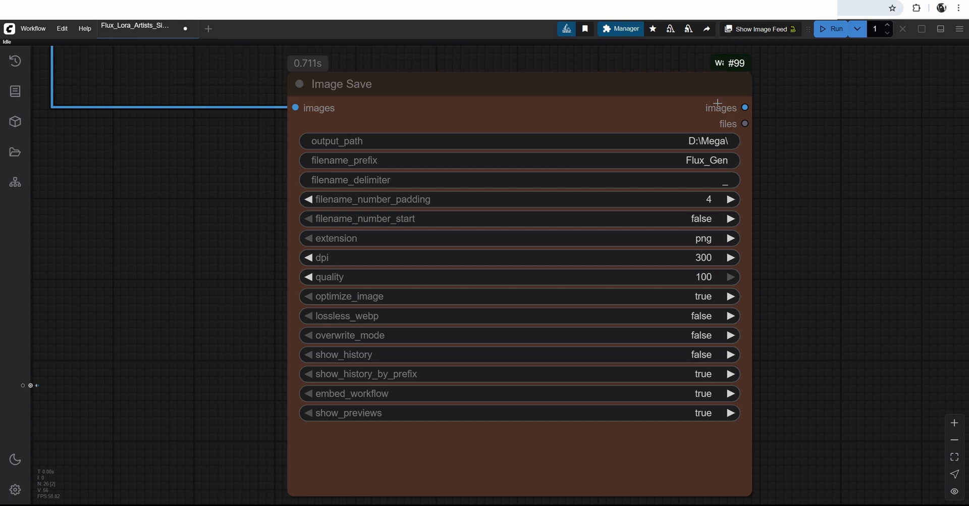
mouse_move(723, 131)
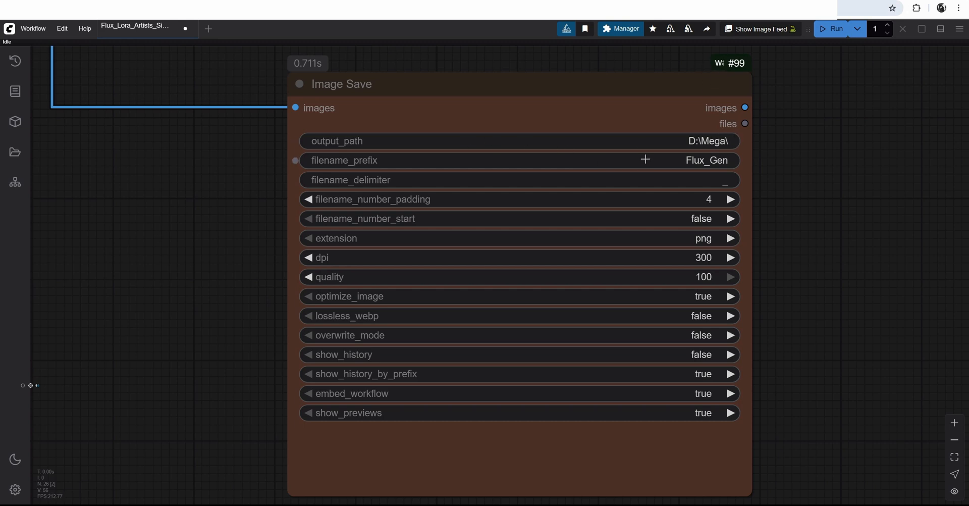
mouse_move(697, 141)
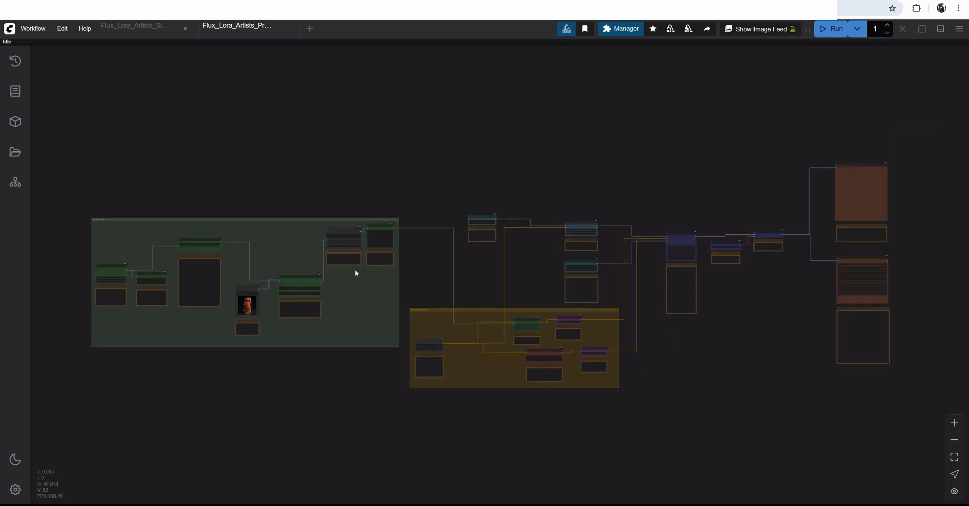
mouse_move(470, 216)
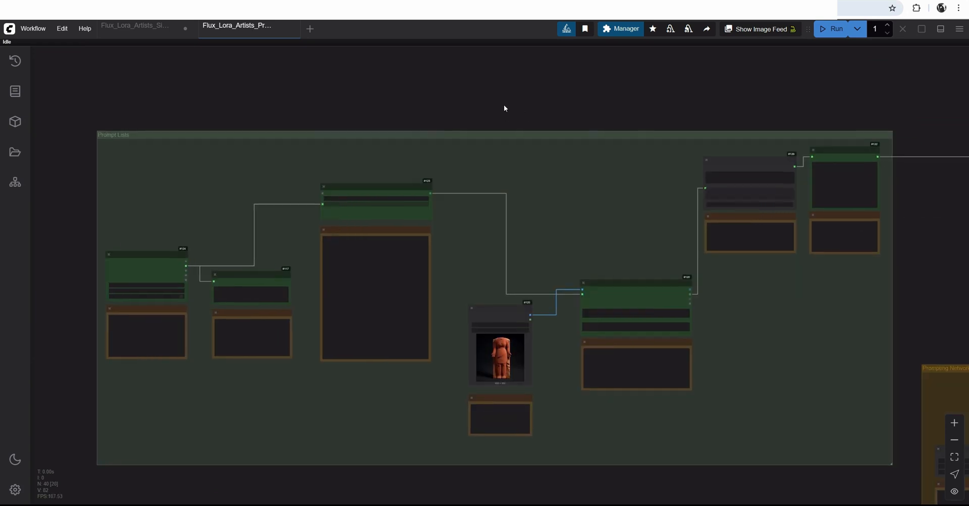
click(620, 29)
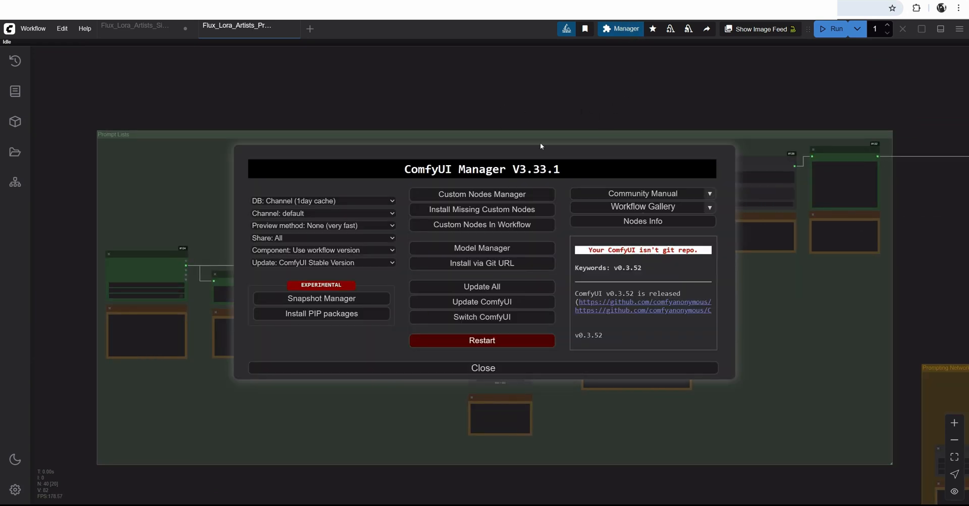
click(482, 194)
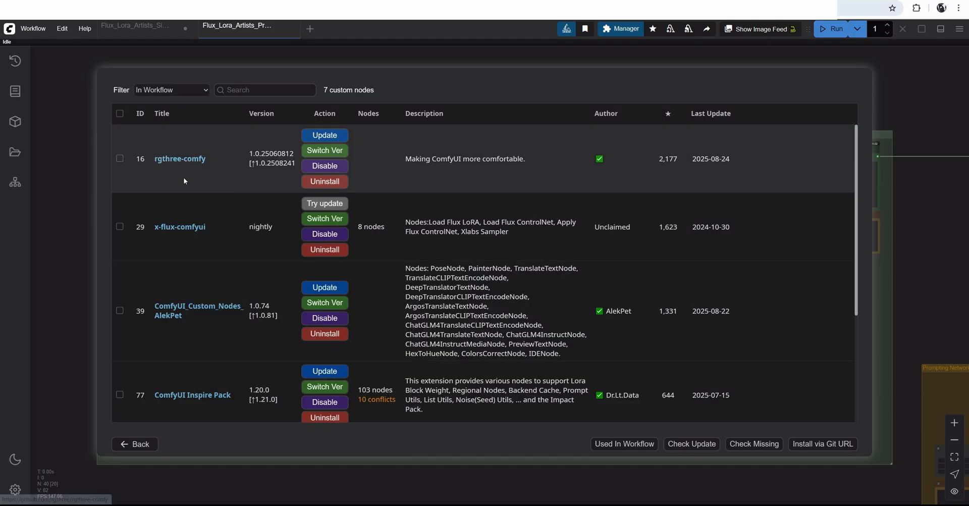
scroll(down, 3)
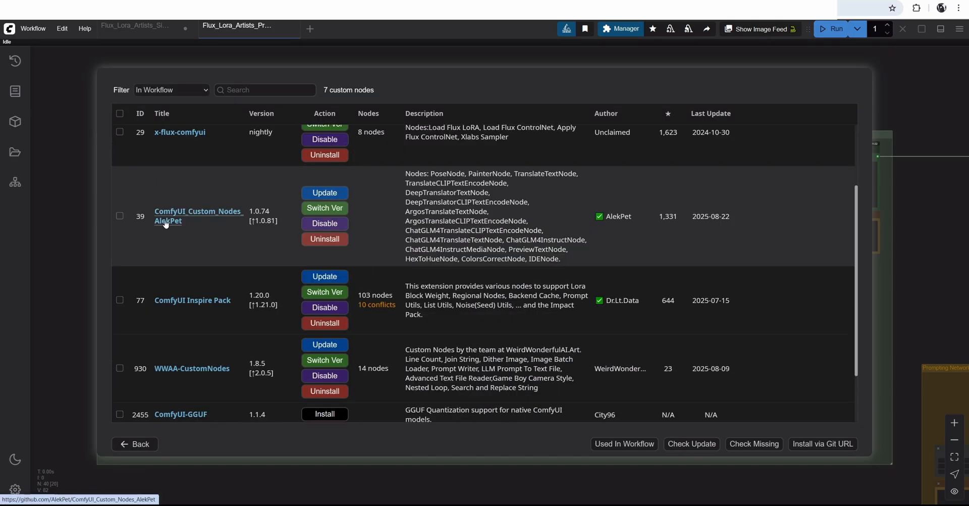
scroll(down, 3)
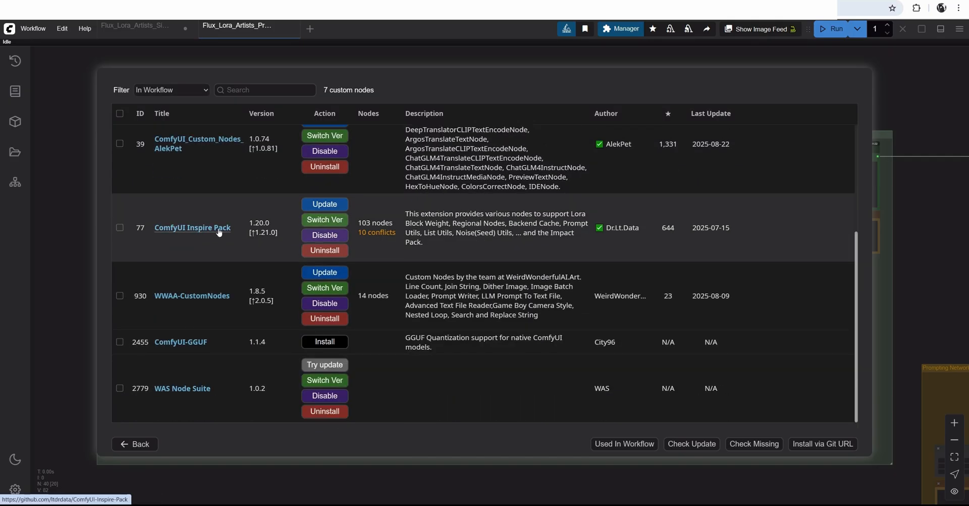
mouse_move(172, 302)
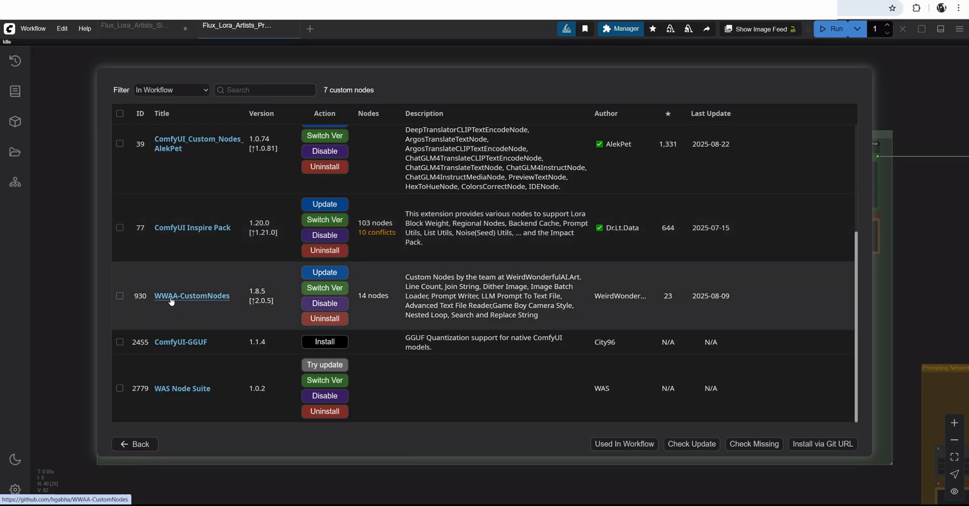
scroll(up, 3)
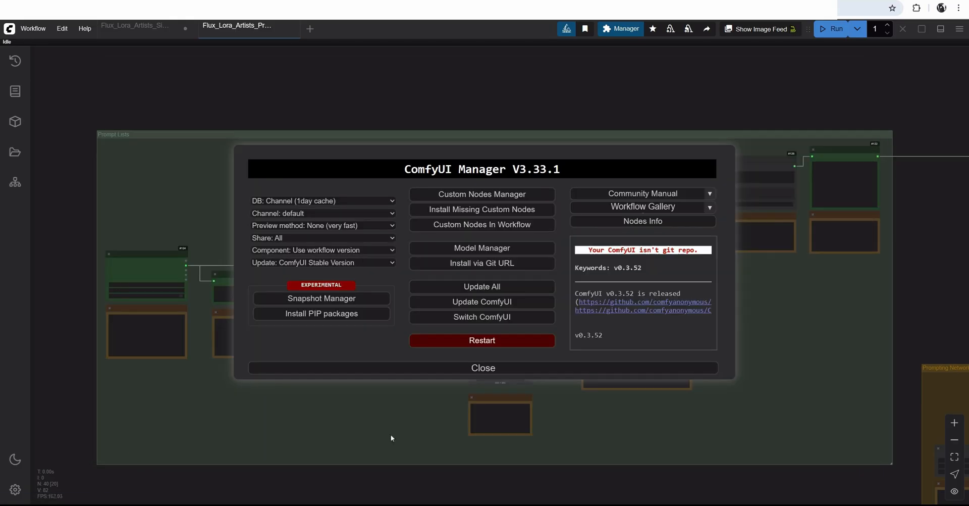
click(483, 367)
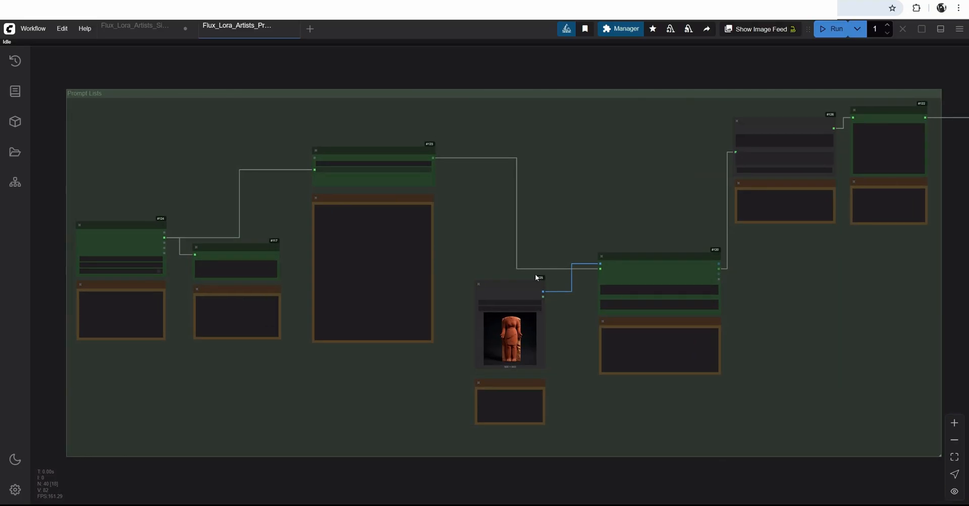
Step: Zoom into the Load Single Prompt From File node and its Prompt List Instructions note
scroll(up, 3)
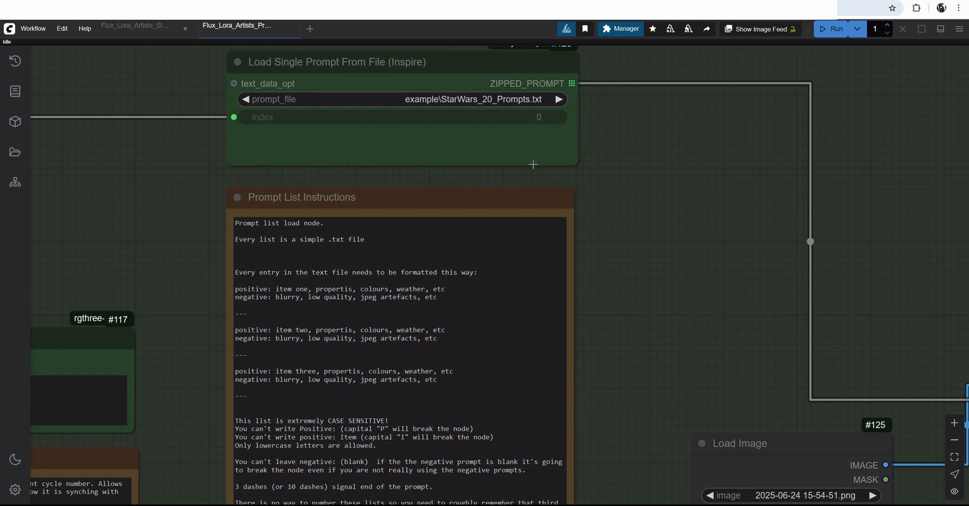
mouse_move(412, 90)
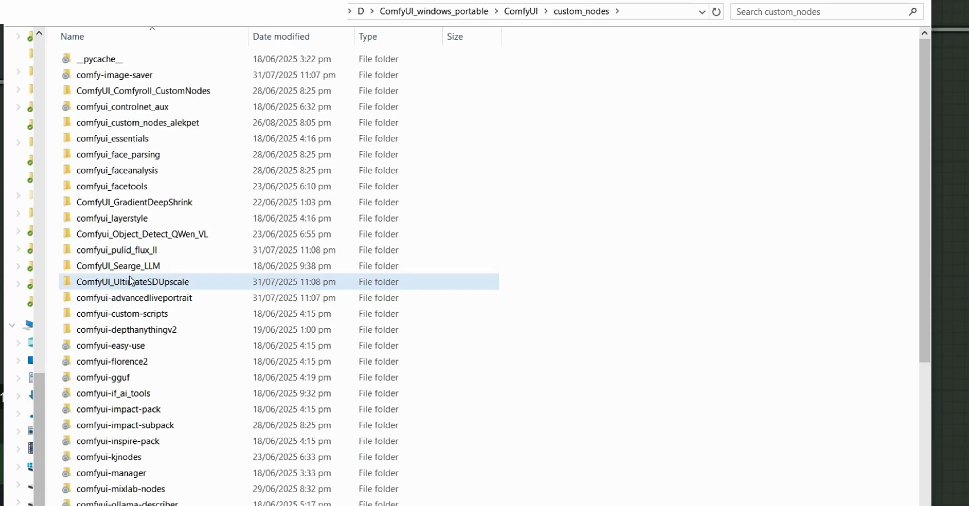
Step: Open the inspire pack's prompts folder and StarWars_20_Prompts.txt
double_click(117, 442)
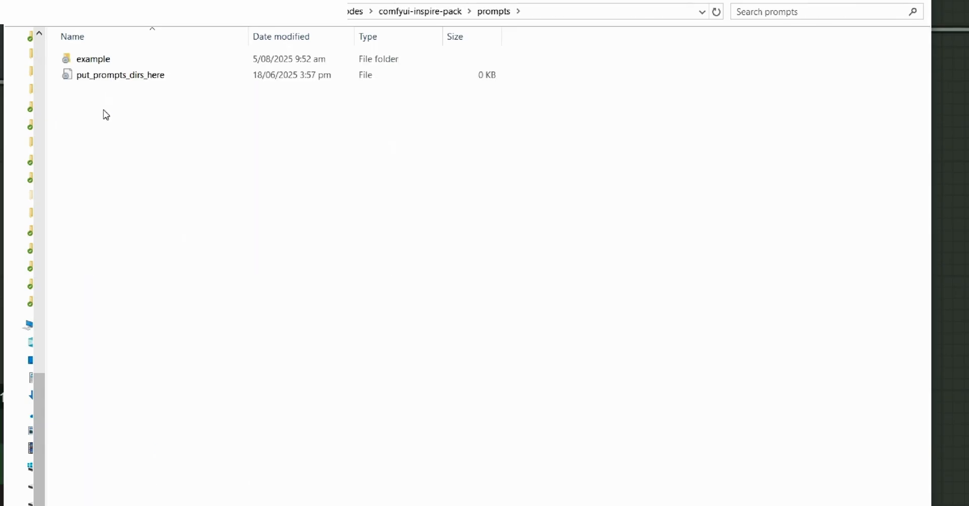
mouse_move(113, 162)
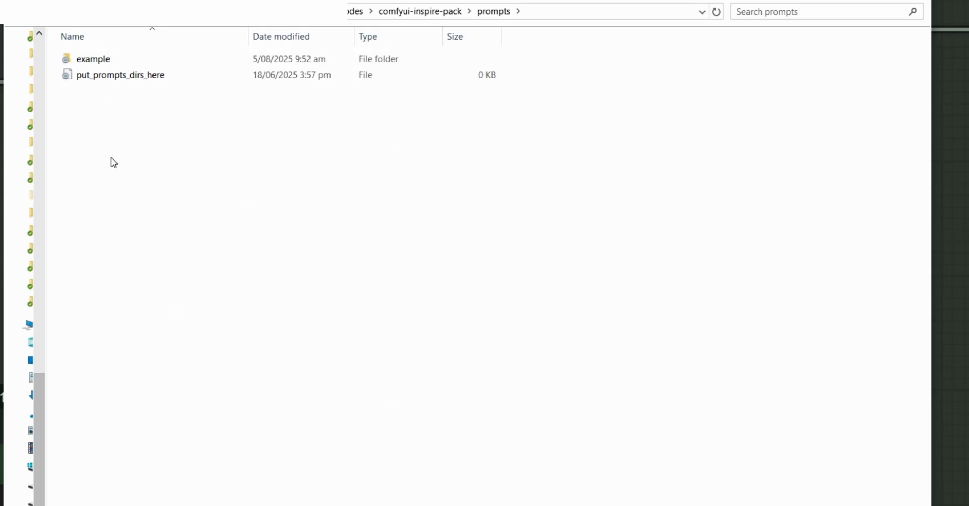
mouse_move(188, 122)
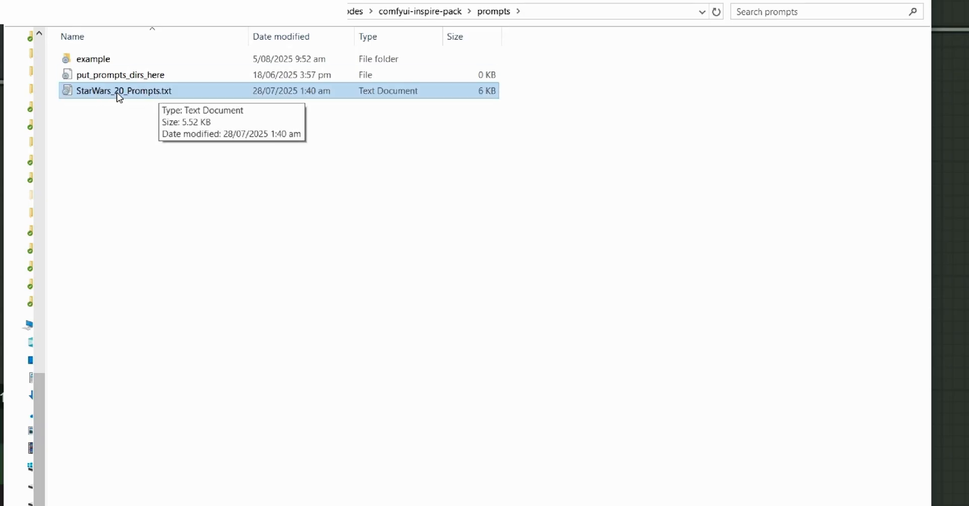
double_click(124, 90)
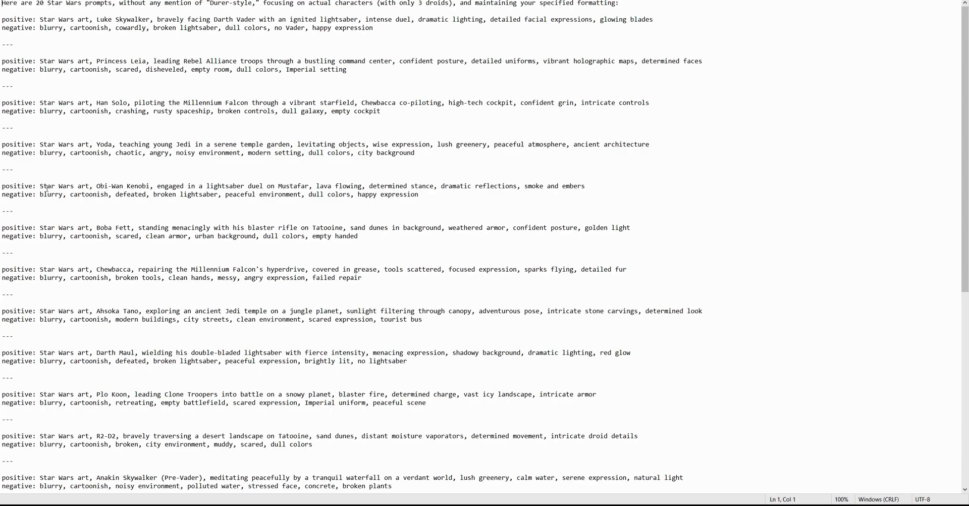
mouse_move(26, 50)
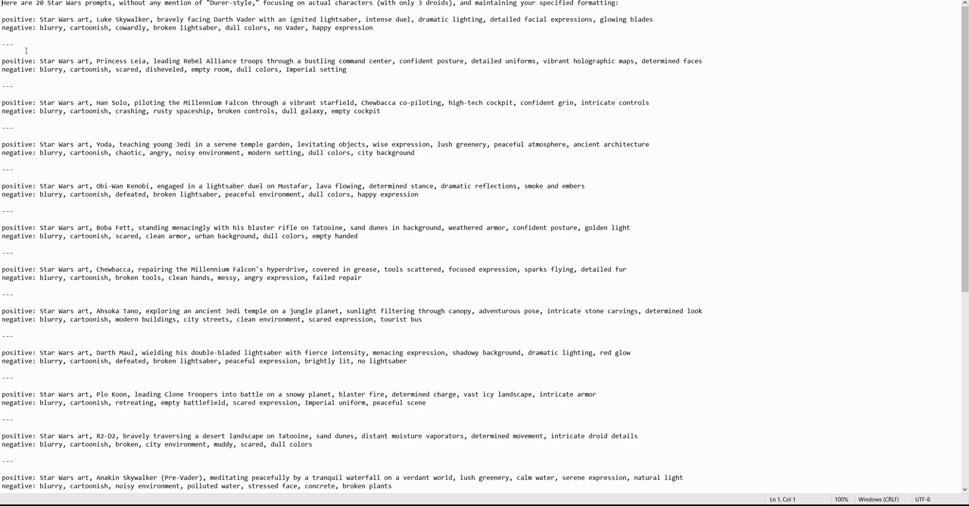
Step: Delete the introductory sentence so the list starts with the first positive entry, reviewing the --- separators
drag(57, 4, 618, 4)
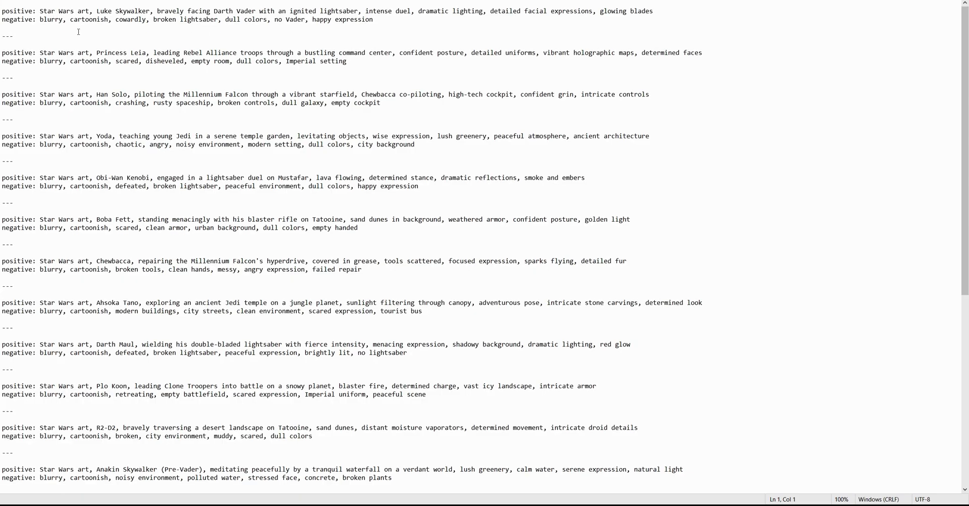
double_click(20, 19)
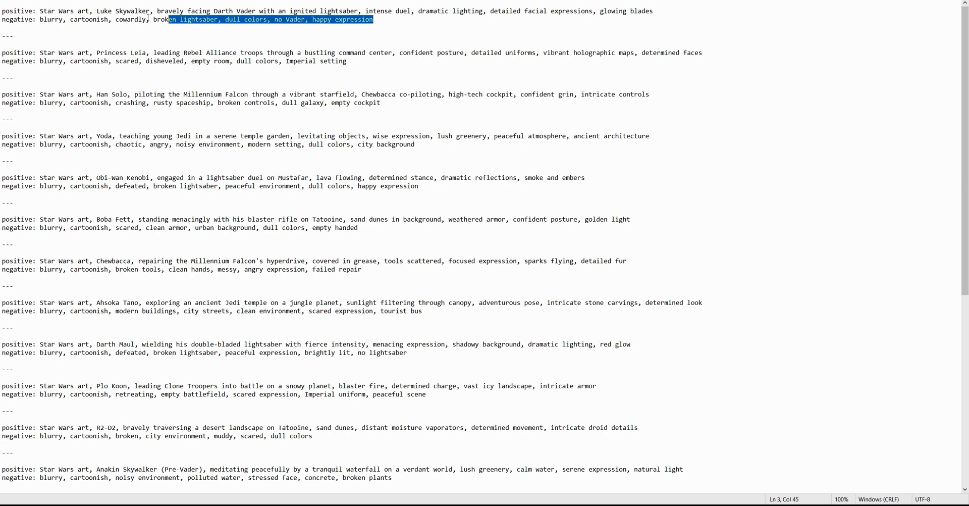
key(Delete)
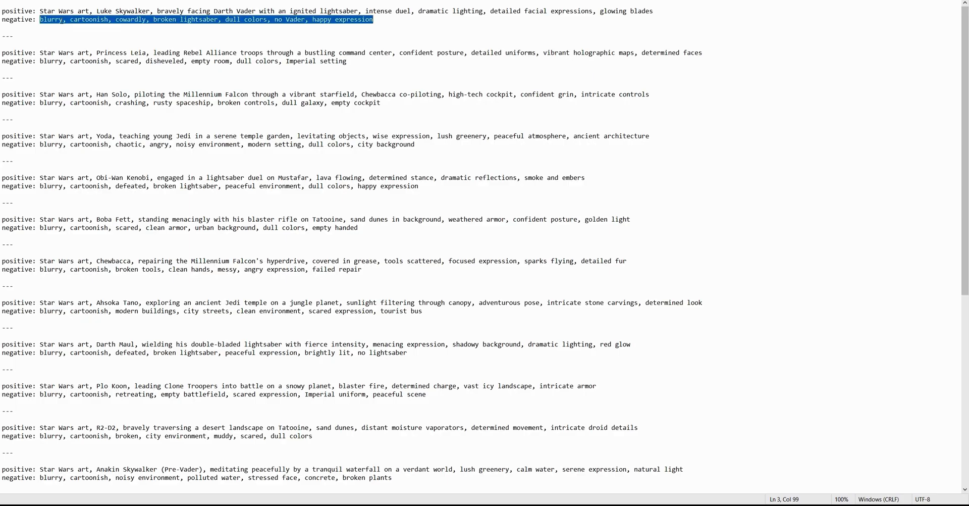
click(9, 37)
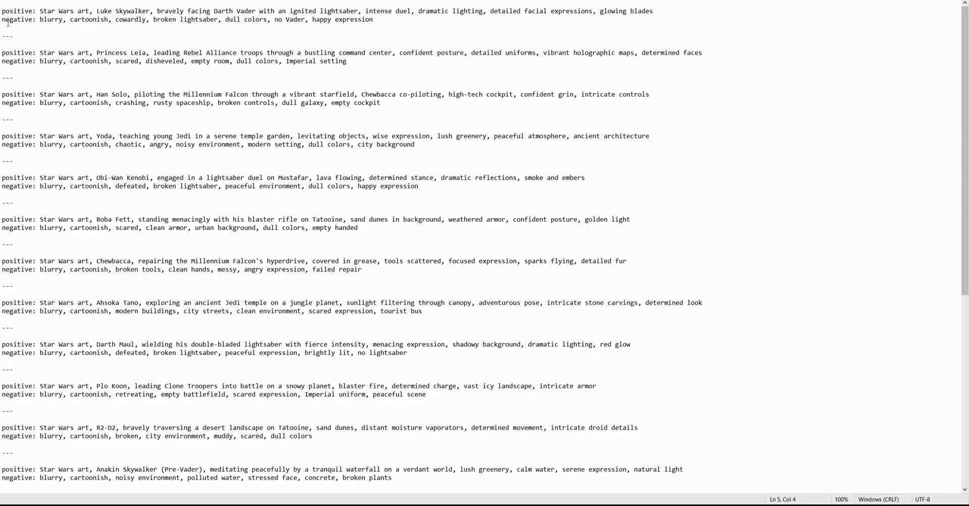
click(3, 93)
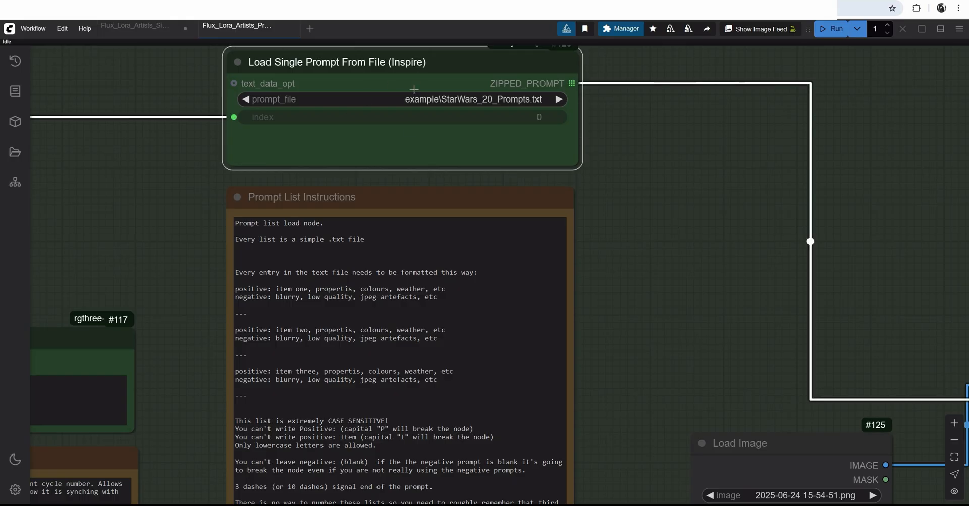
Step: Scroll to the Bind [ImageList, PromptList] node and select the dummy Load Image feeding it
scroll(down, 3)
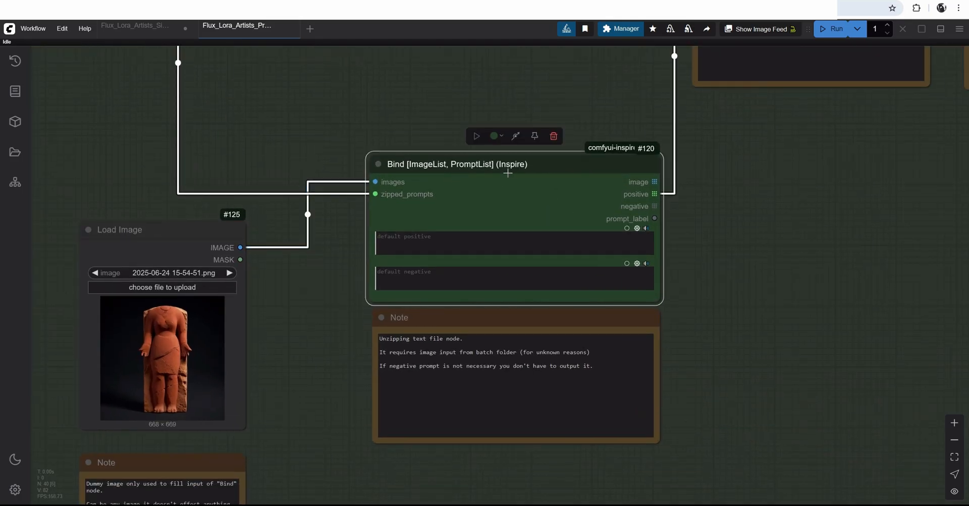
mouse_move(504, 172)
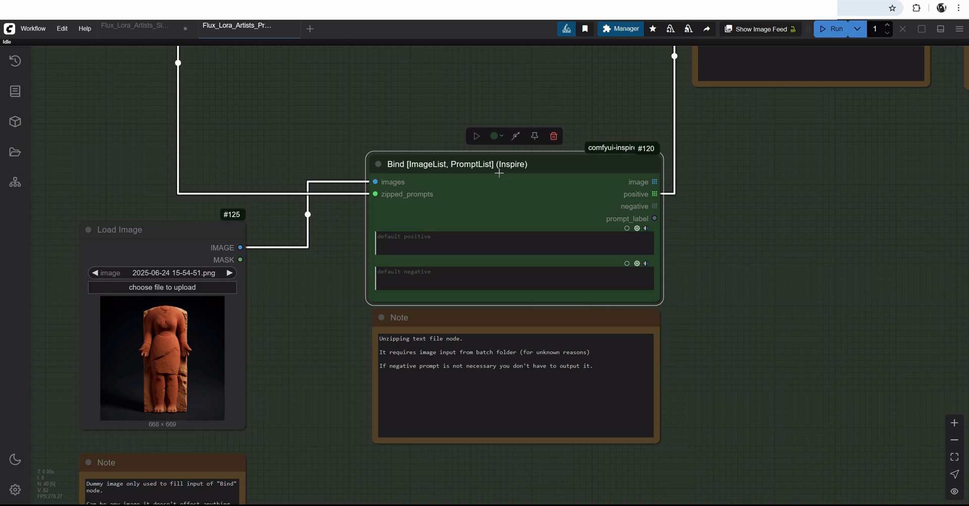
scroll(up, 3)
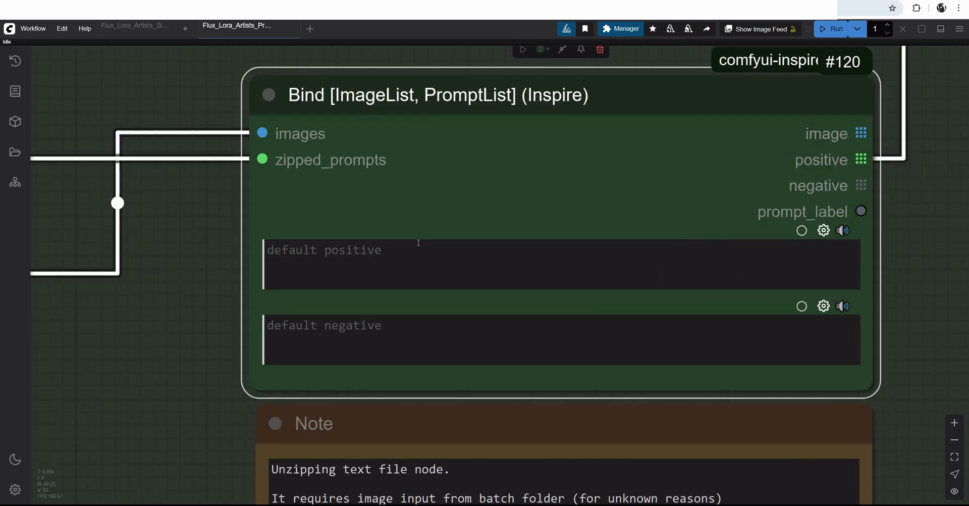
scroll(down, 3)
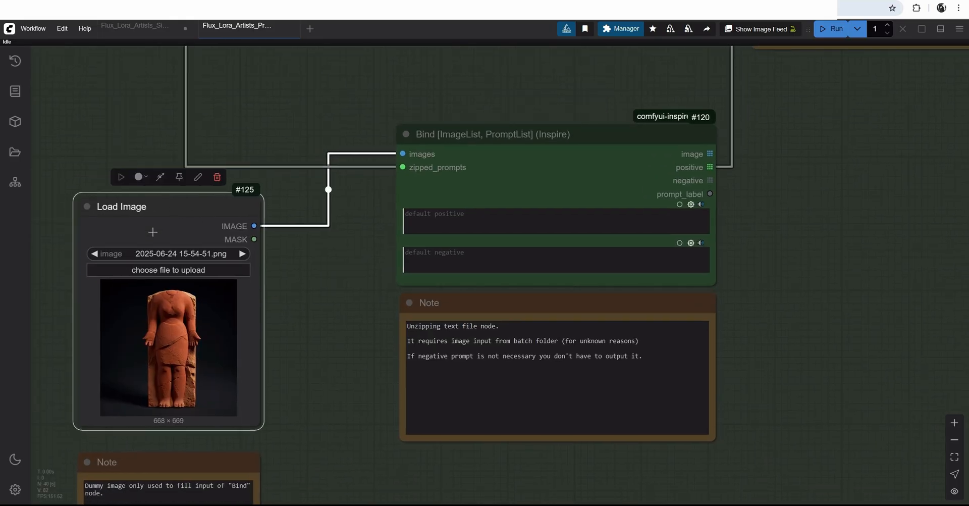
click(492, 134)
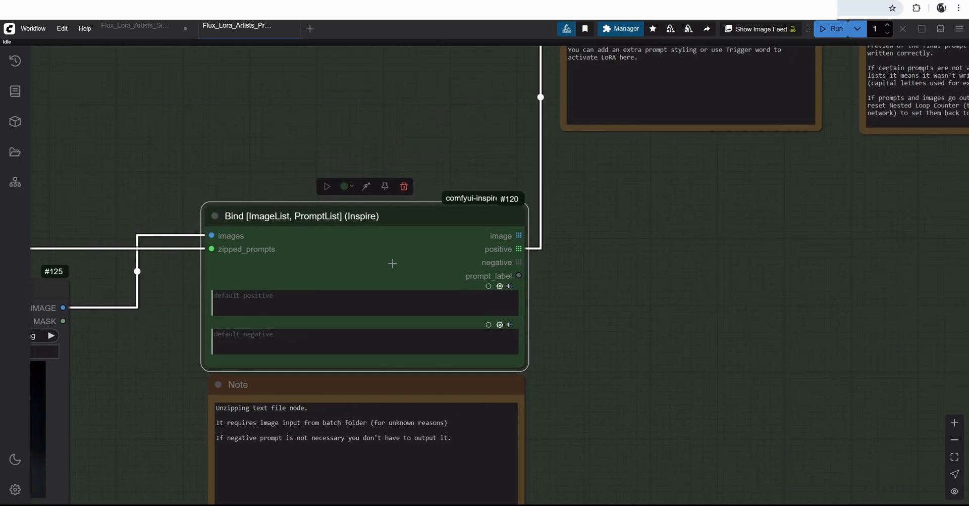
scroll(up, 3)
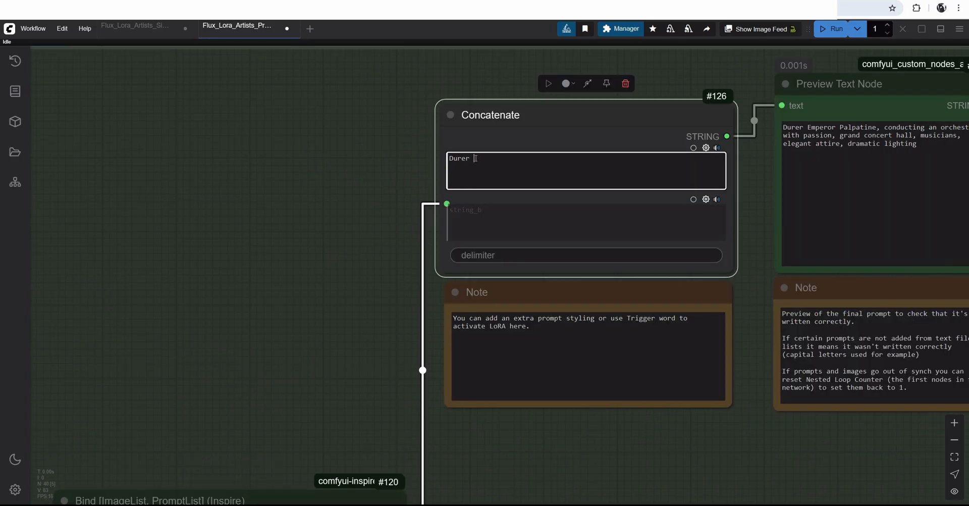
double_click(460, 159)
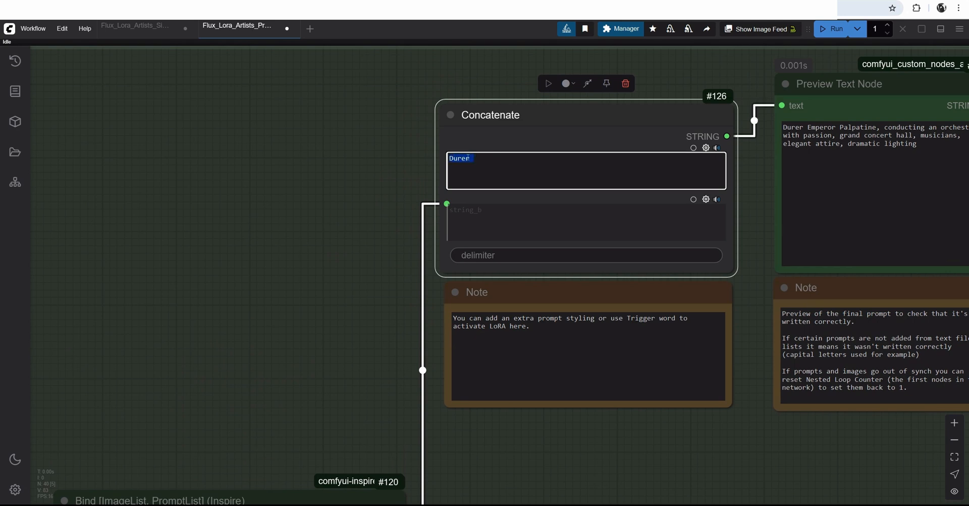
text(Renoir123)
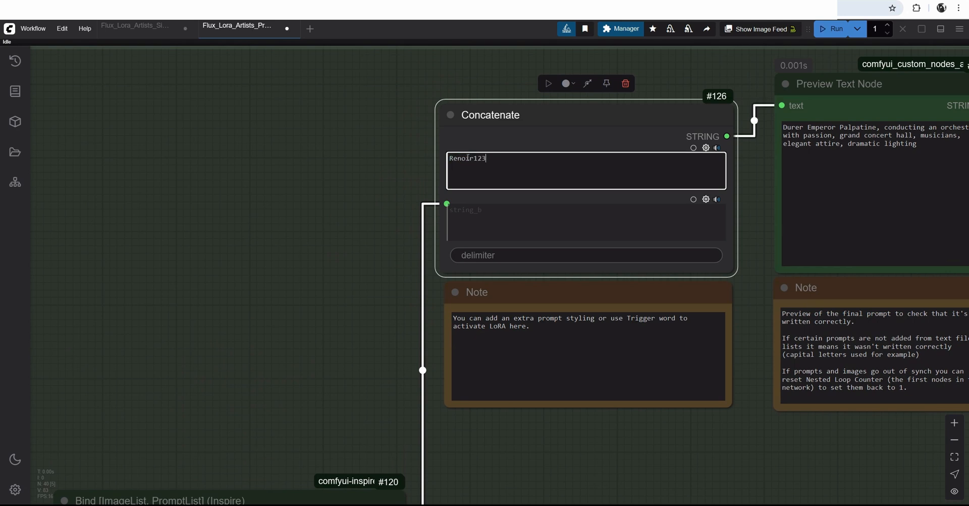
key(Backspace)
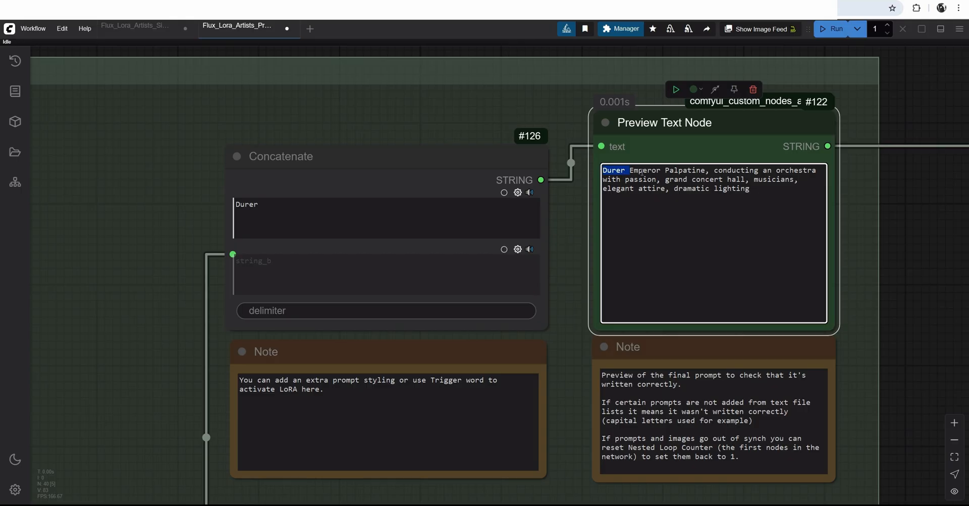
mouse_move(446, 112)
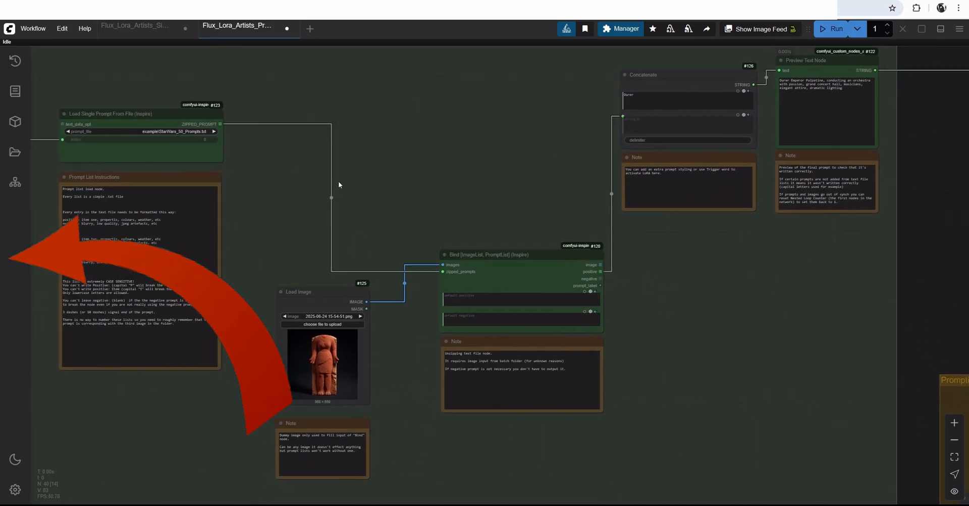
Step: Set the WWAA Nested Loop Counter's max_value from 20 to 50
click(111, 114)
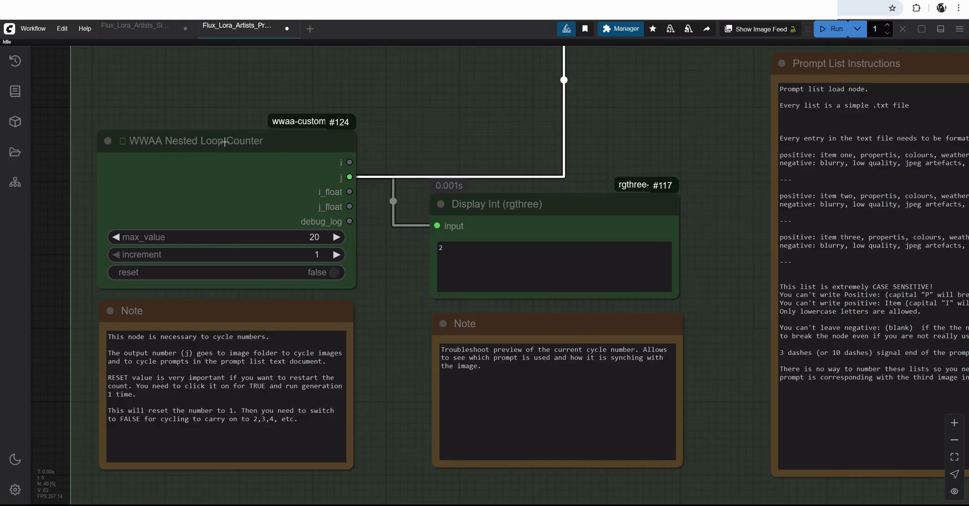
click(198, 140)
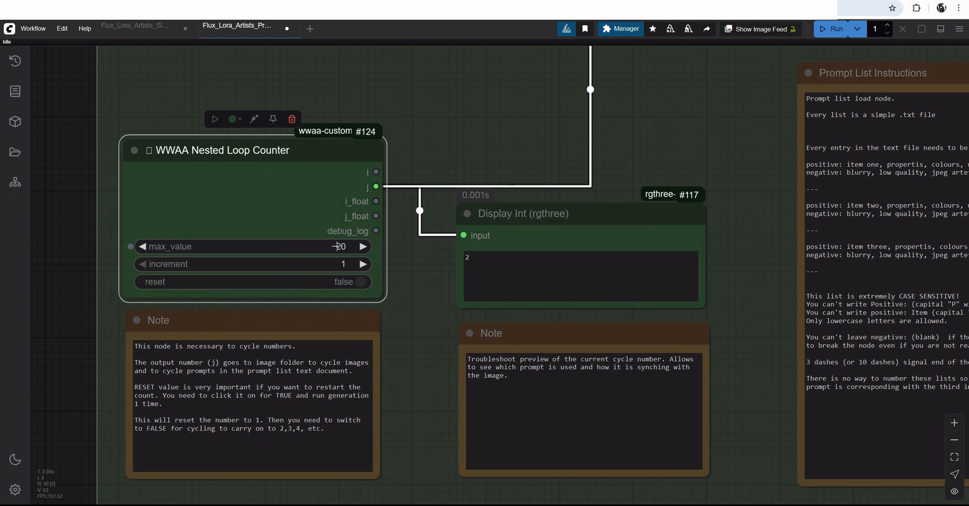
click(364, 246)
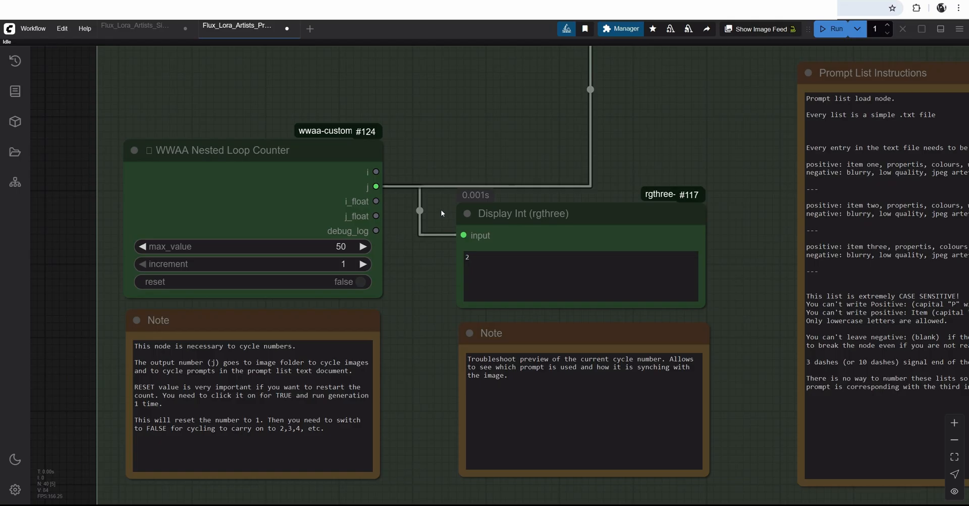
mouse_move(506, 216)
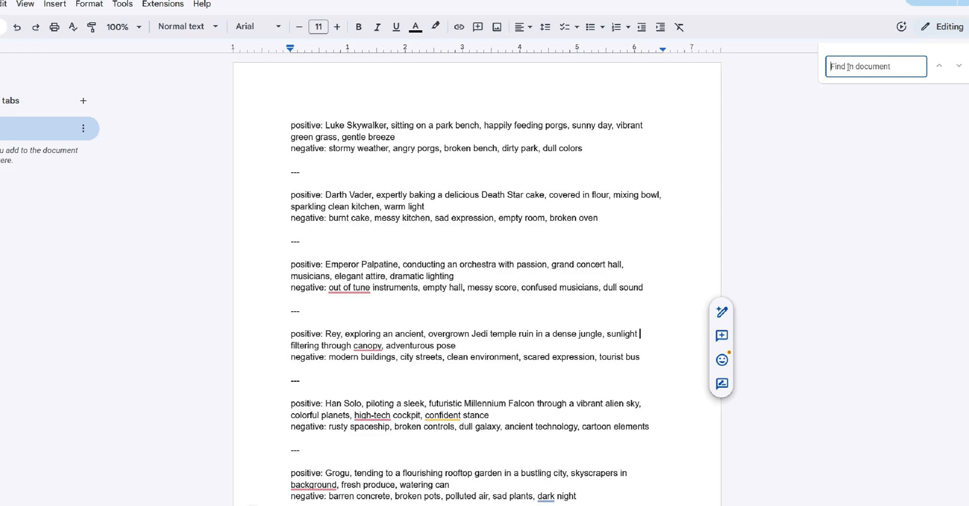
Step: Search the Google Docs prompt list for 'positive' to find each positive prompt line
text(positive)
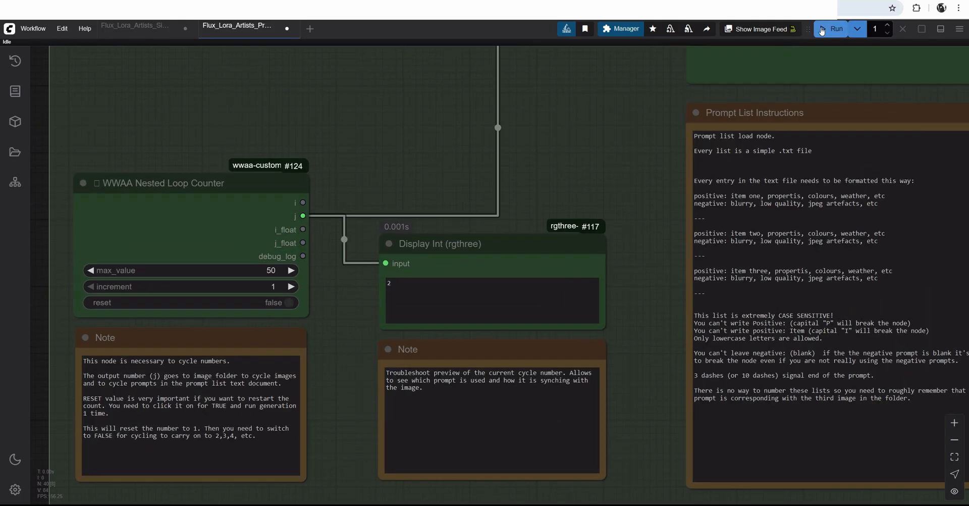
Step: Run the workflow, then switch the loop counter's reset toggle to true
click(836, 28)
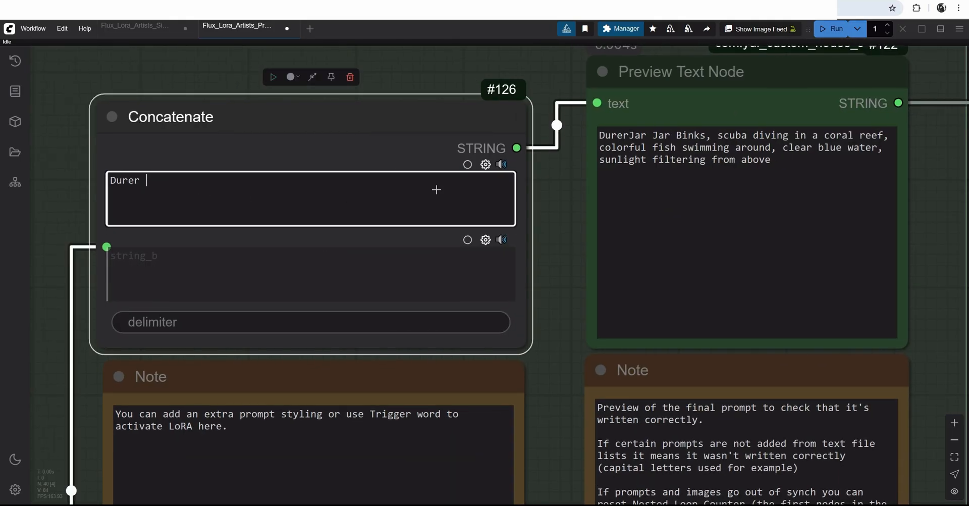
click(835, 28)
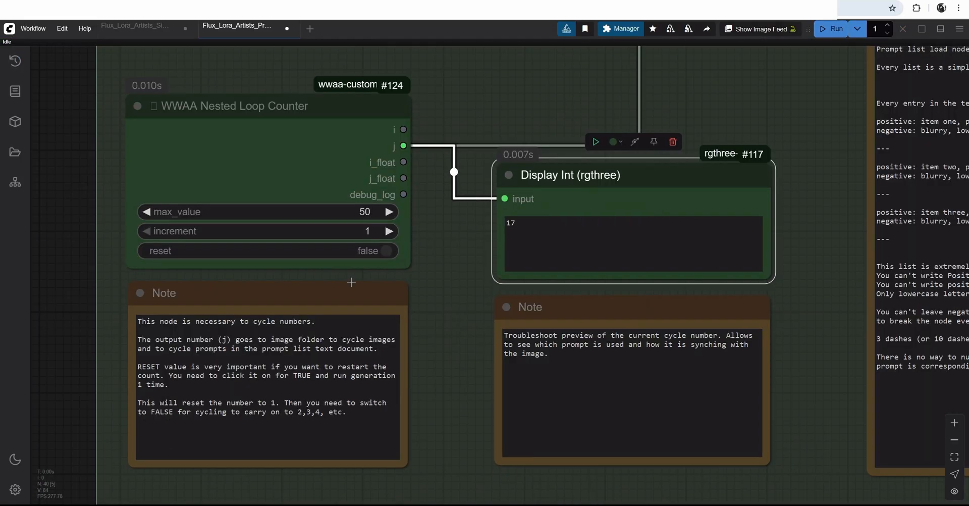
click(380, 251)
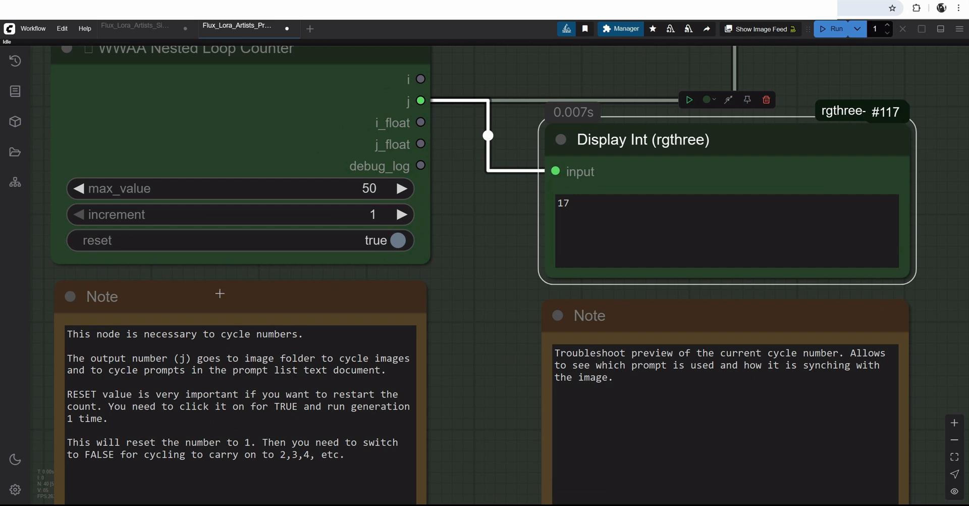
Step: Run once with reset on so Display Int drops to 0
scroll(down, 3)
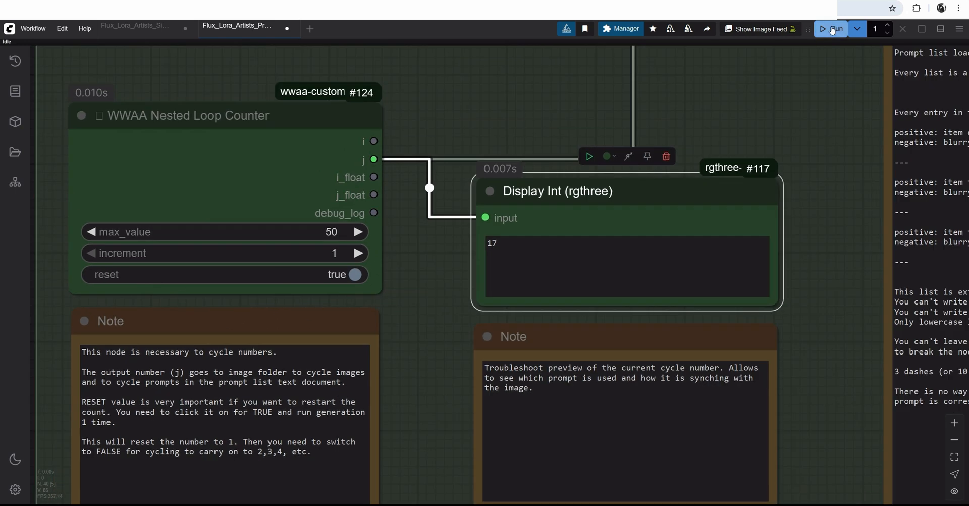
click(835, 29)
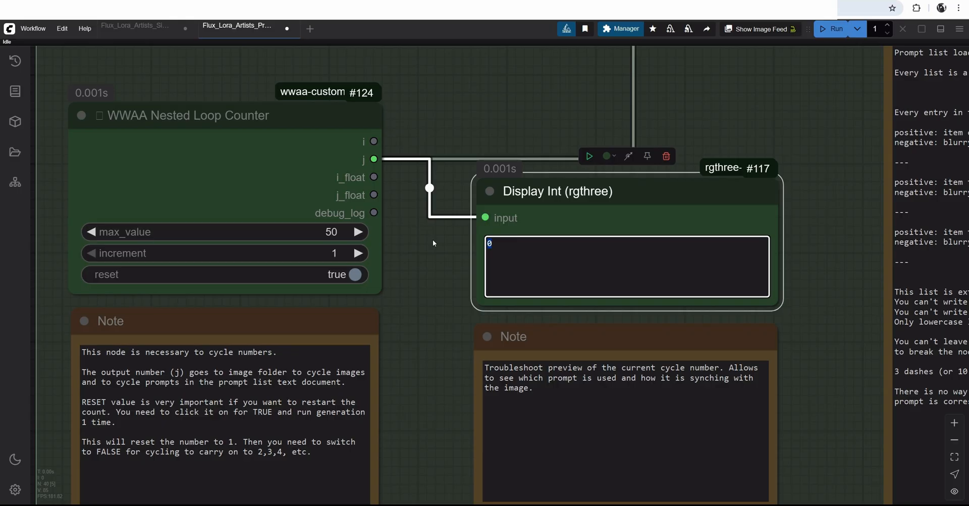
click(354, 273)
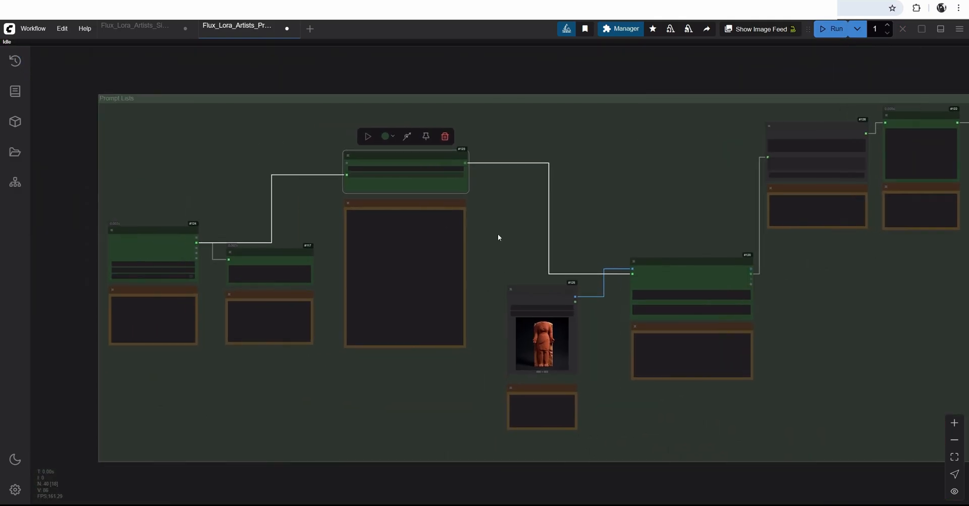
drag(498, 237, 443, 224)
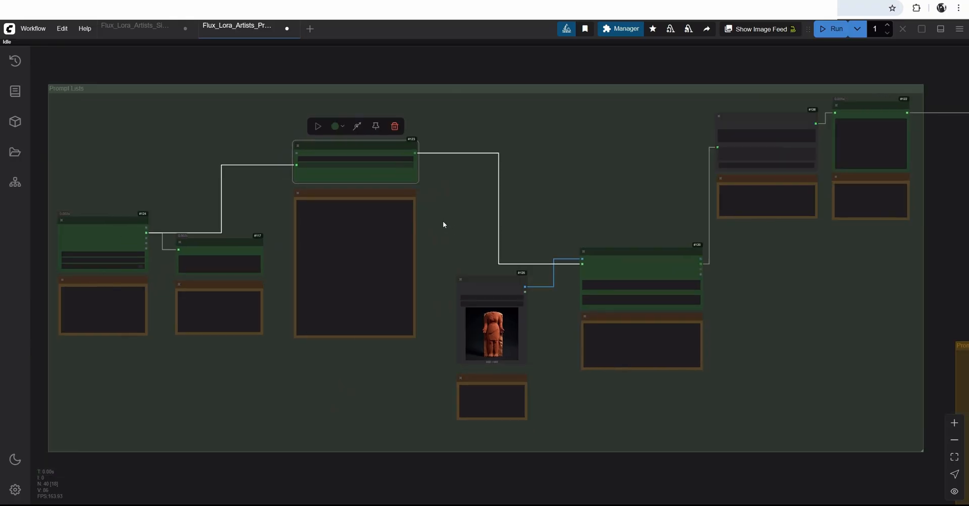
mouse_move(419, 216)
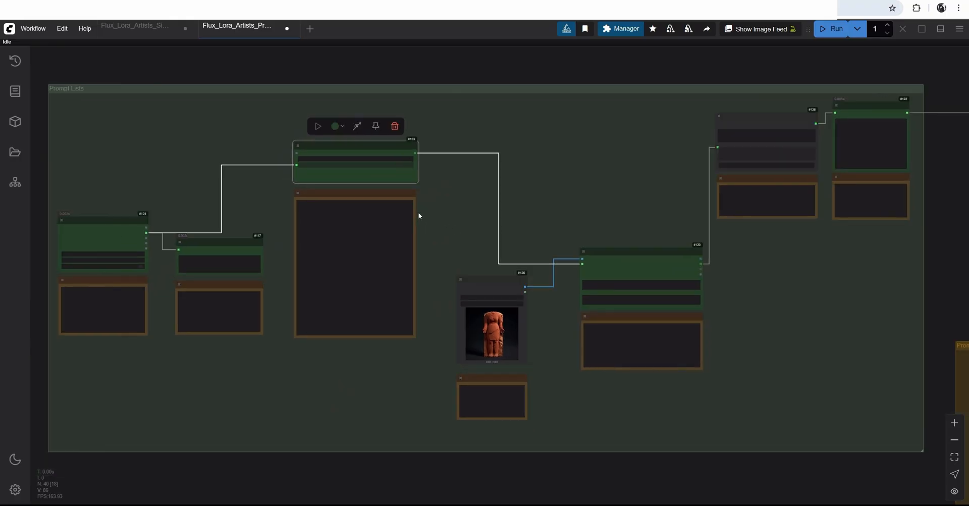
mouse_move(393, 243)
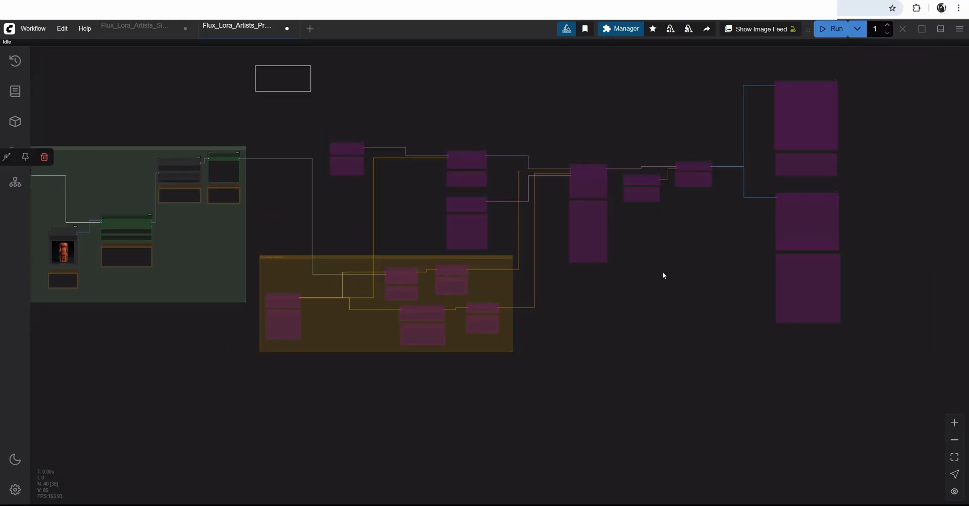
scroll(up, 3)
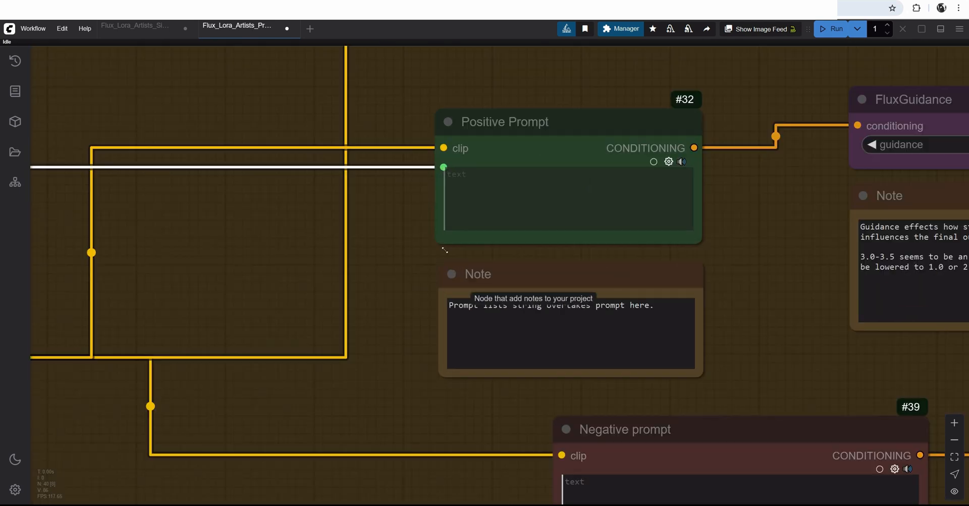
scroll(up, 3)
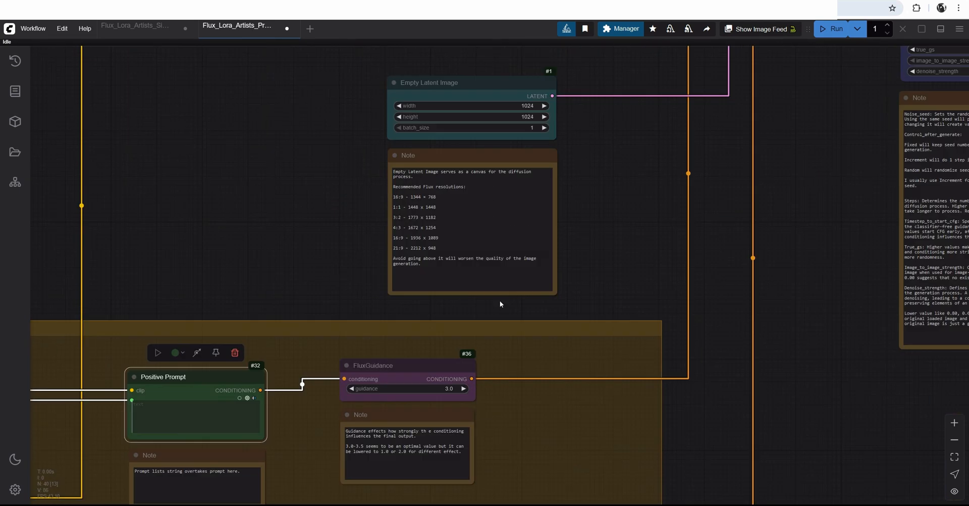
scroll(down, 3)
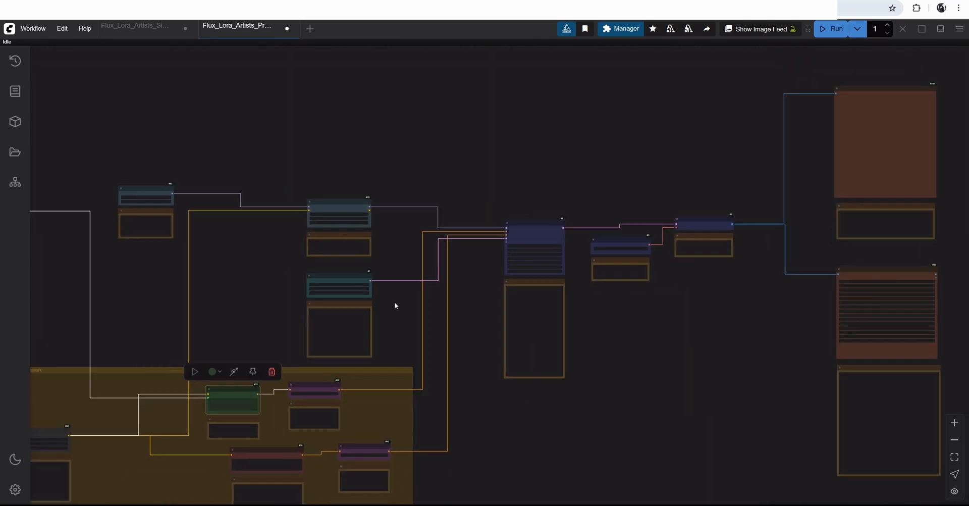
click(858, 28)
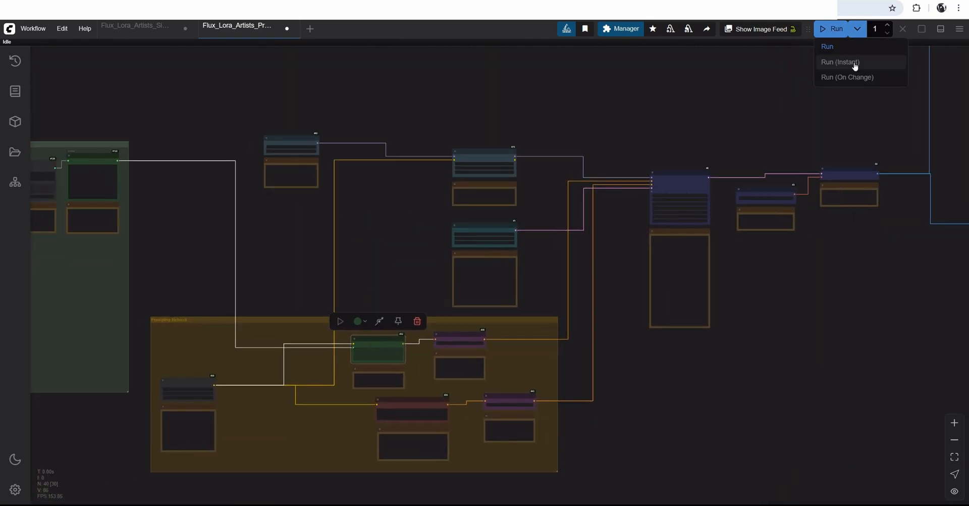
mouse_move(841, 62)
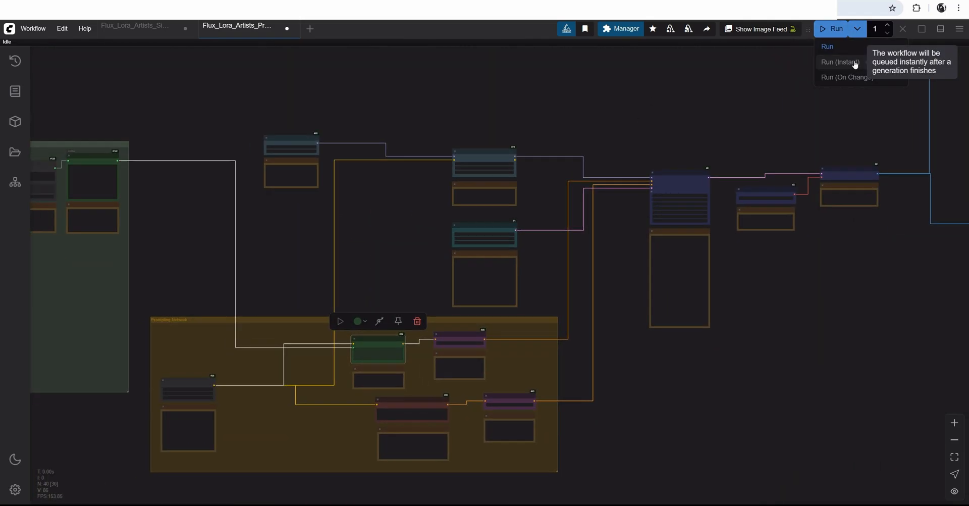
mouse_move(854, 61)
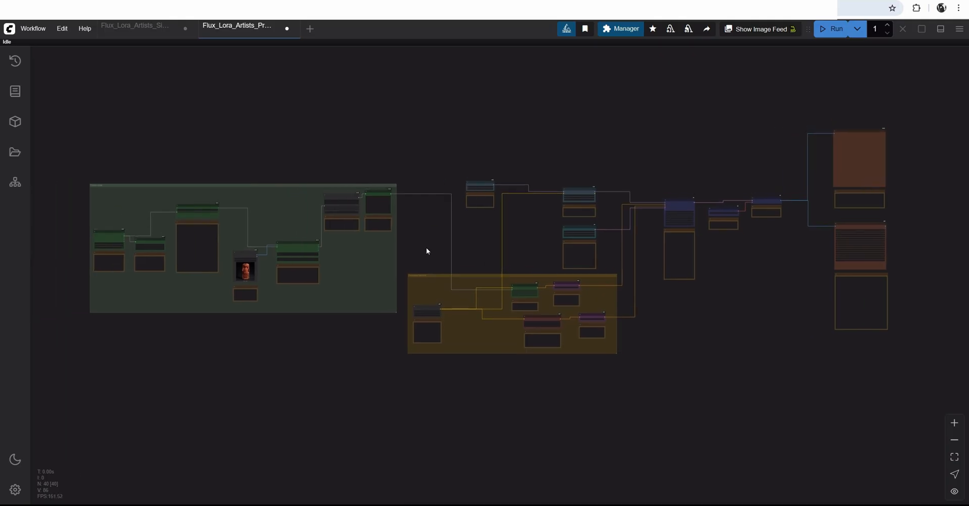
mouse_move(412, 276)
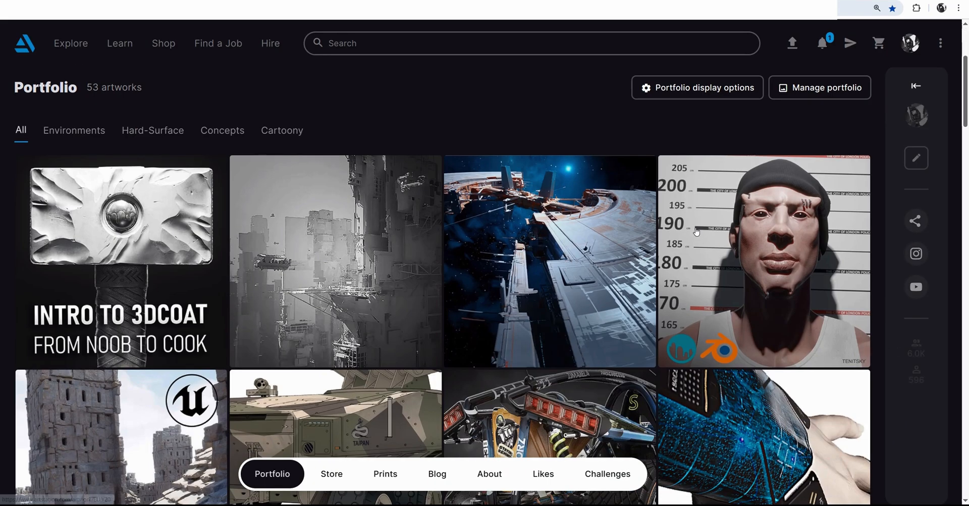
scroll(down, 3)
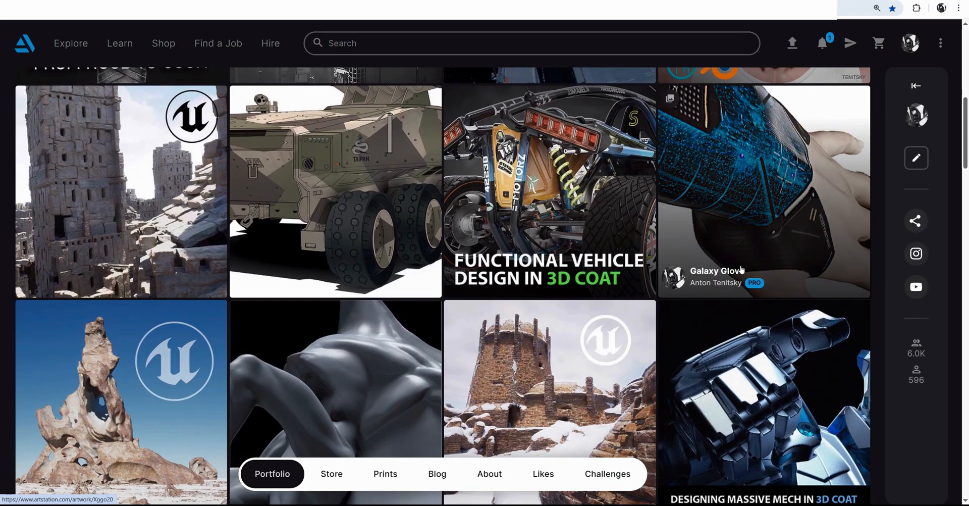
scroll(down, 3)
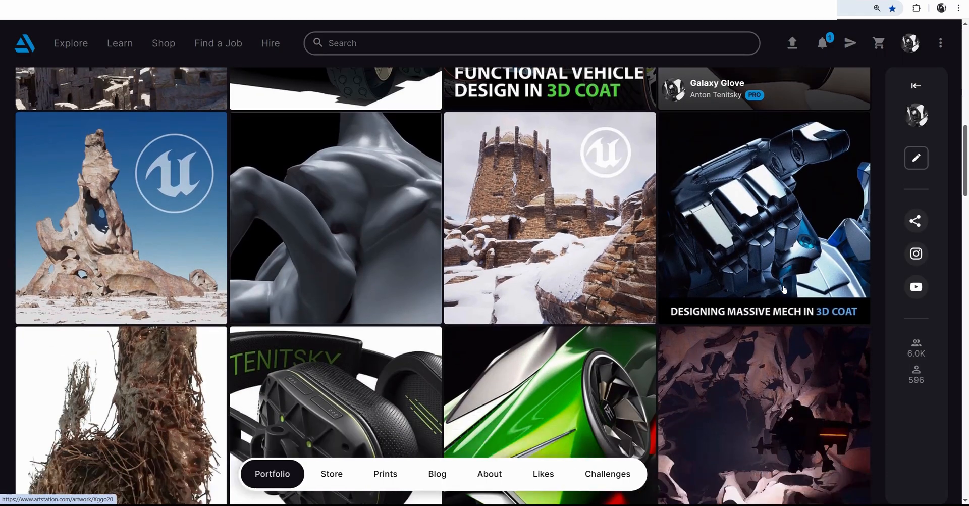
scroll(down, 3)
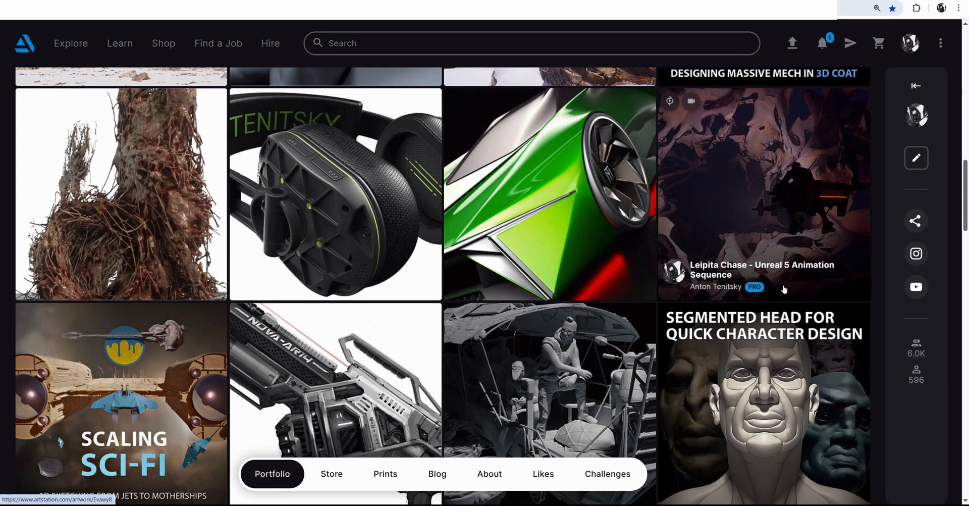
scroll(down, 3)
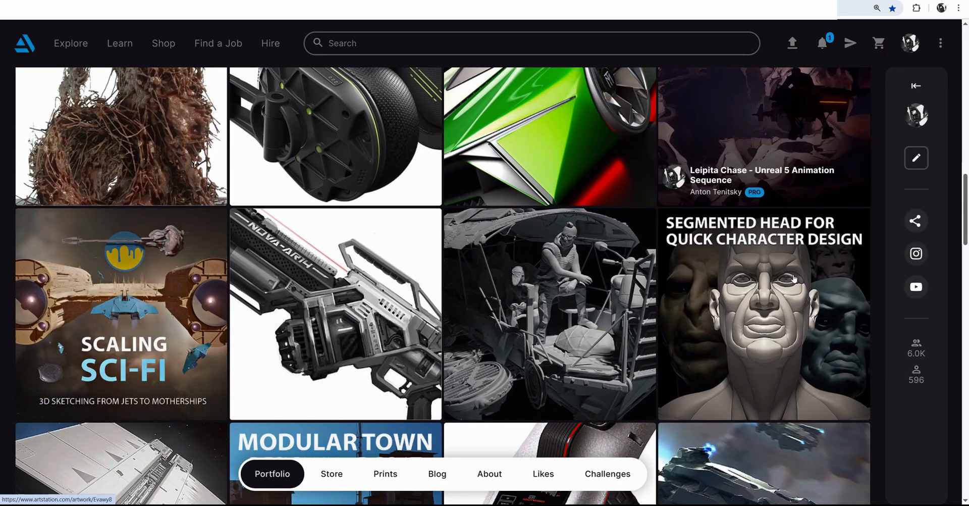
scroll(down, 3)
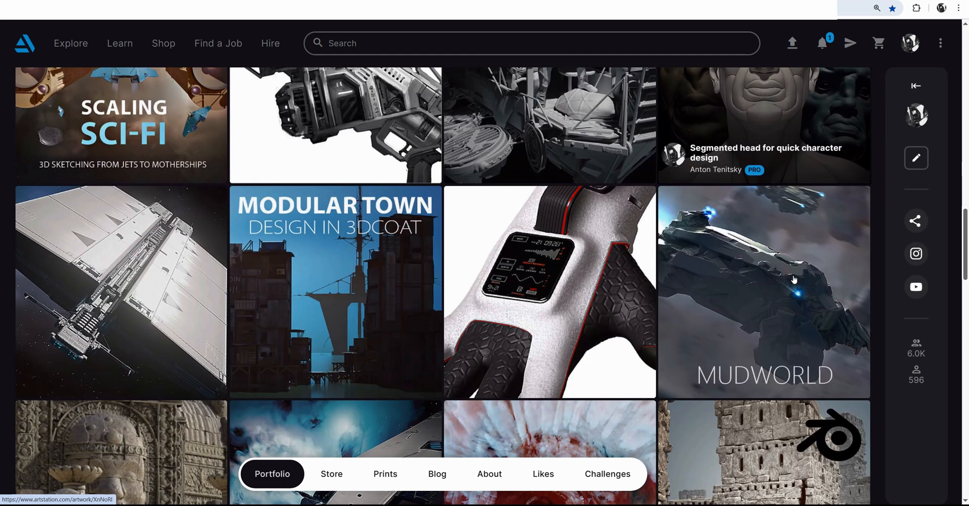
scroll(down, 3)
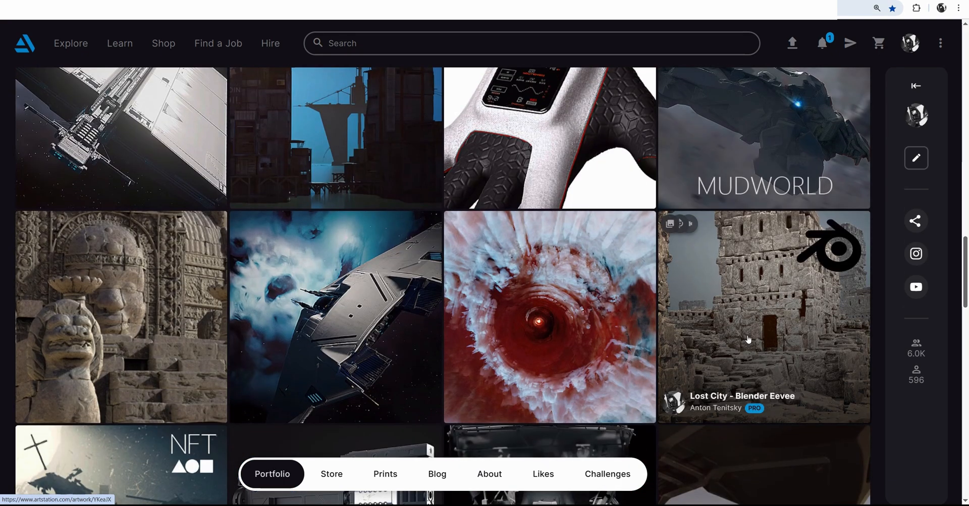
mouse_move(711, 312)
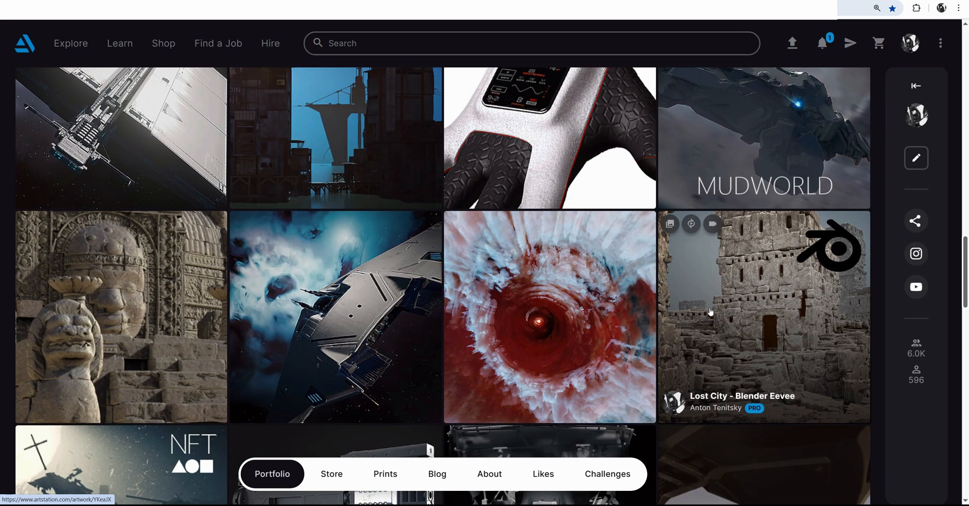